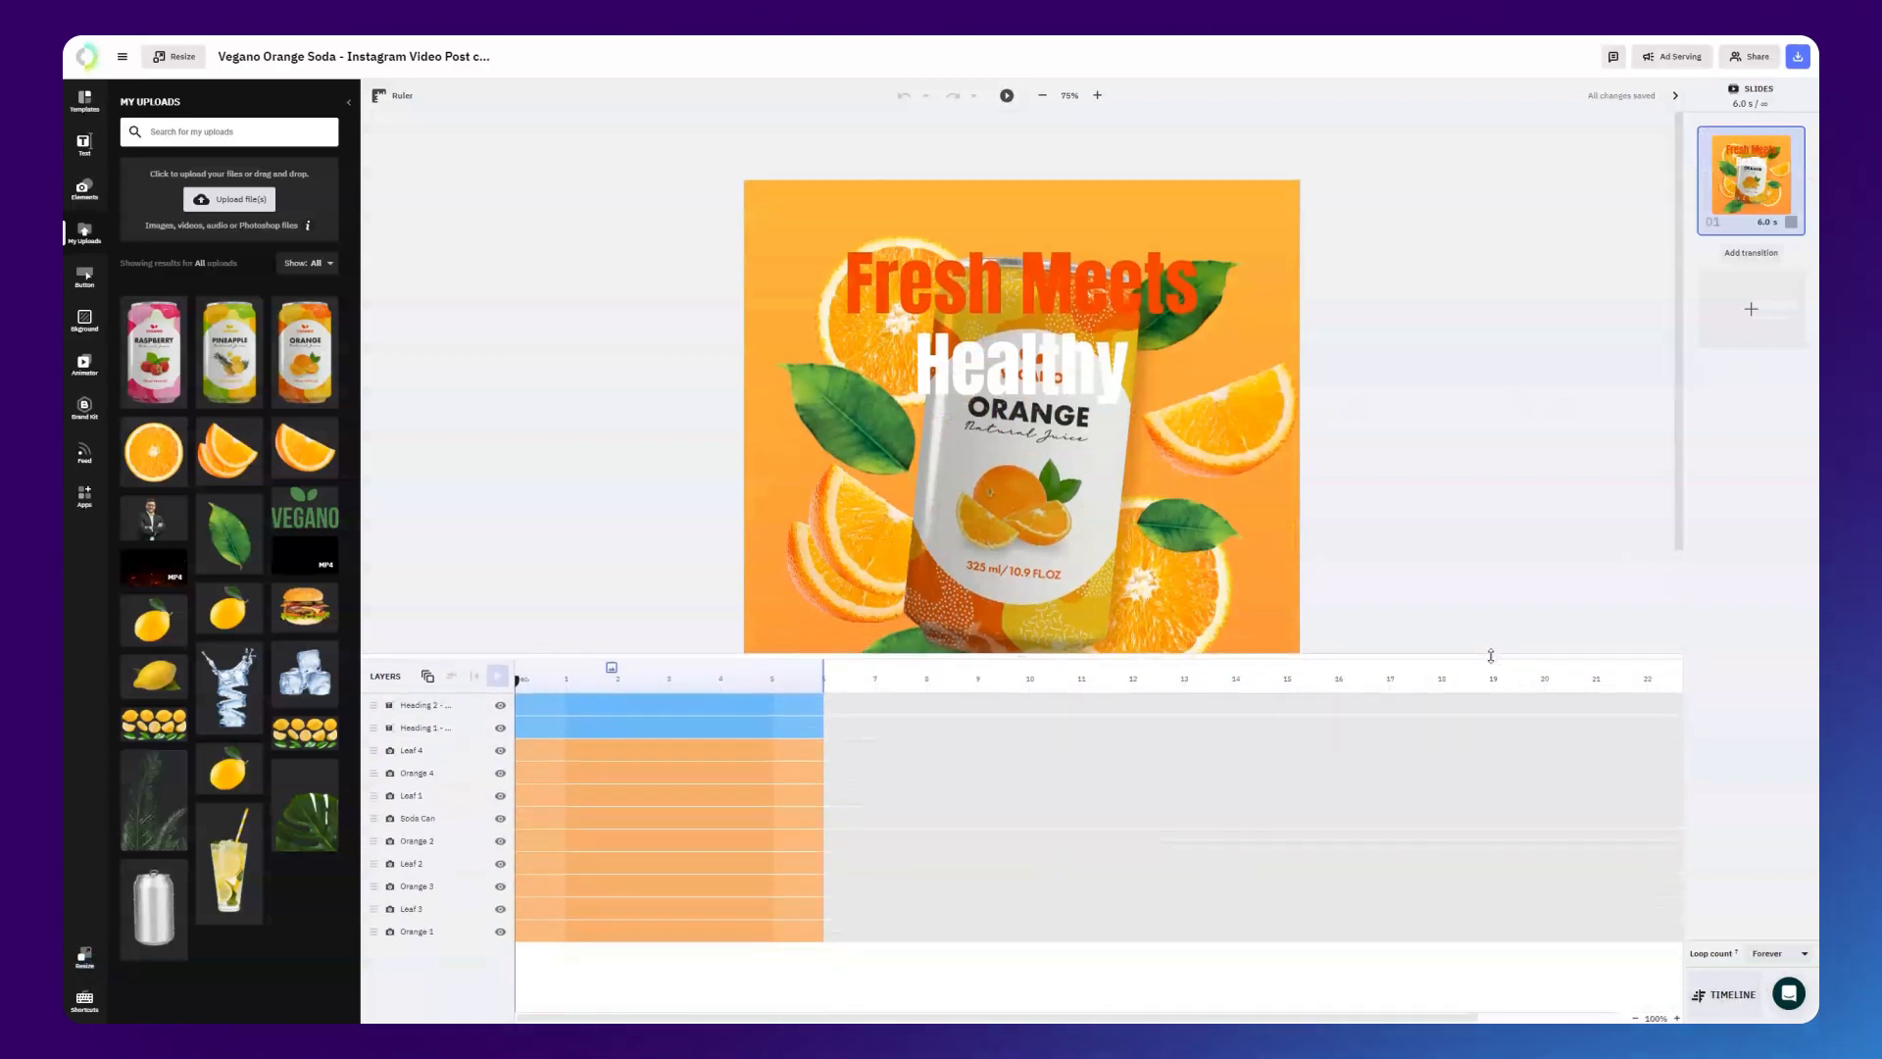
Stagger the layer bars so oranges, leaves and soda can enter one after another, headlines last.
left_click(1041, 94)
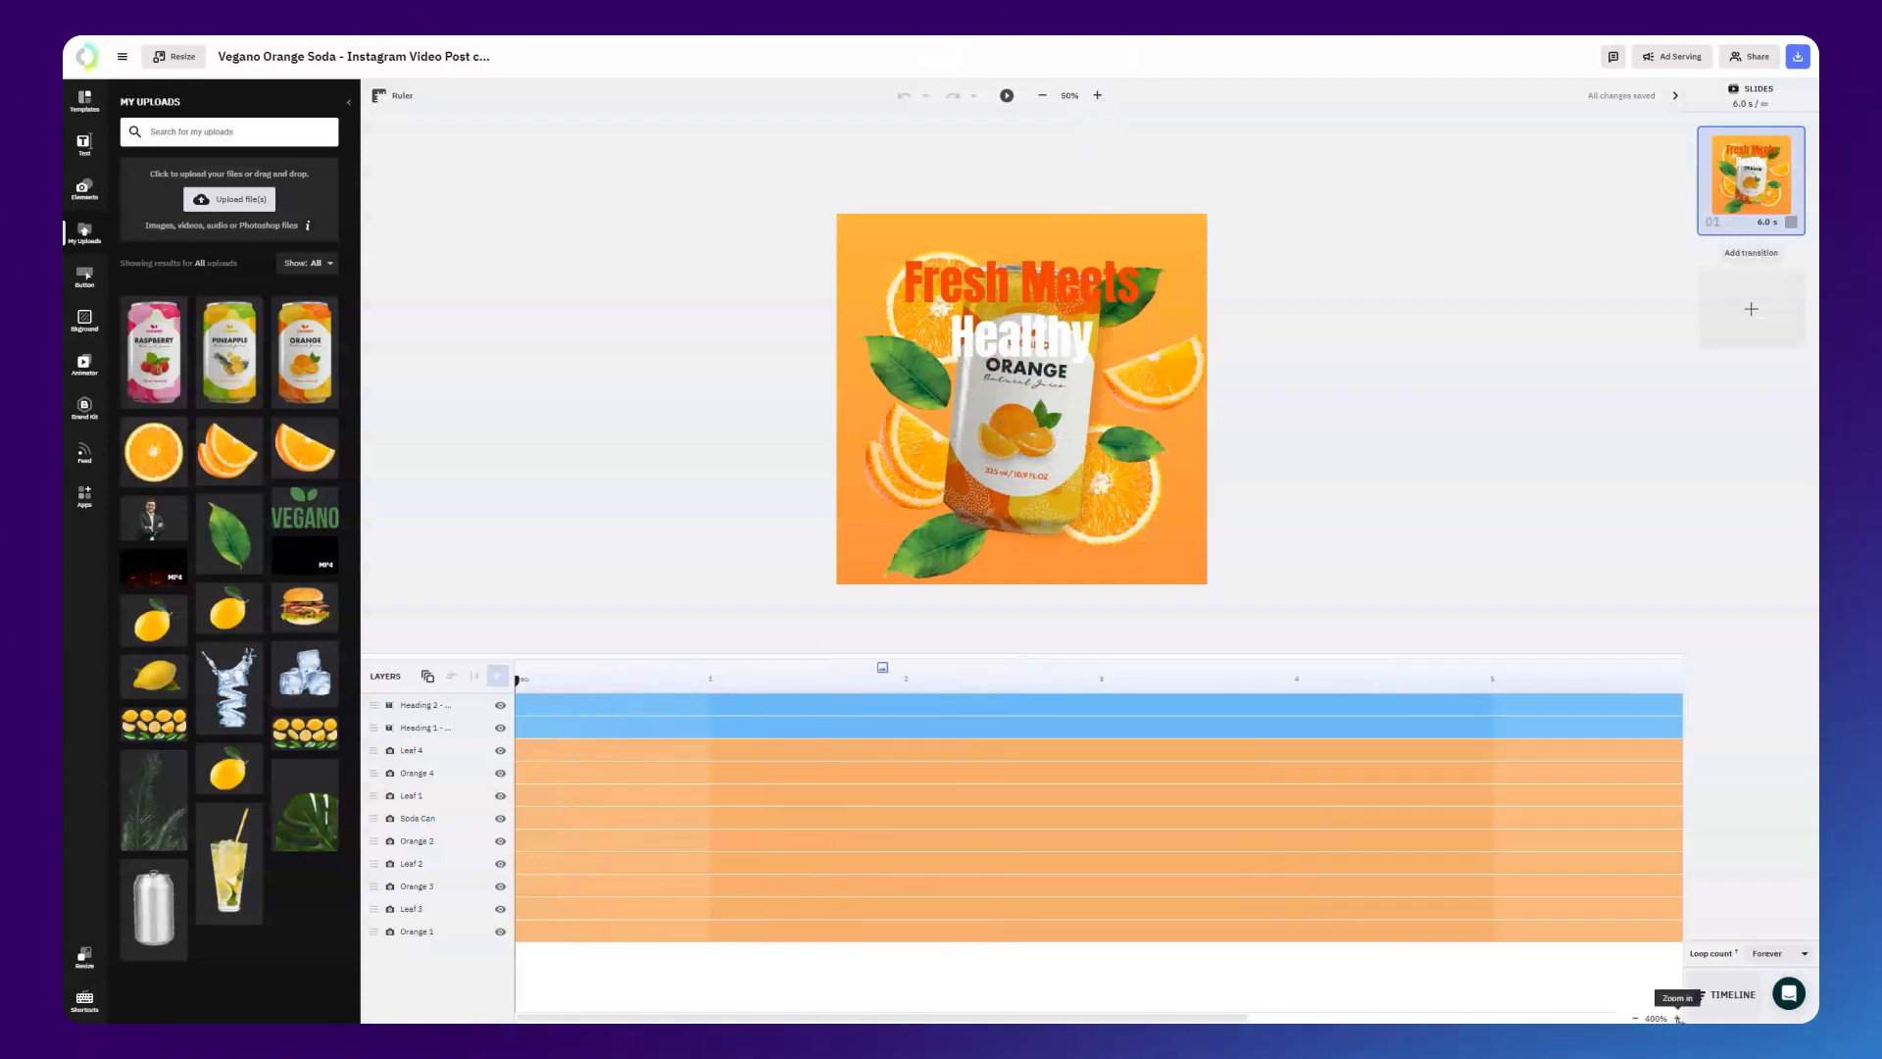
left_click(1635, 1017)
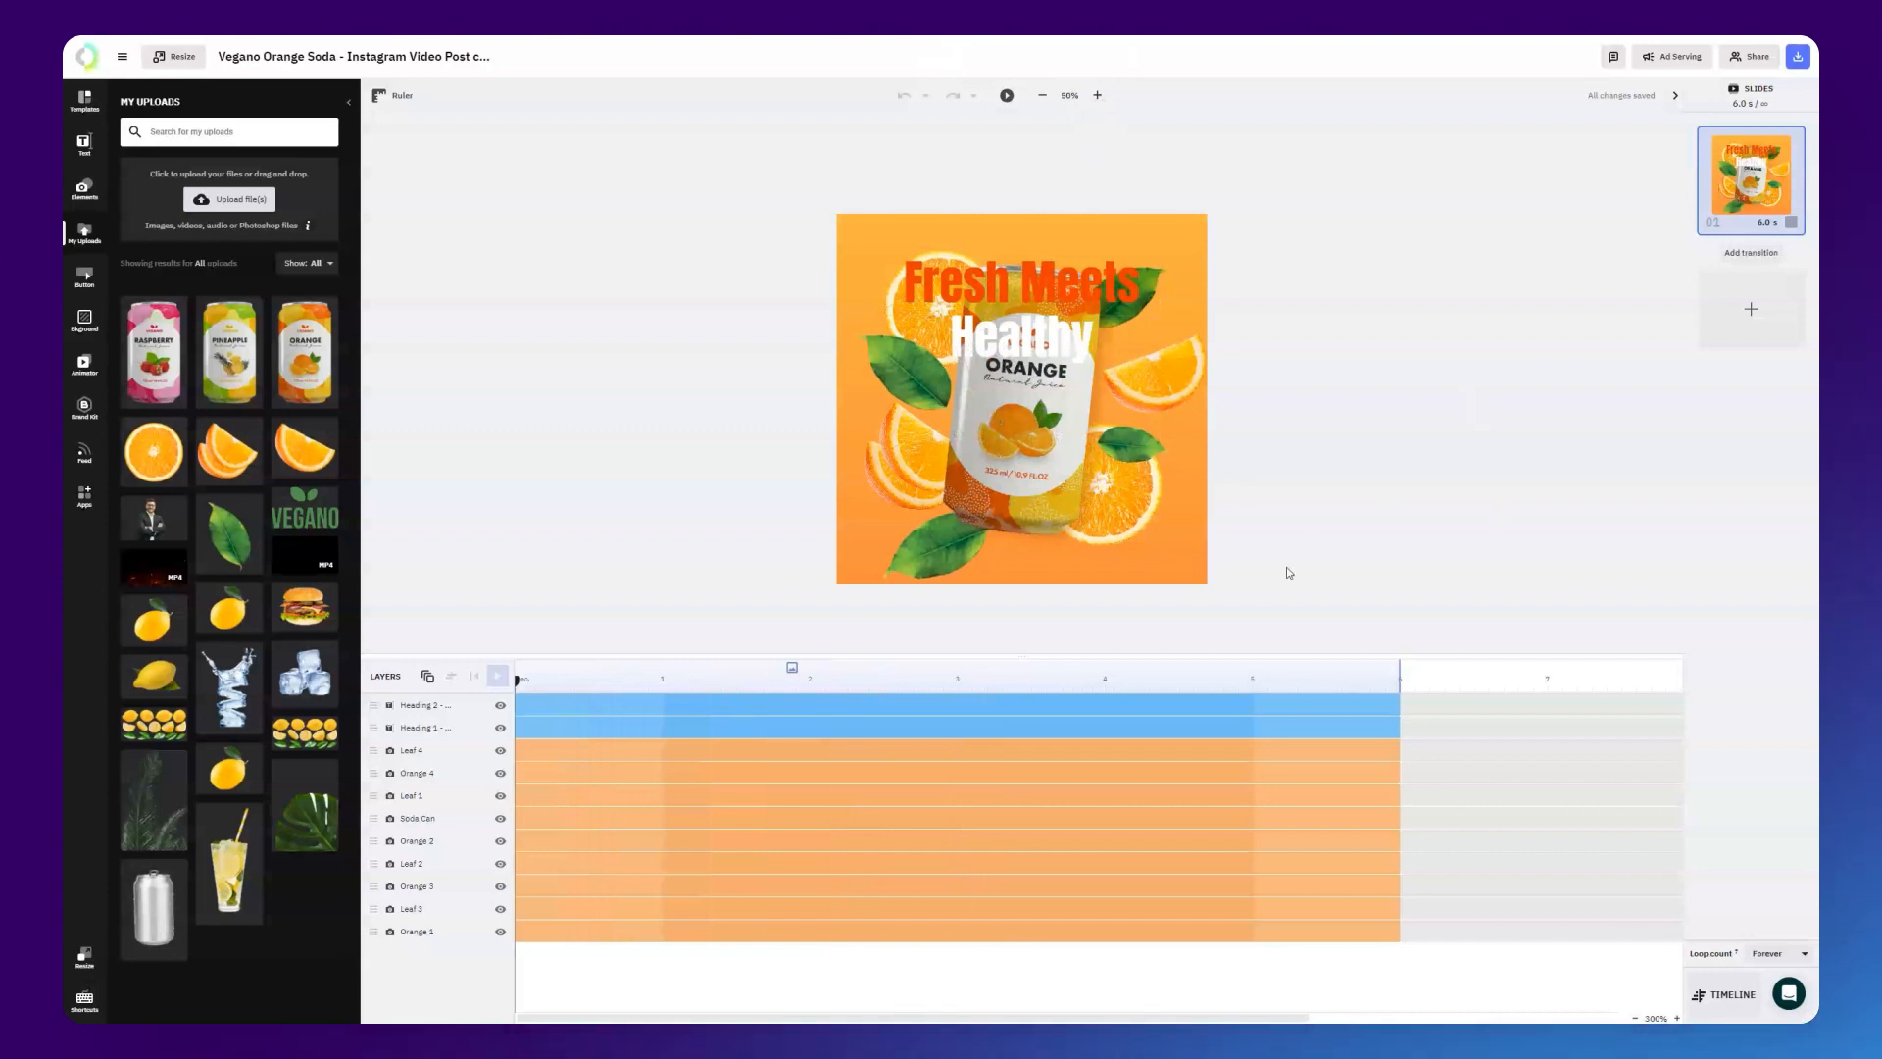
mouse_move(539, 672)
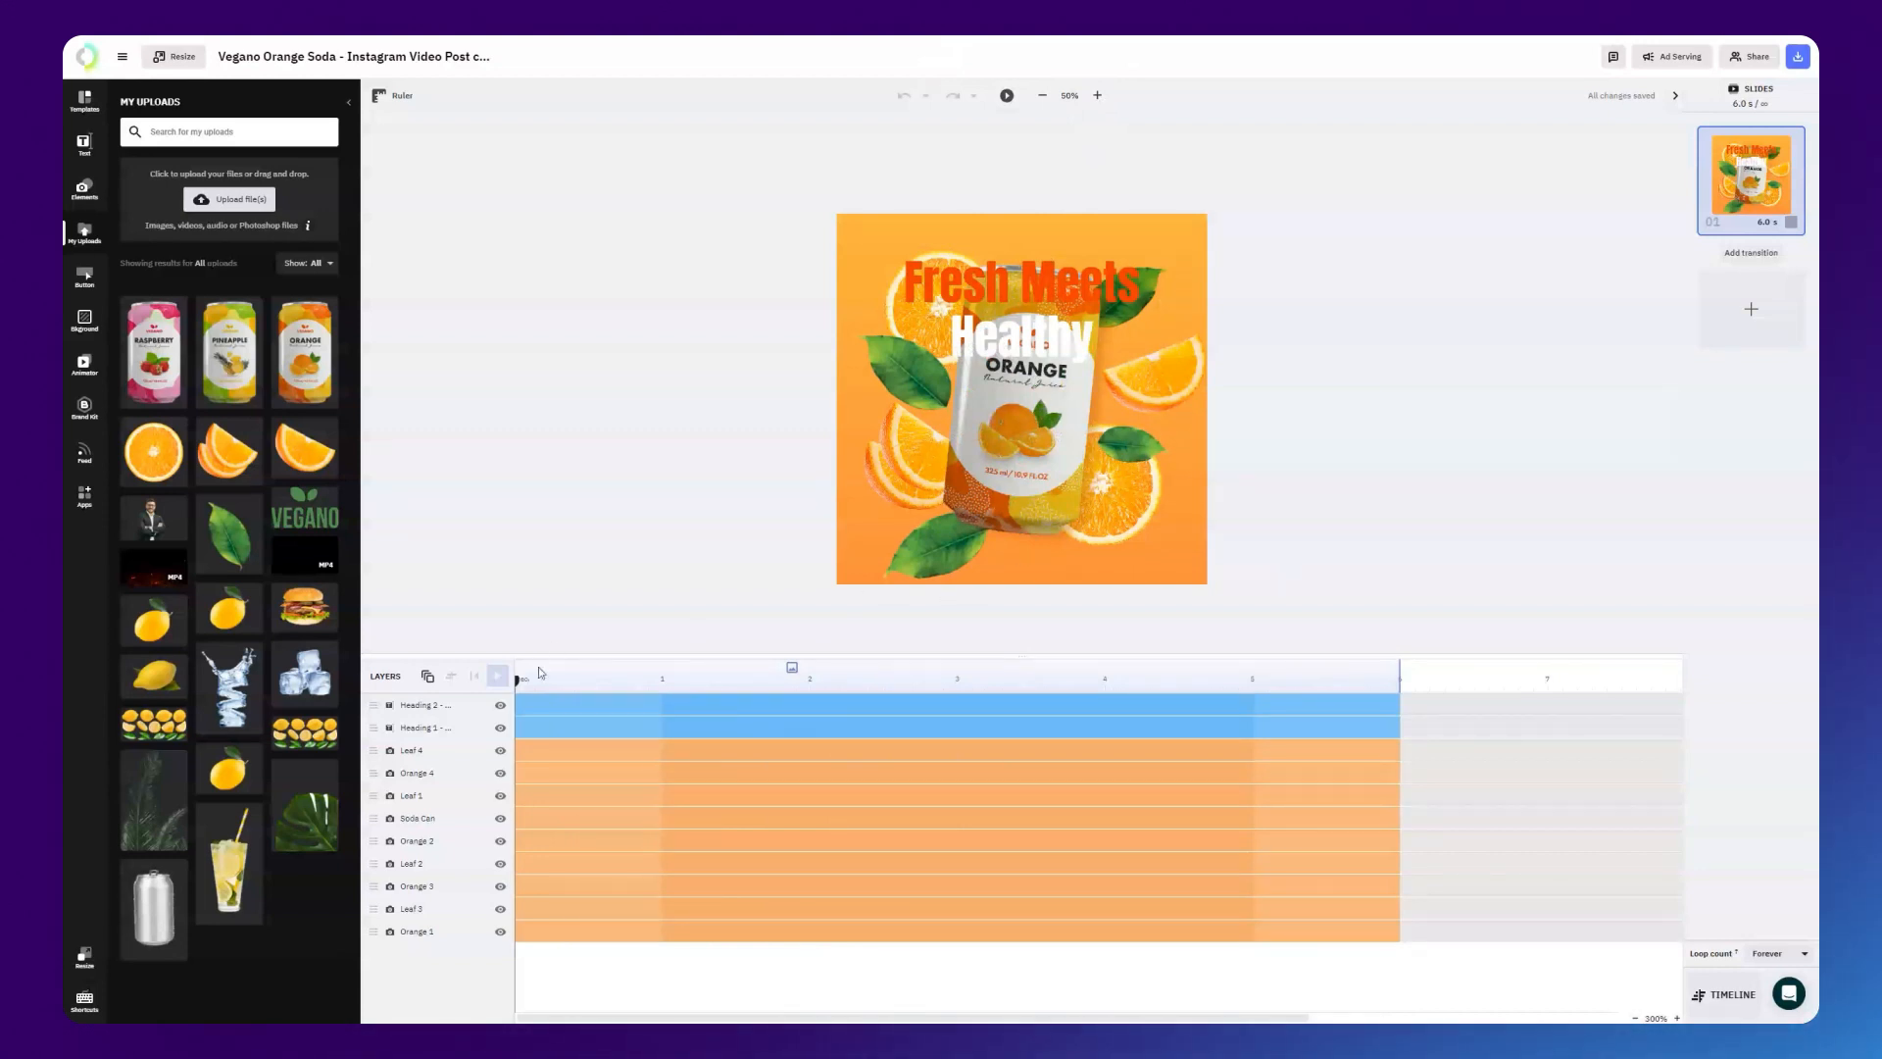
left_click(416, 817)
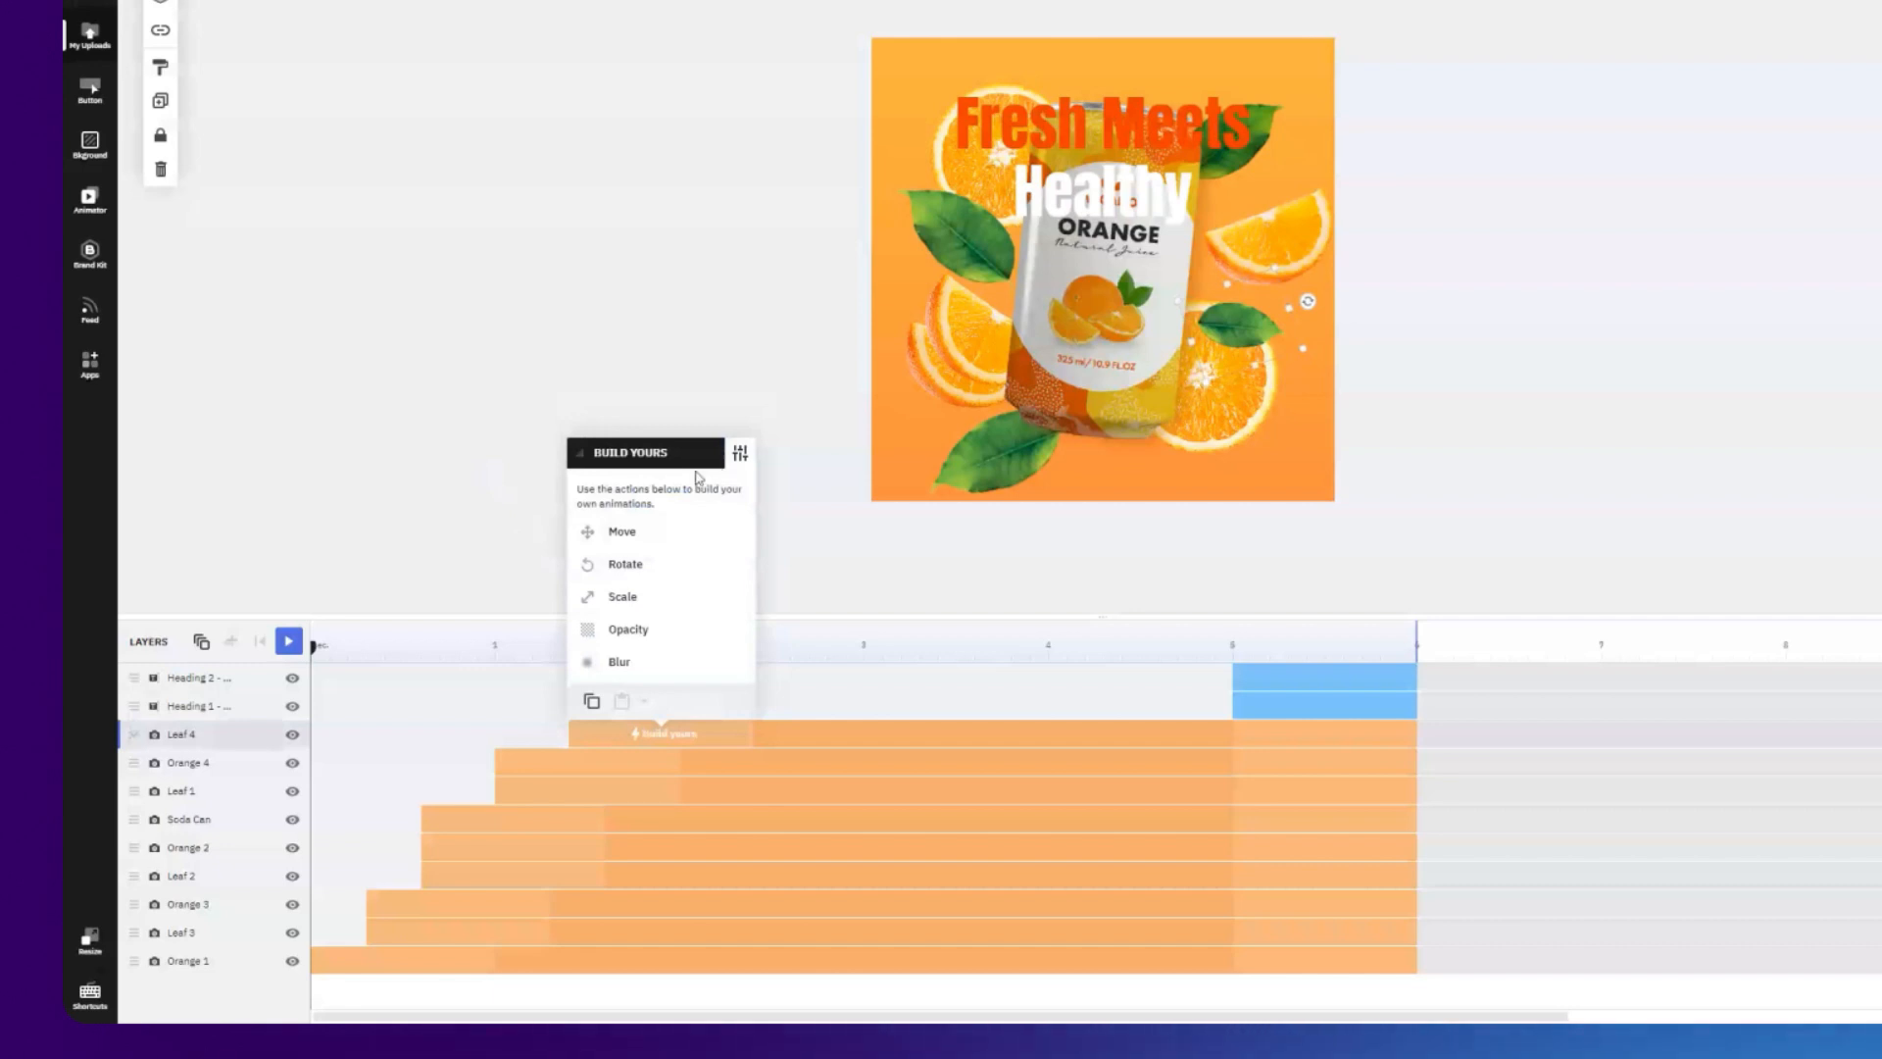
mouse_move(645, 568)
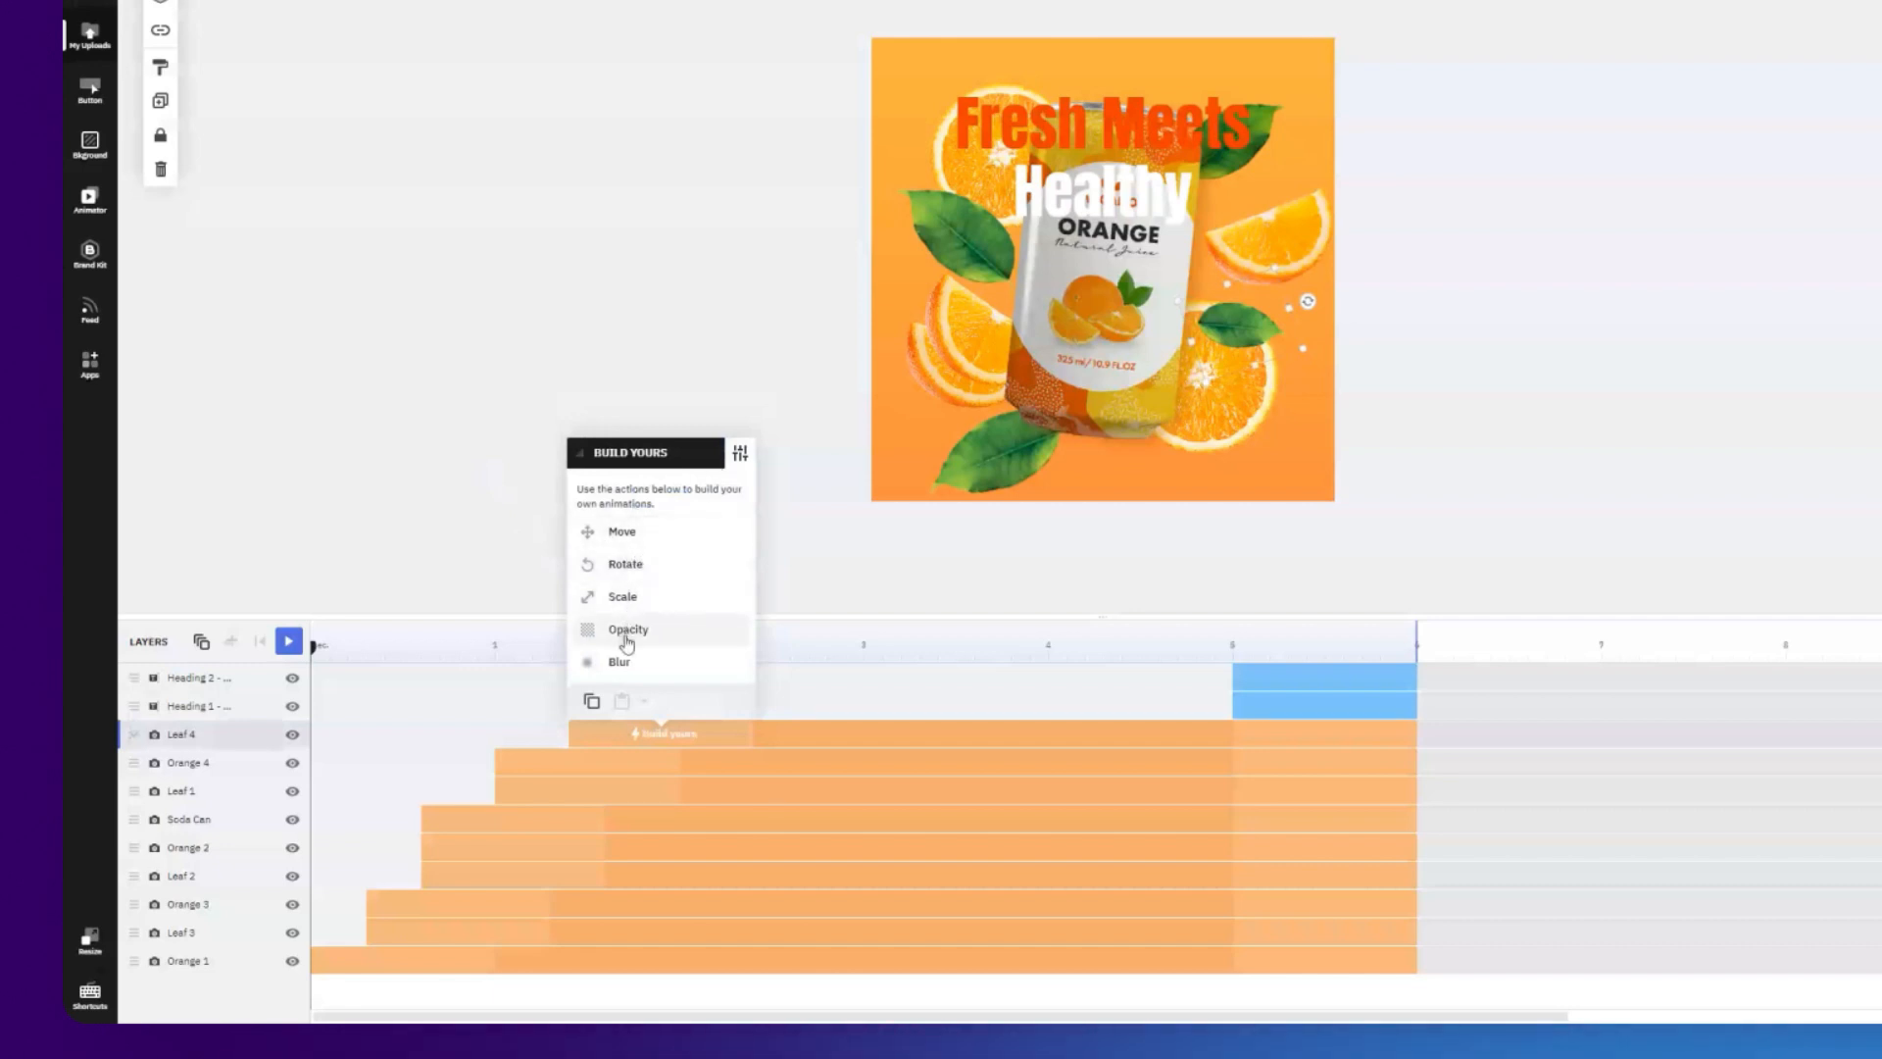
Add Move, Rotate and Scale actions to Leaf 4's Build yours animation.
left_click(621, 531)
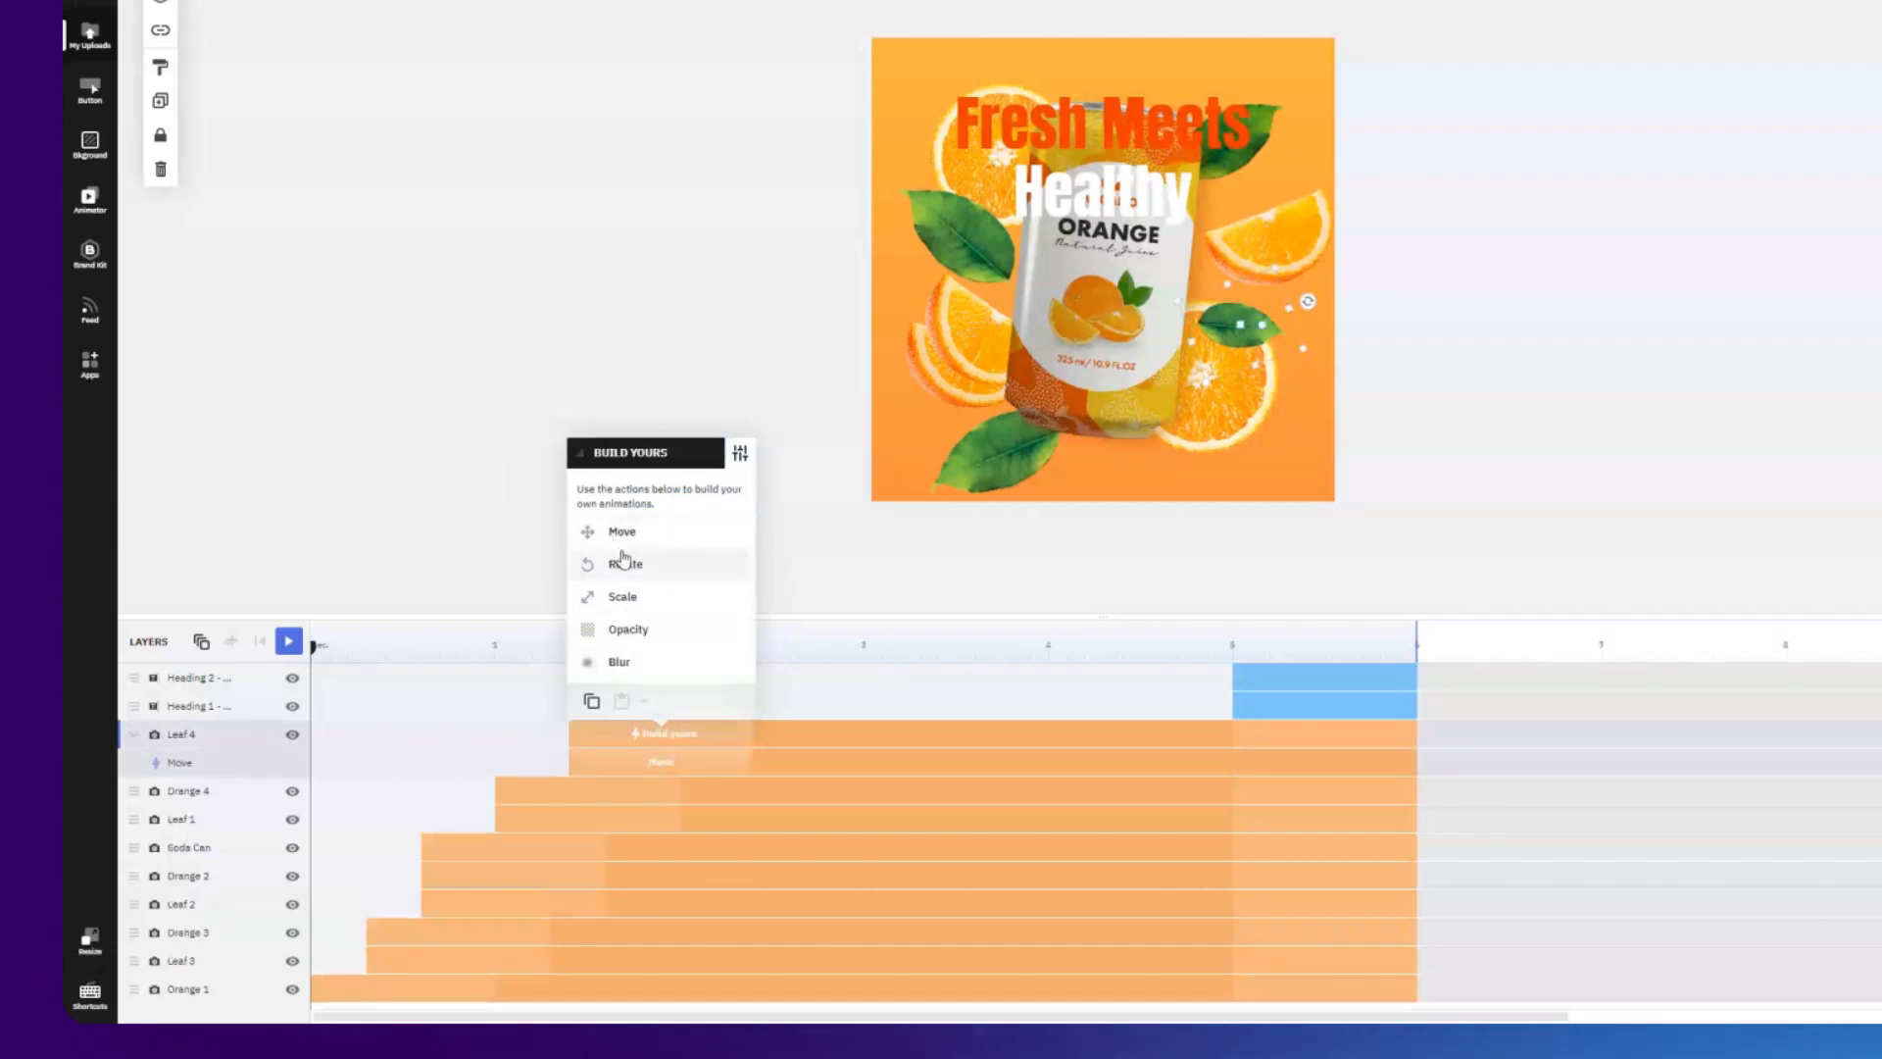
left_click(623, 563)
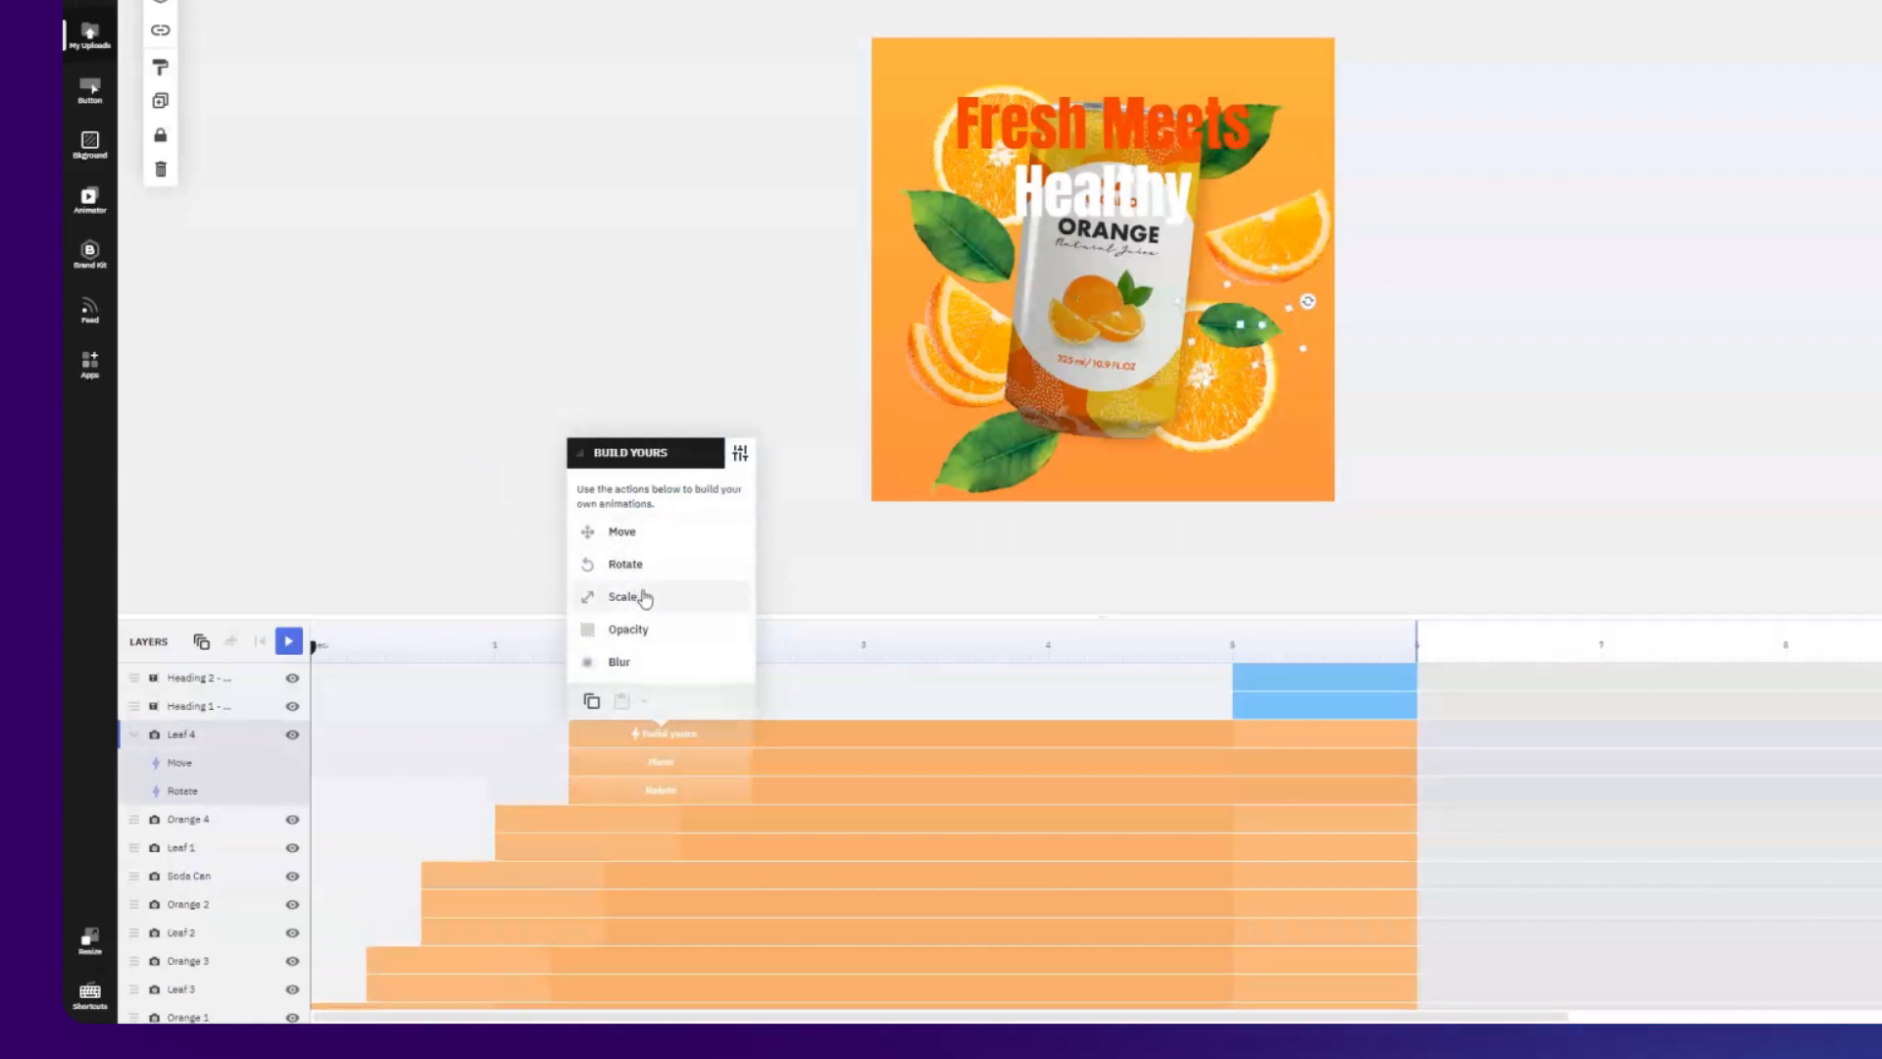
left_click(624, 596)
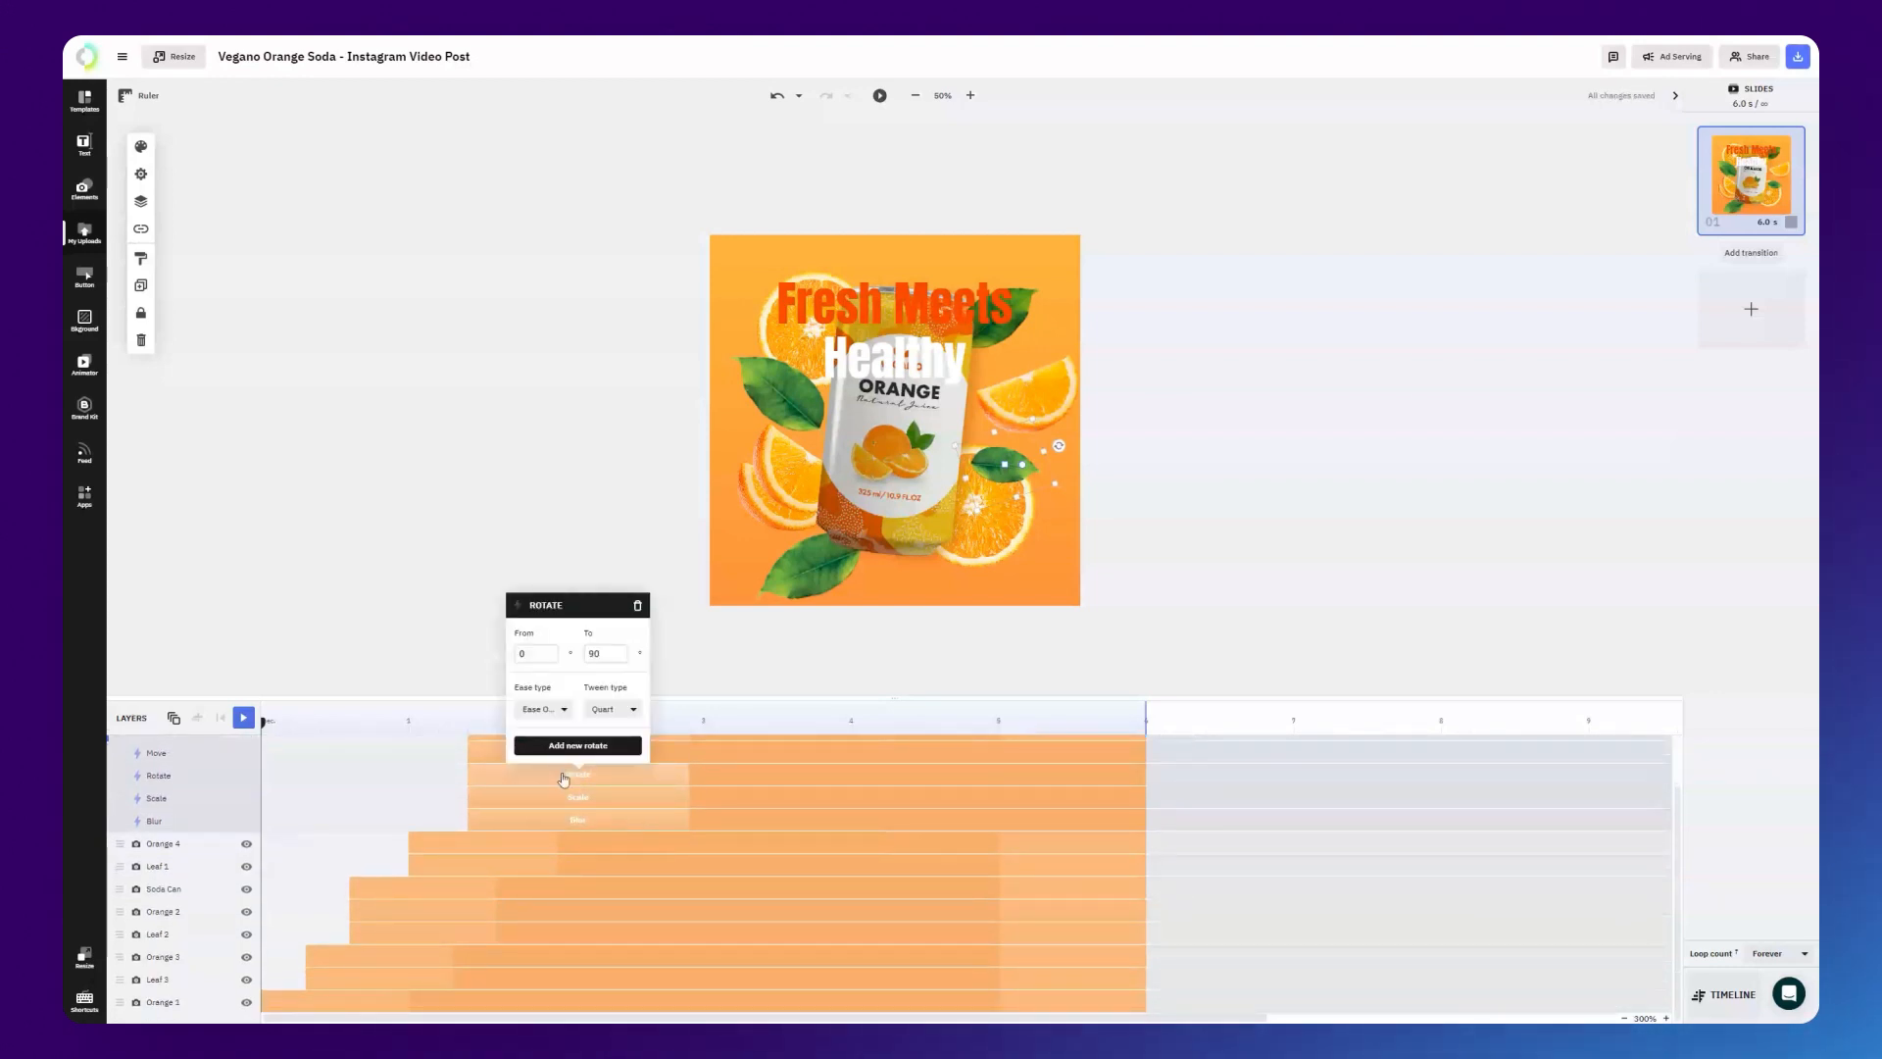
Set Leaf 4's rotation to run from 60 degrees to 0.
left_click(535, 653)
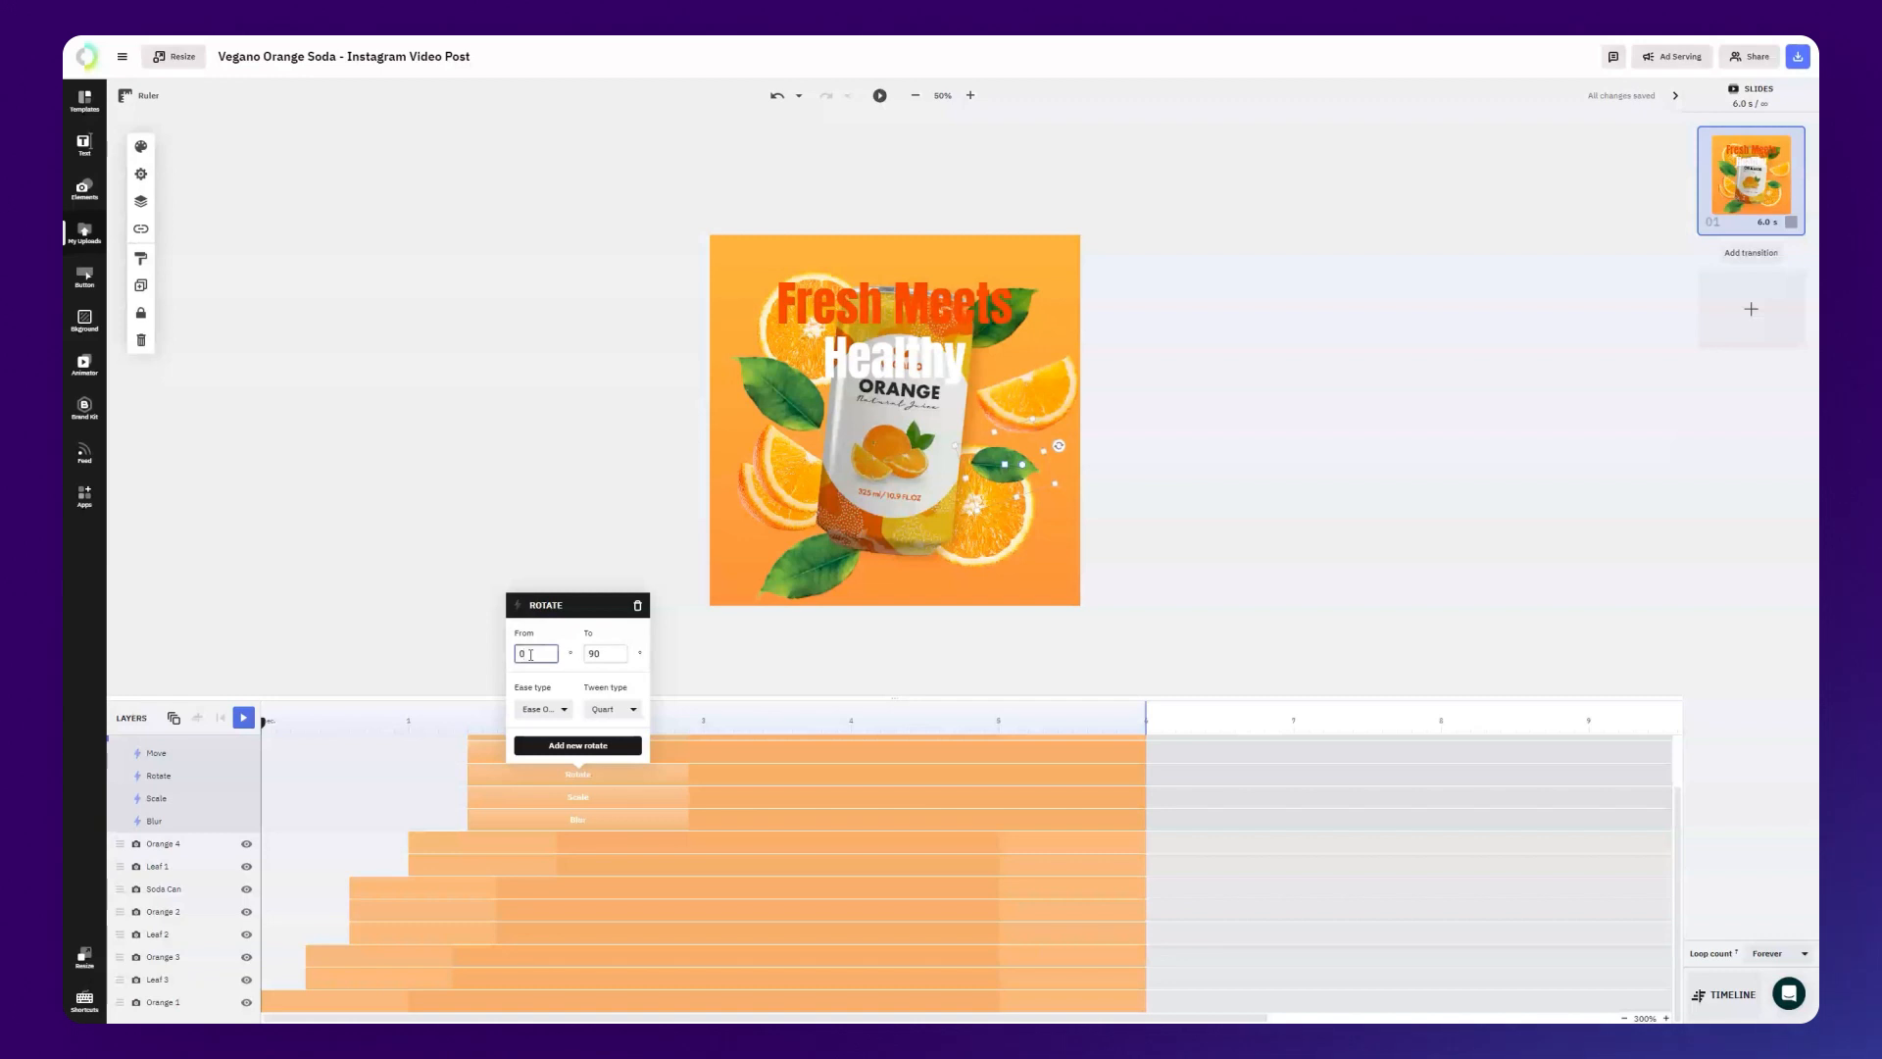
type("60")
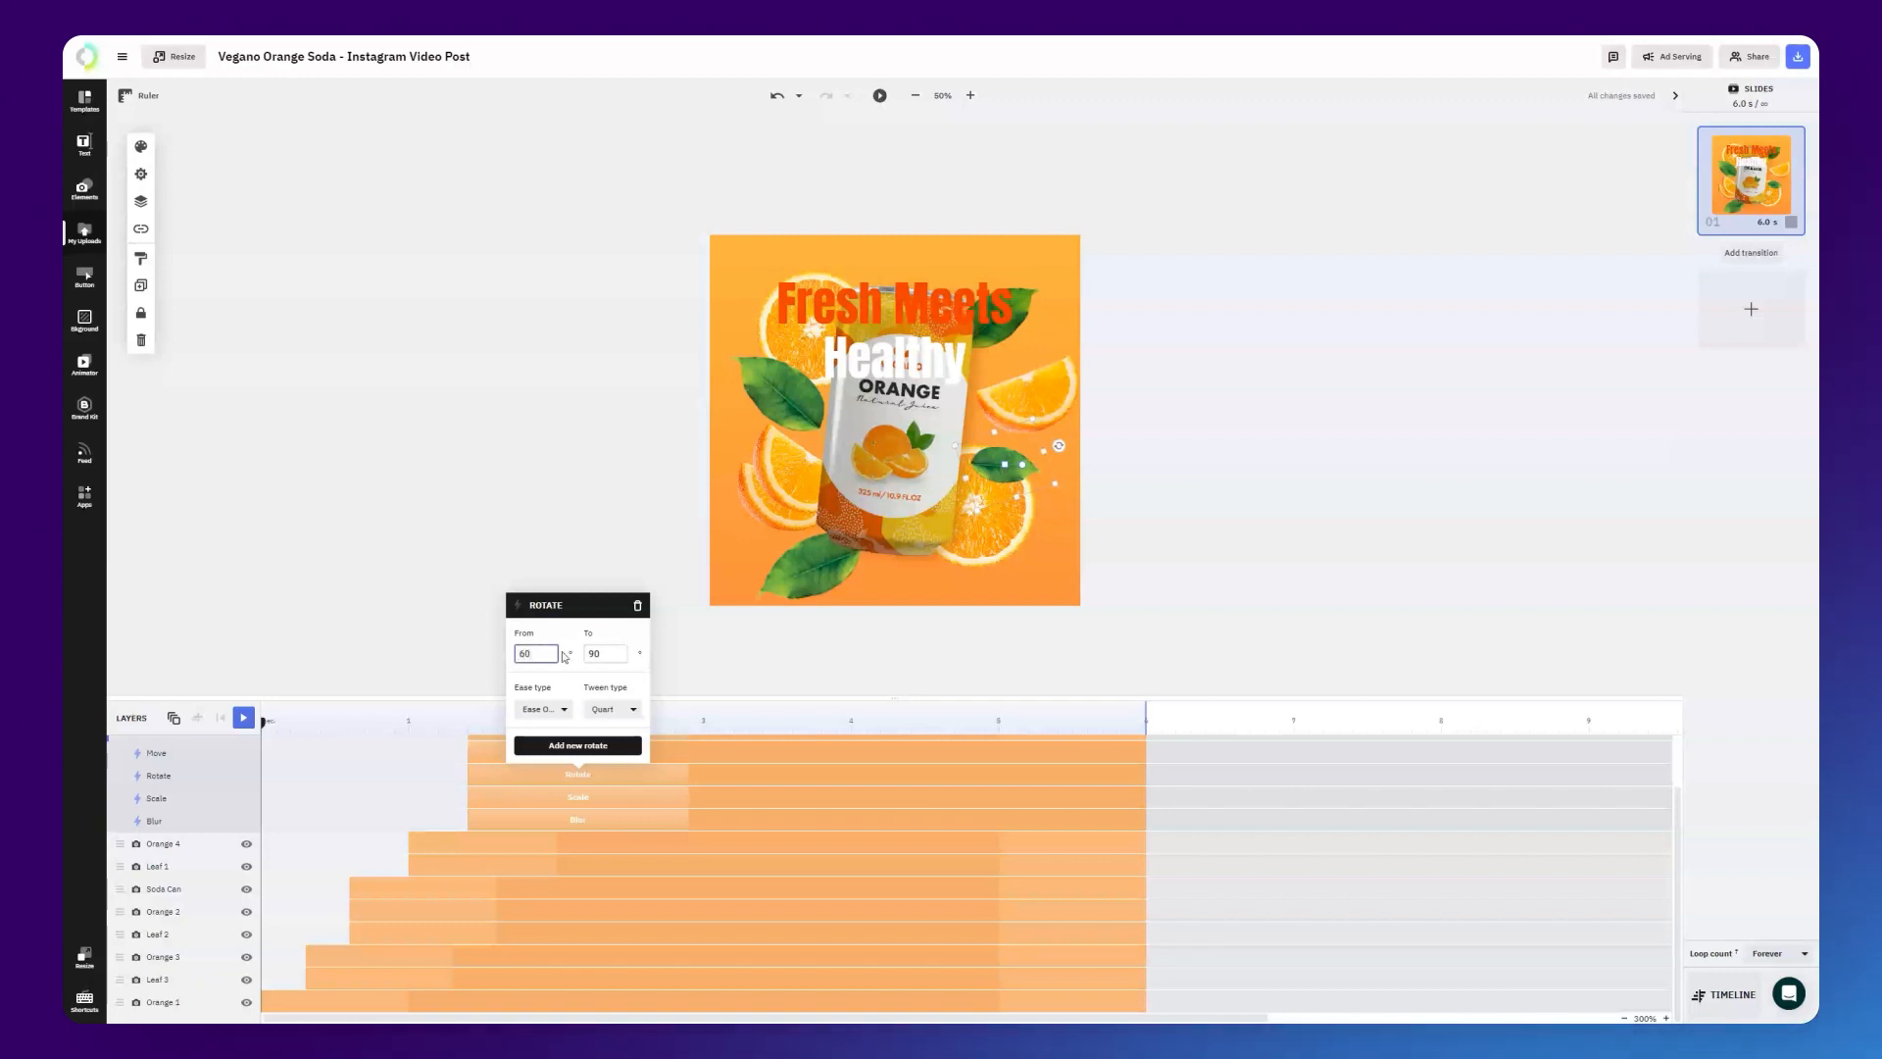
left_click(606, 653)
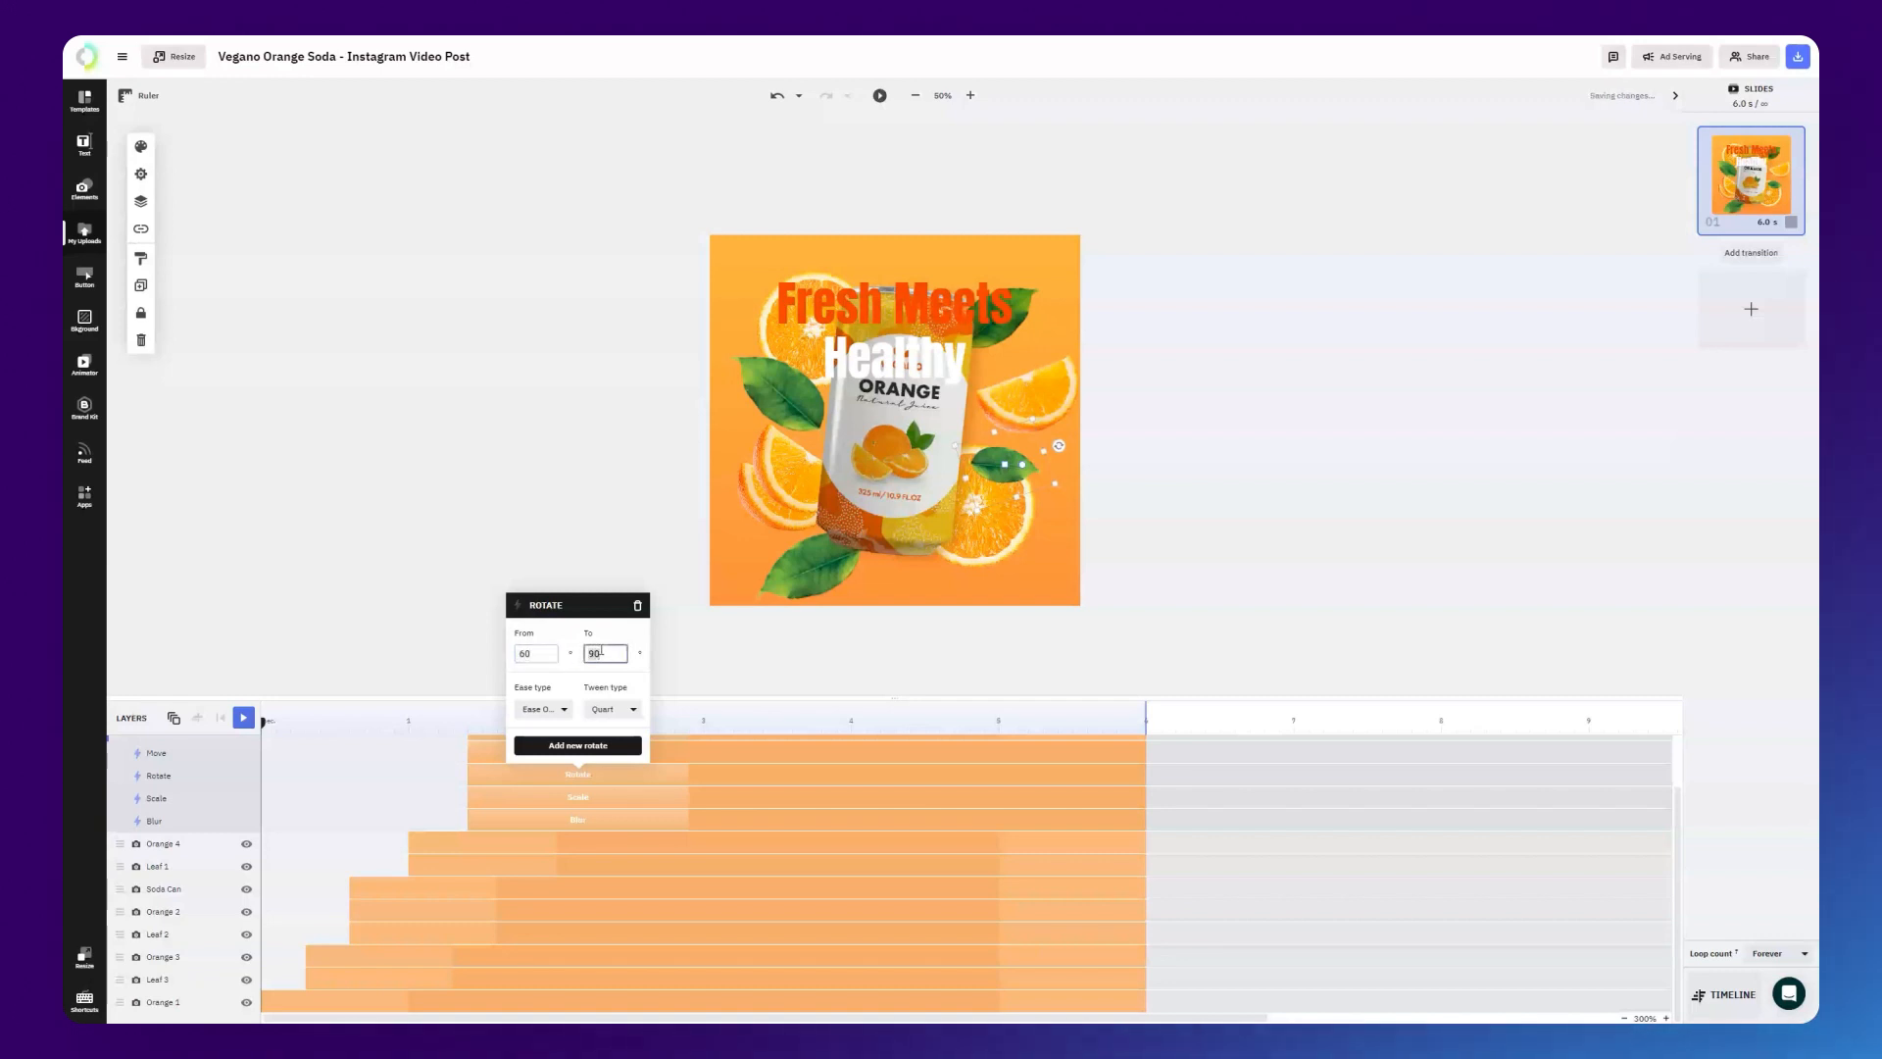
type("0")
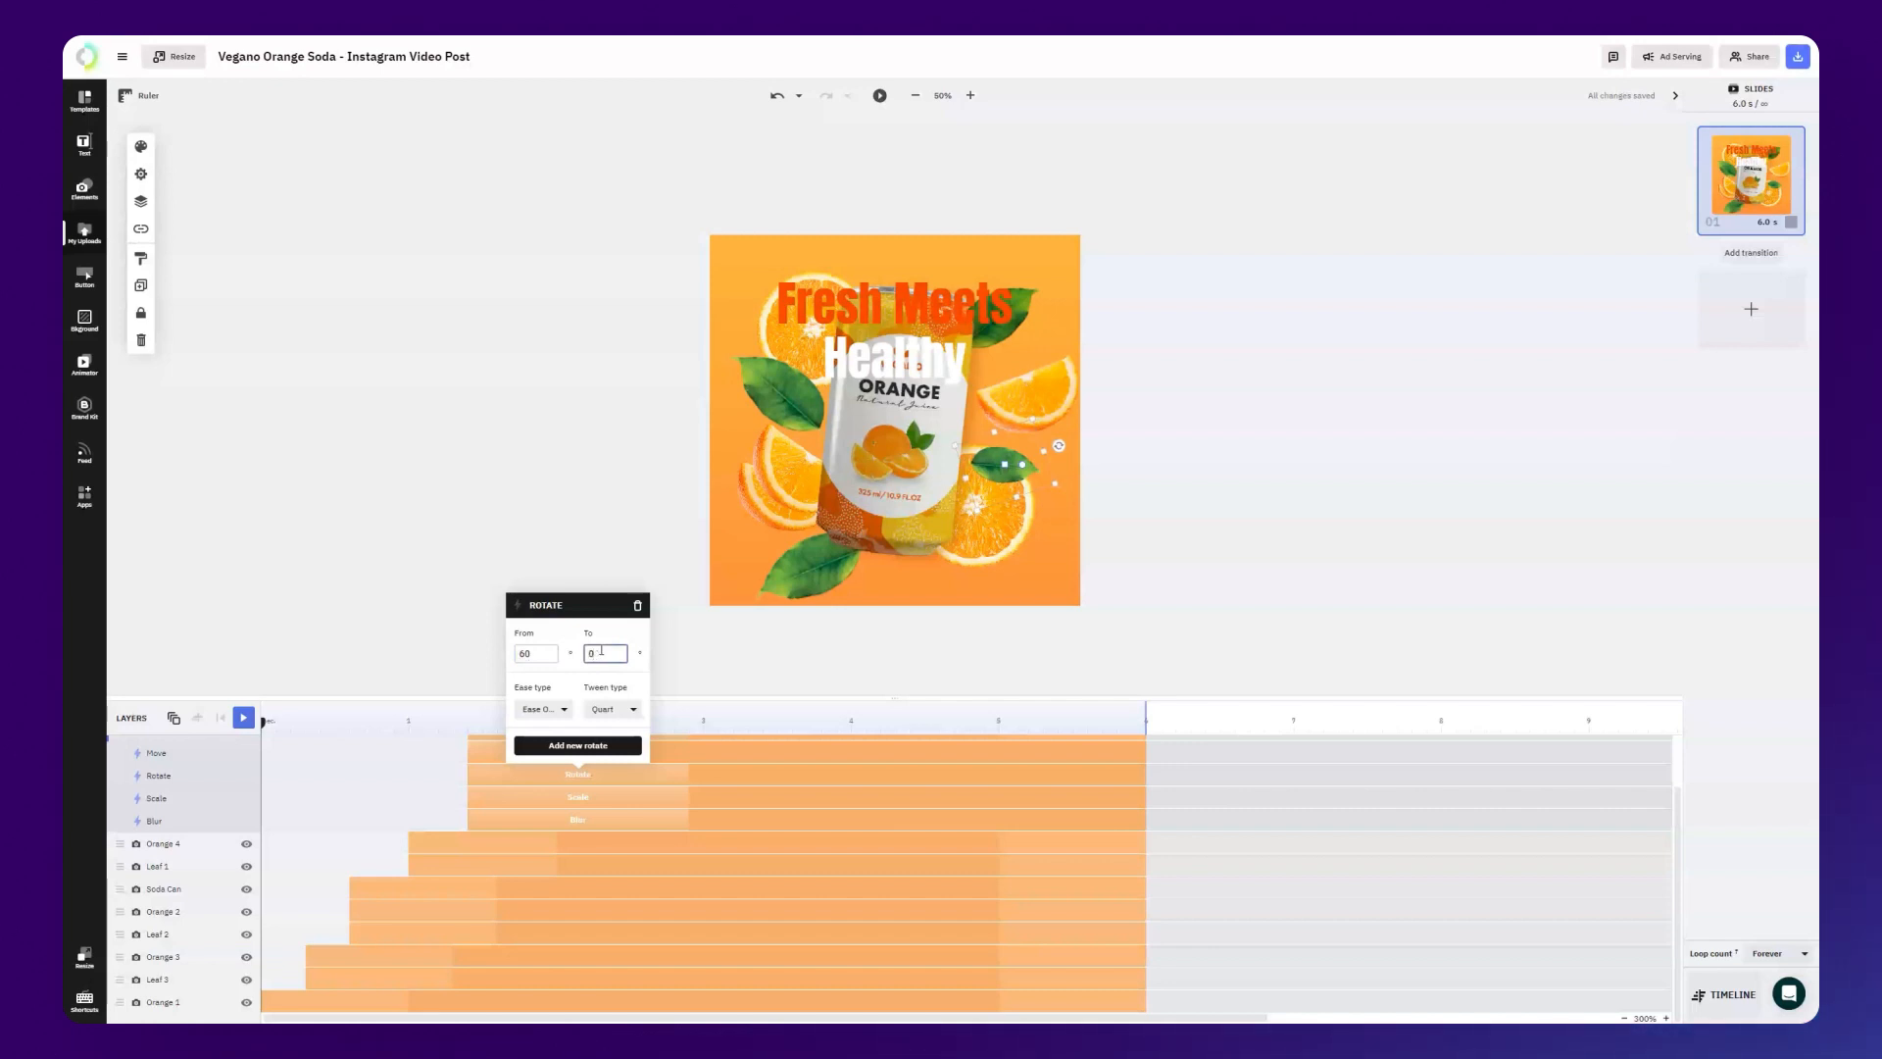
Set Leaf 4's scale action to shrink from 600% to 100%.
left_click(576, 798)
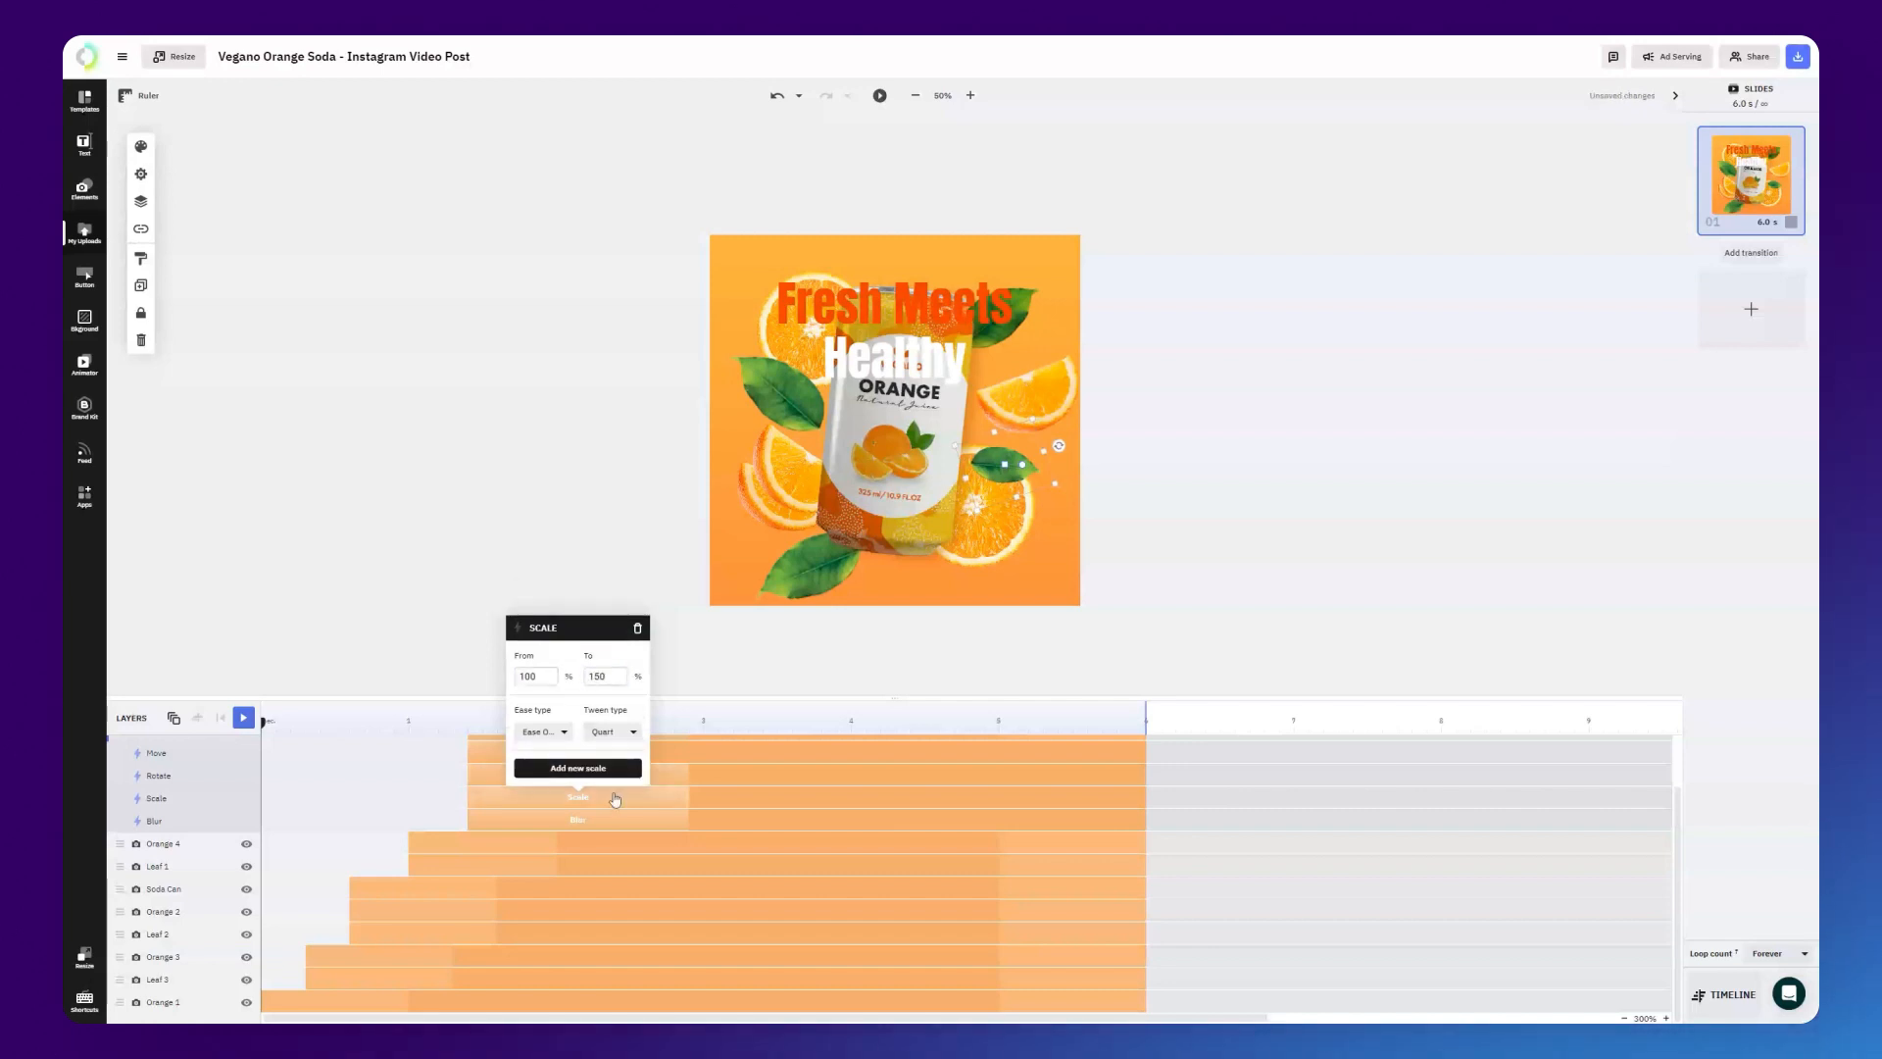
left_click(533, 676)
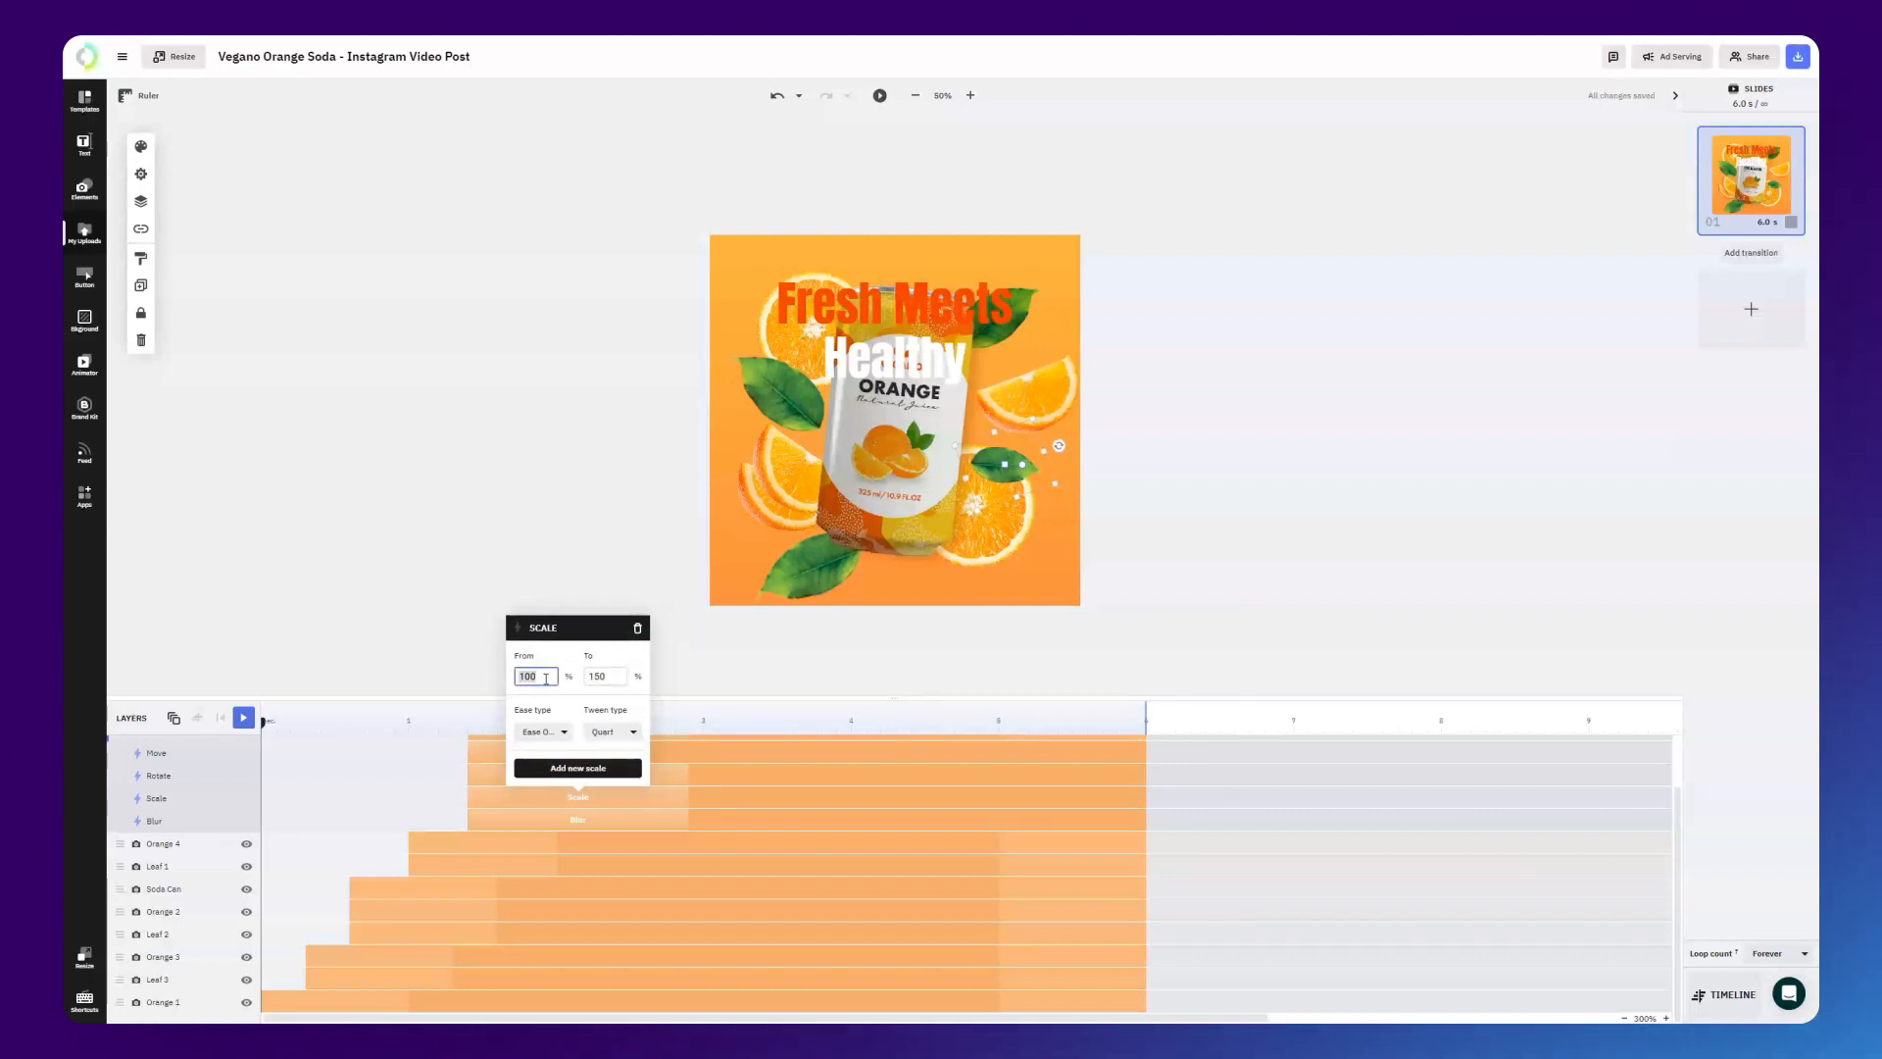
type("600")
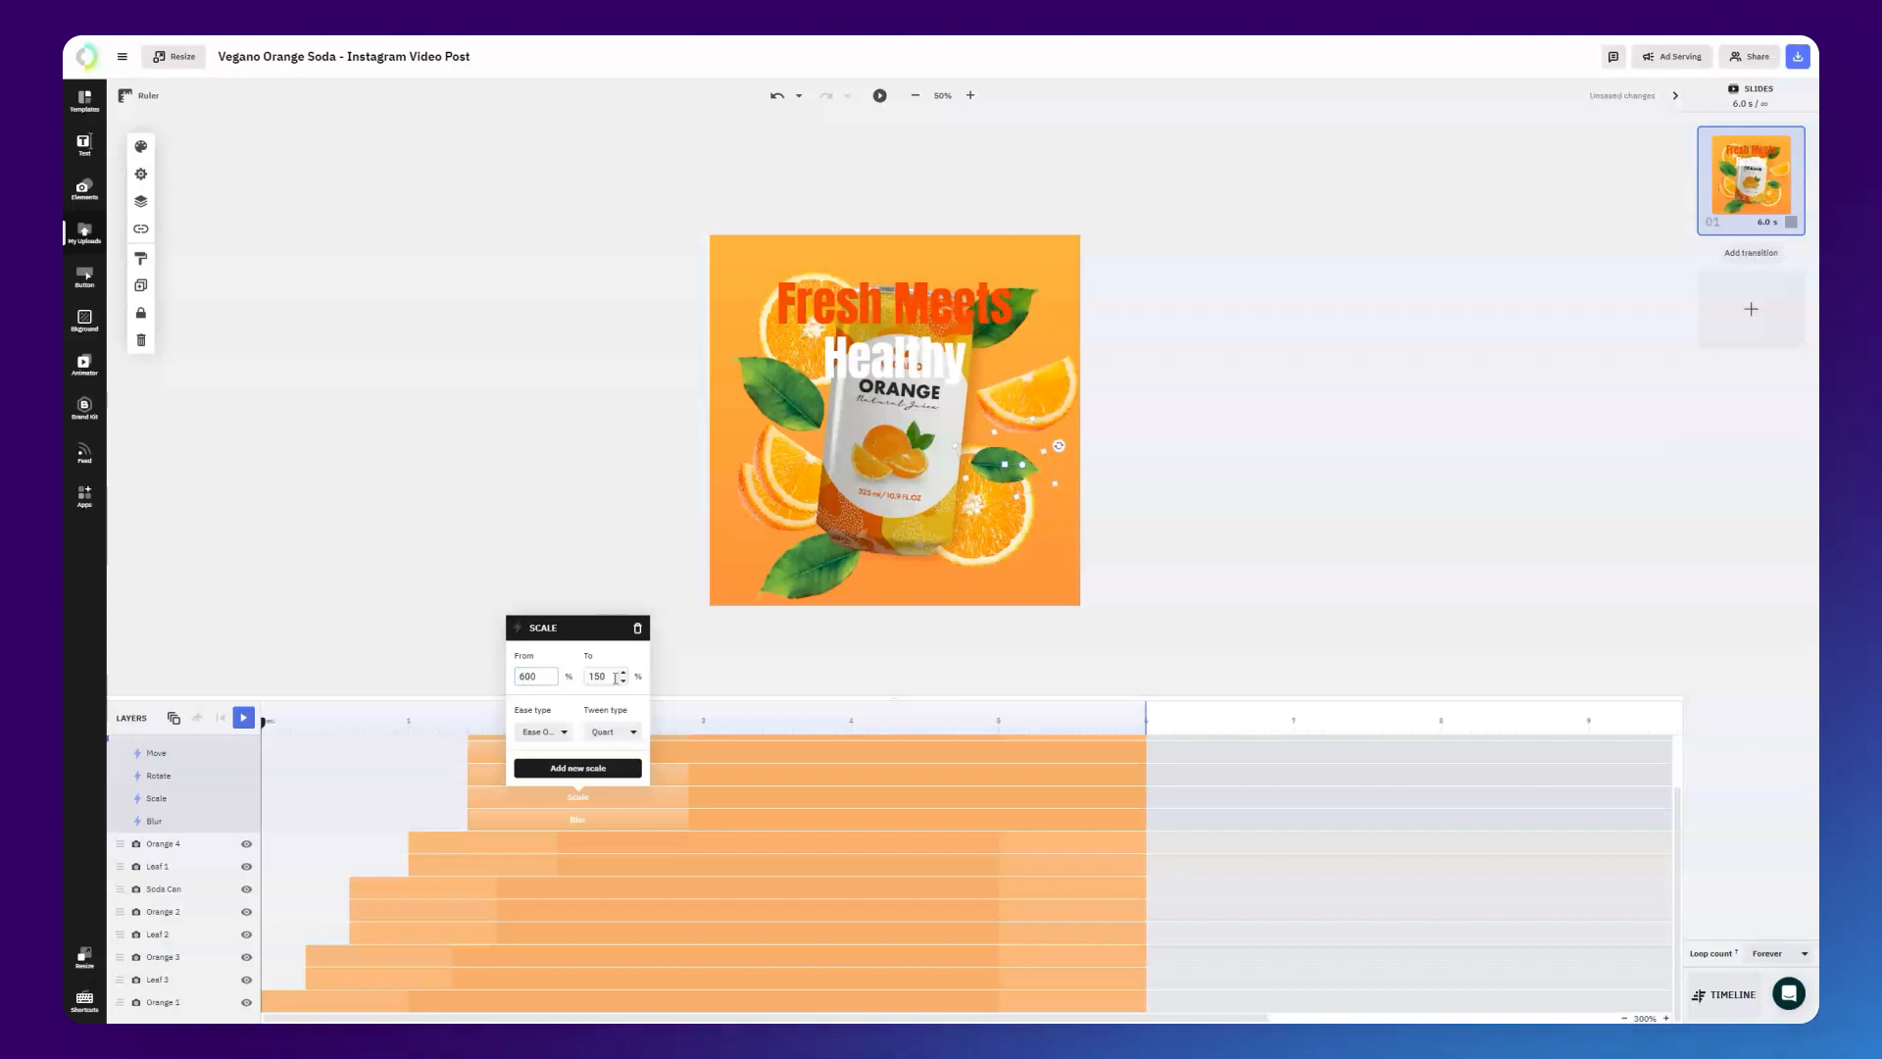
type("100")
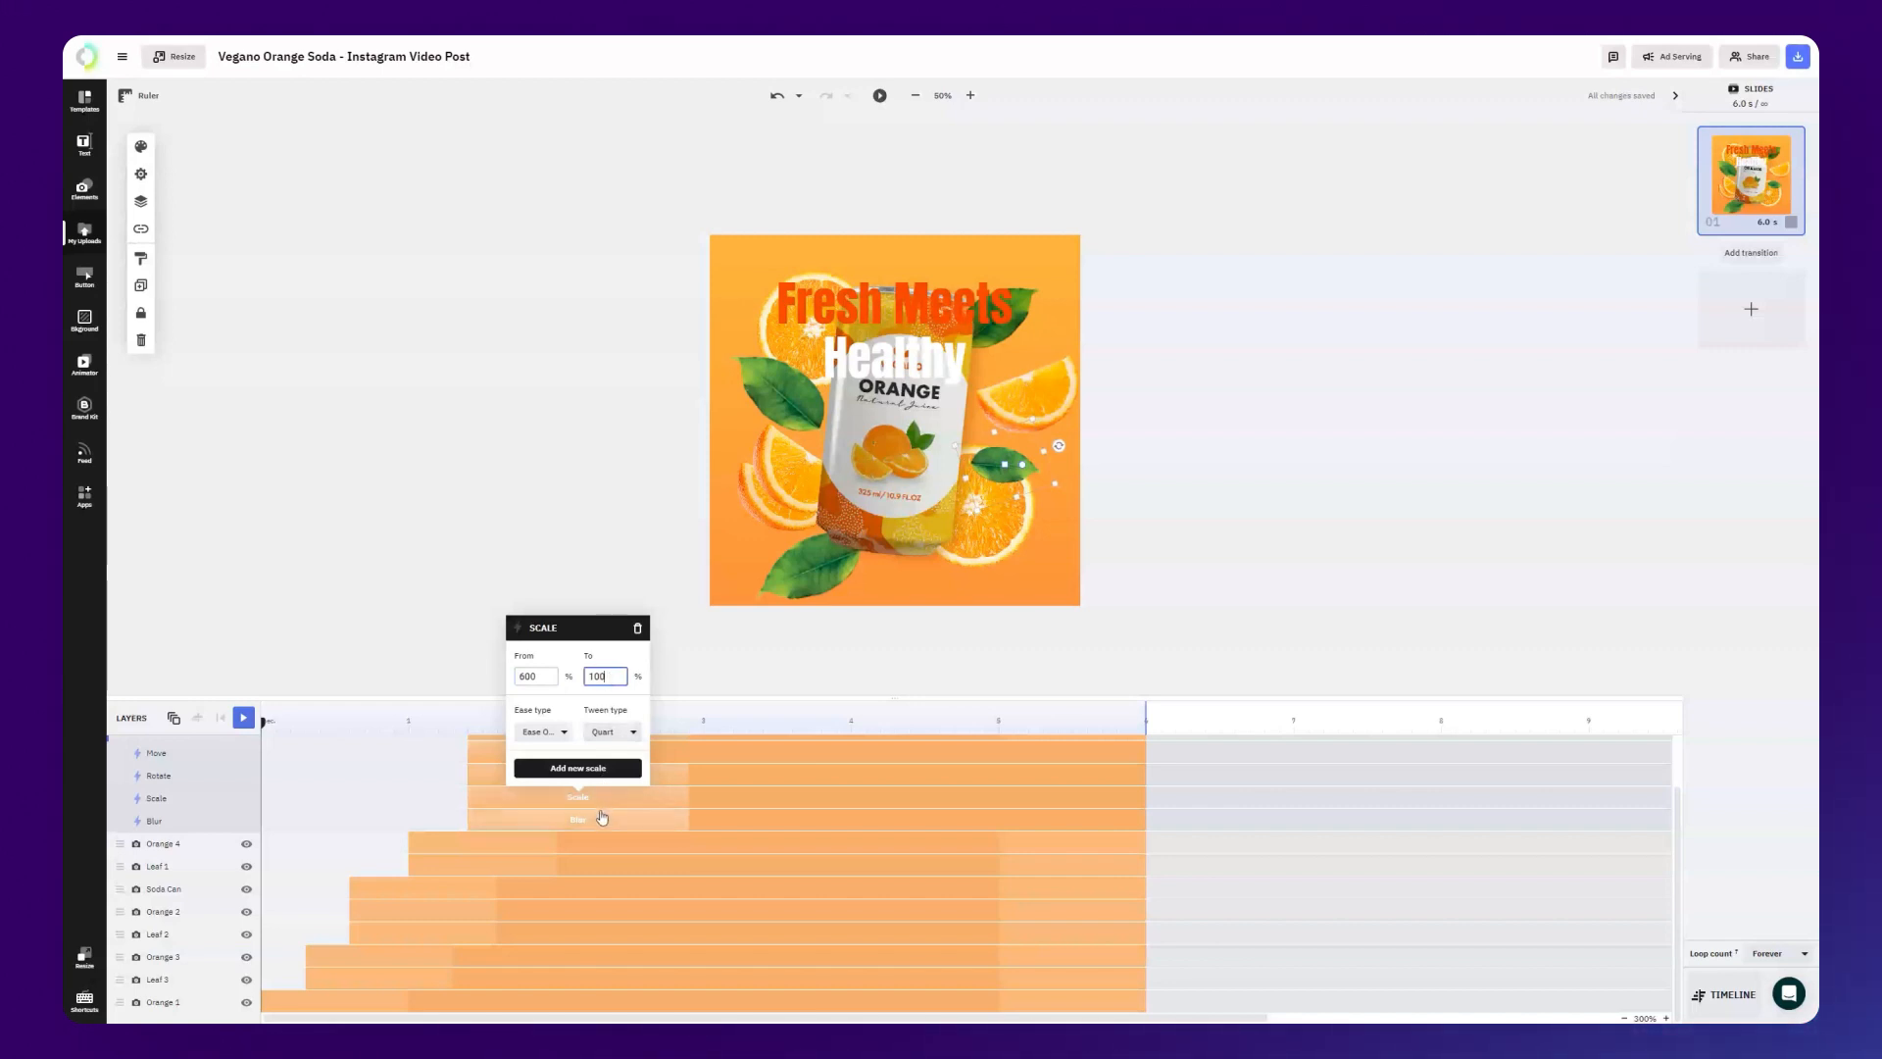
Set Leaf 4's blur action to start from 3 and ease off.
left_click(576, 818)
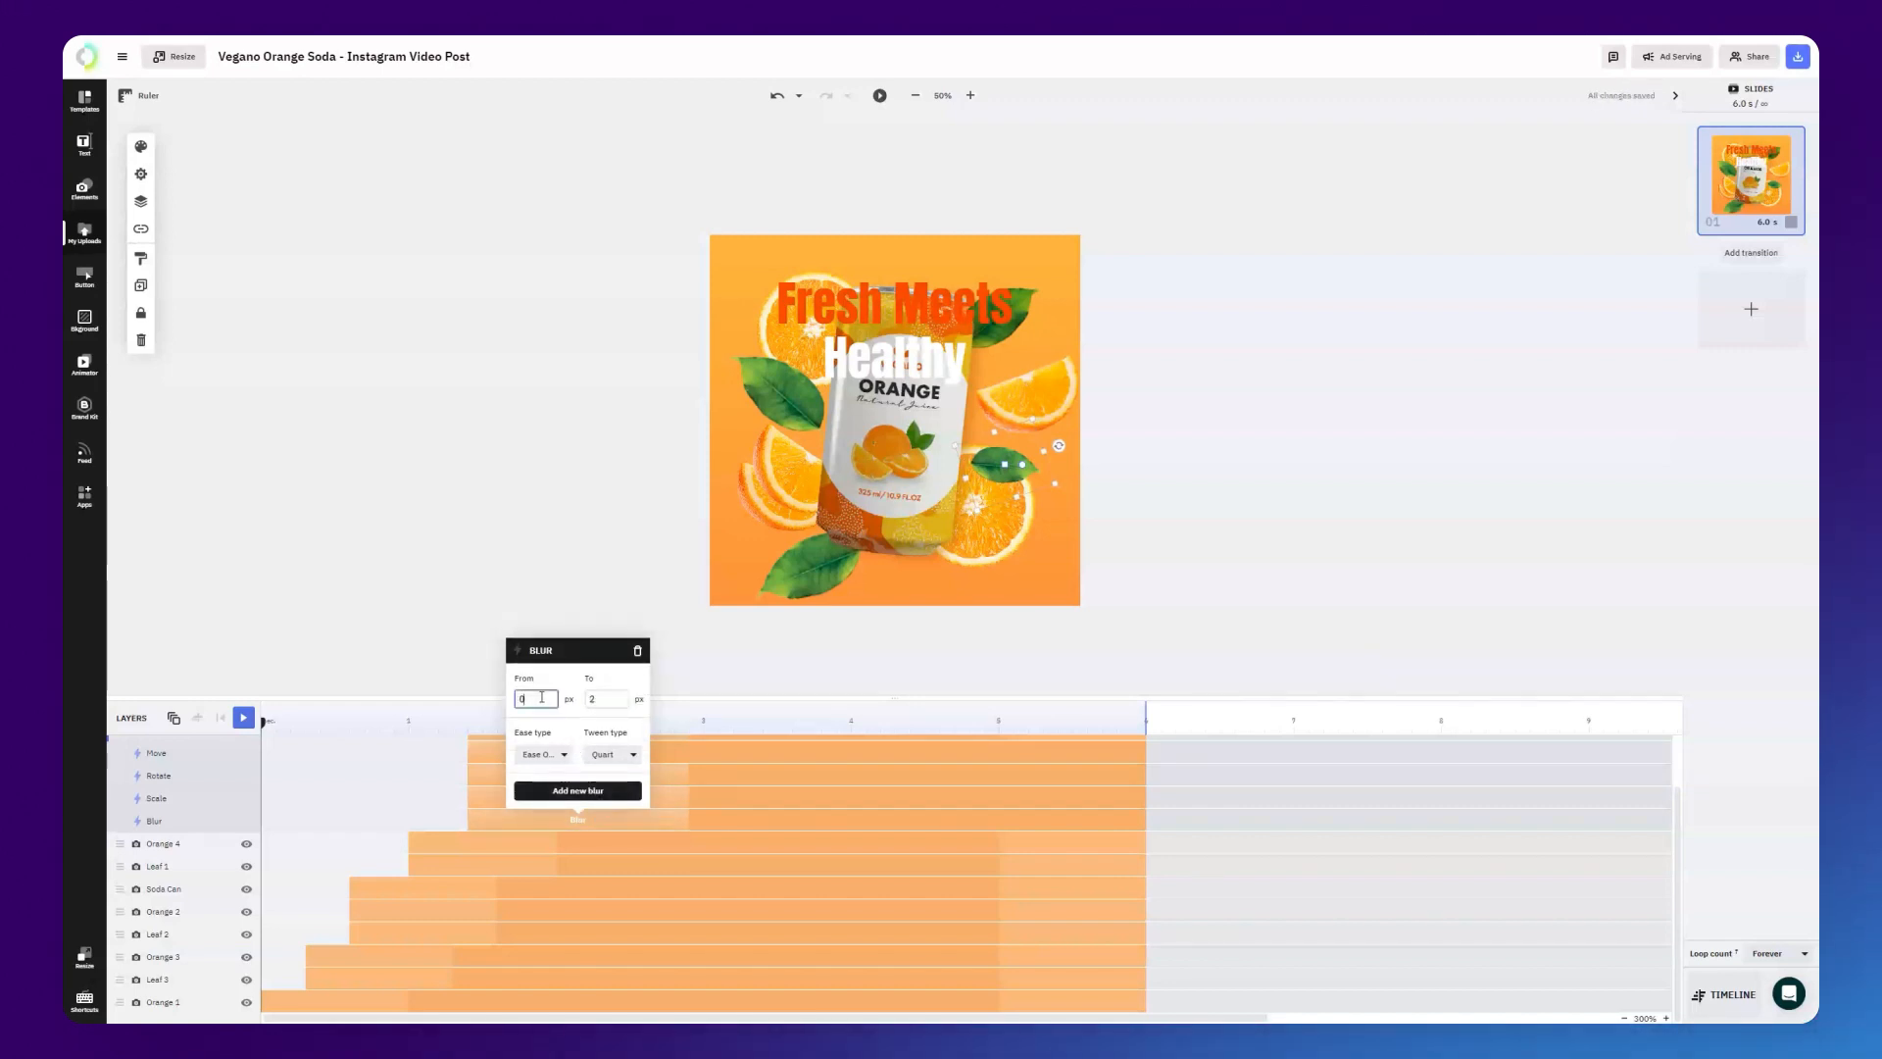
type("3")
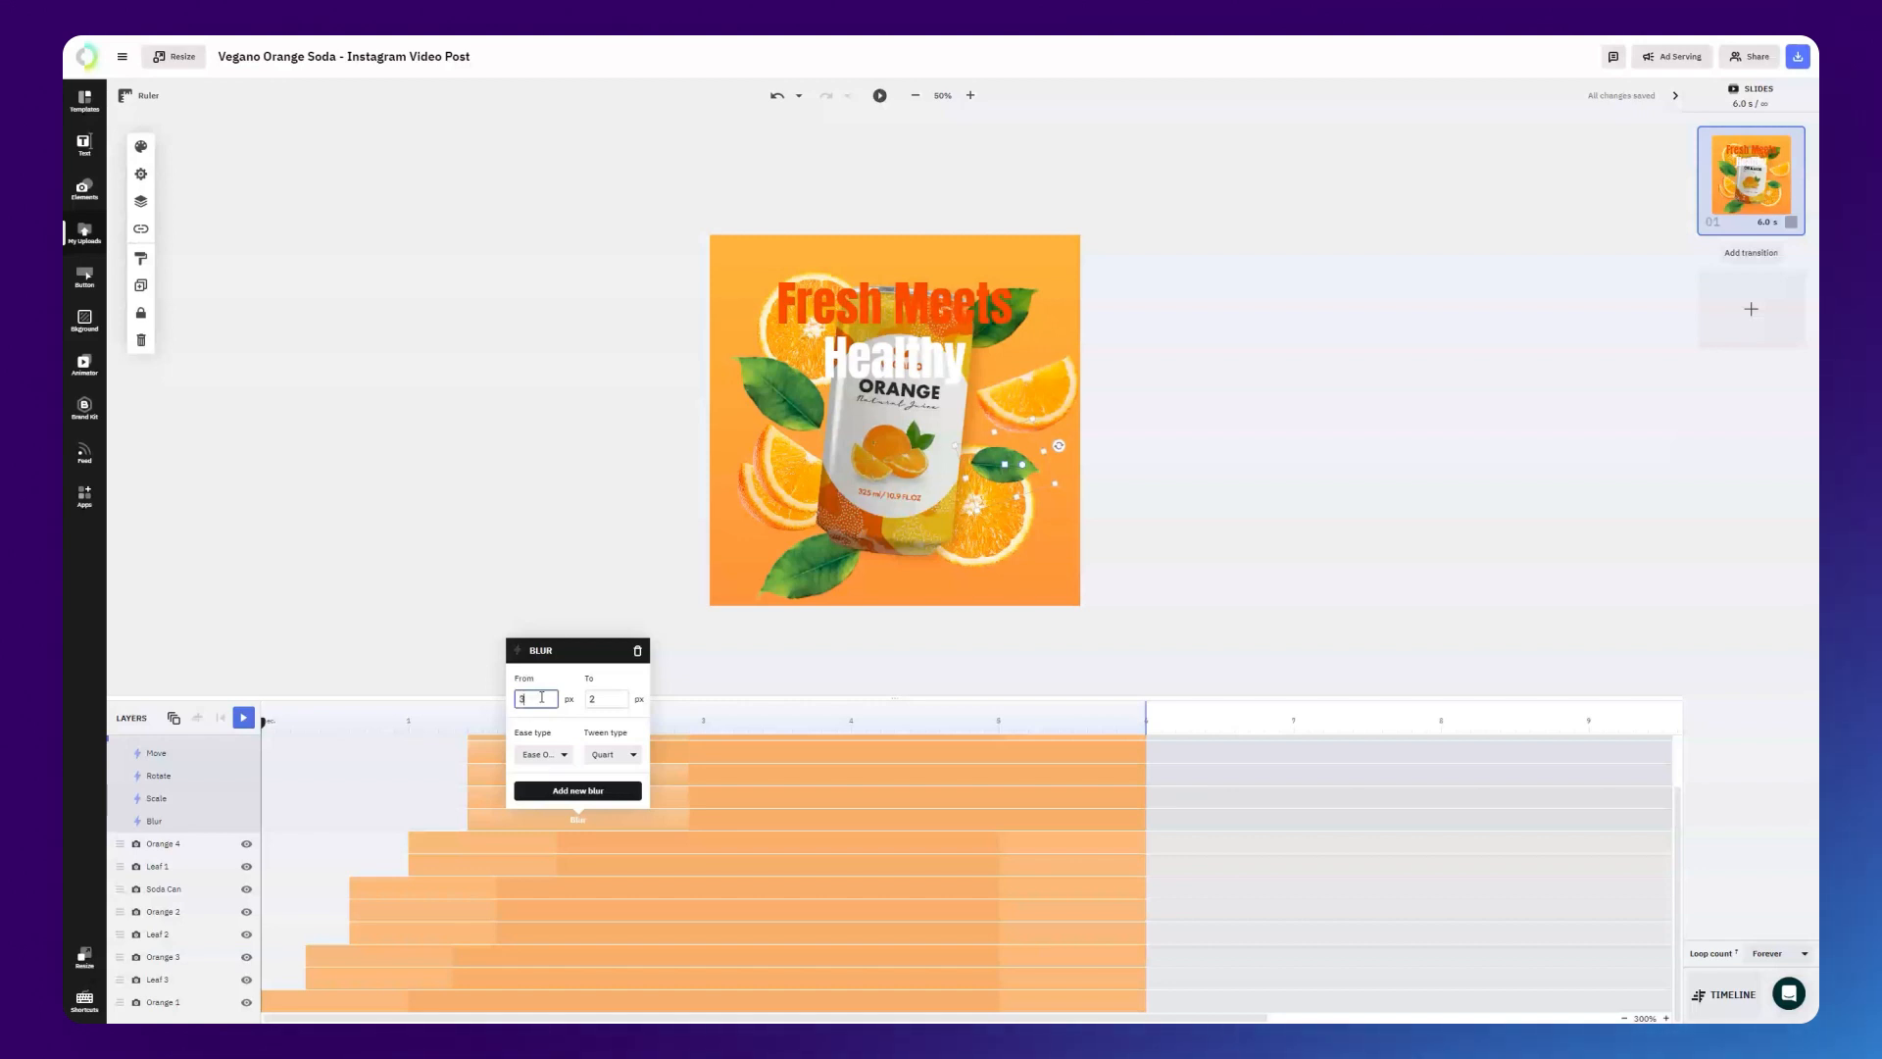
left_click(606, 698)
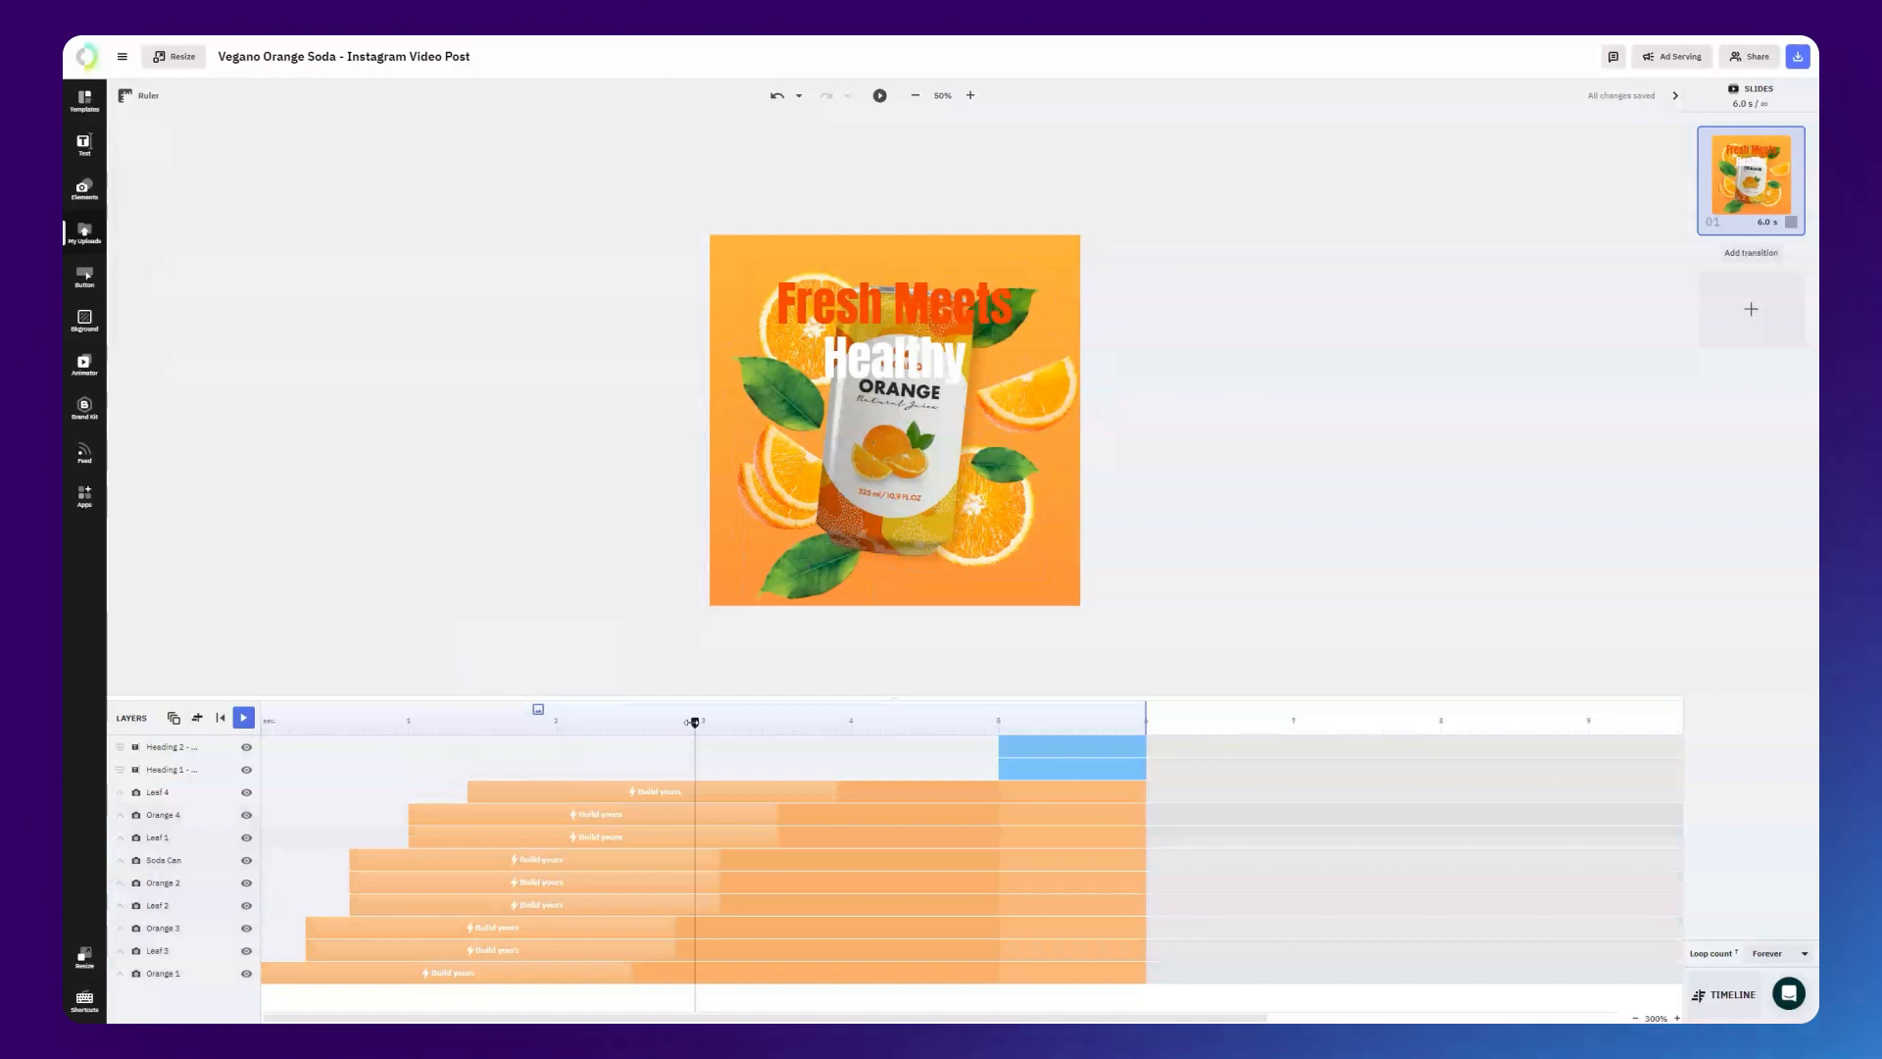
Rewind the playhead, play the slide to preview the entrances, then stop.
left_click(243, 717)
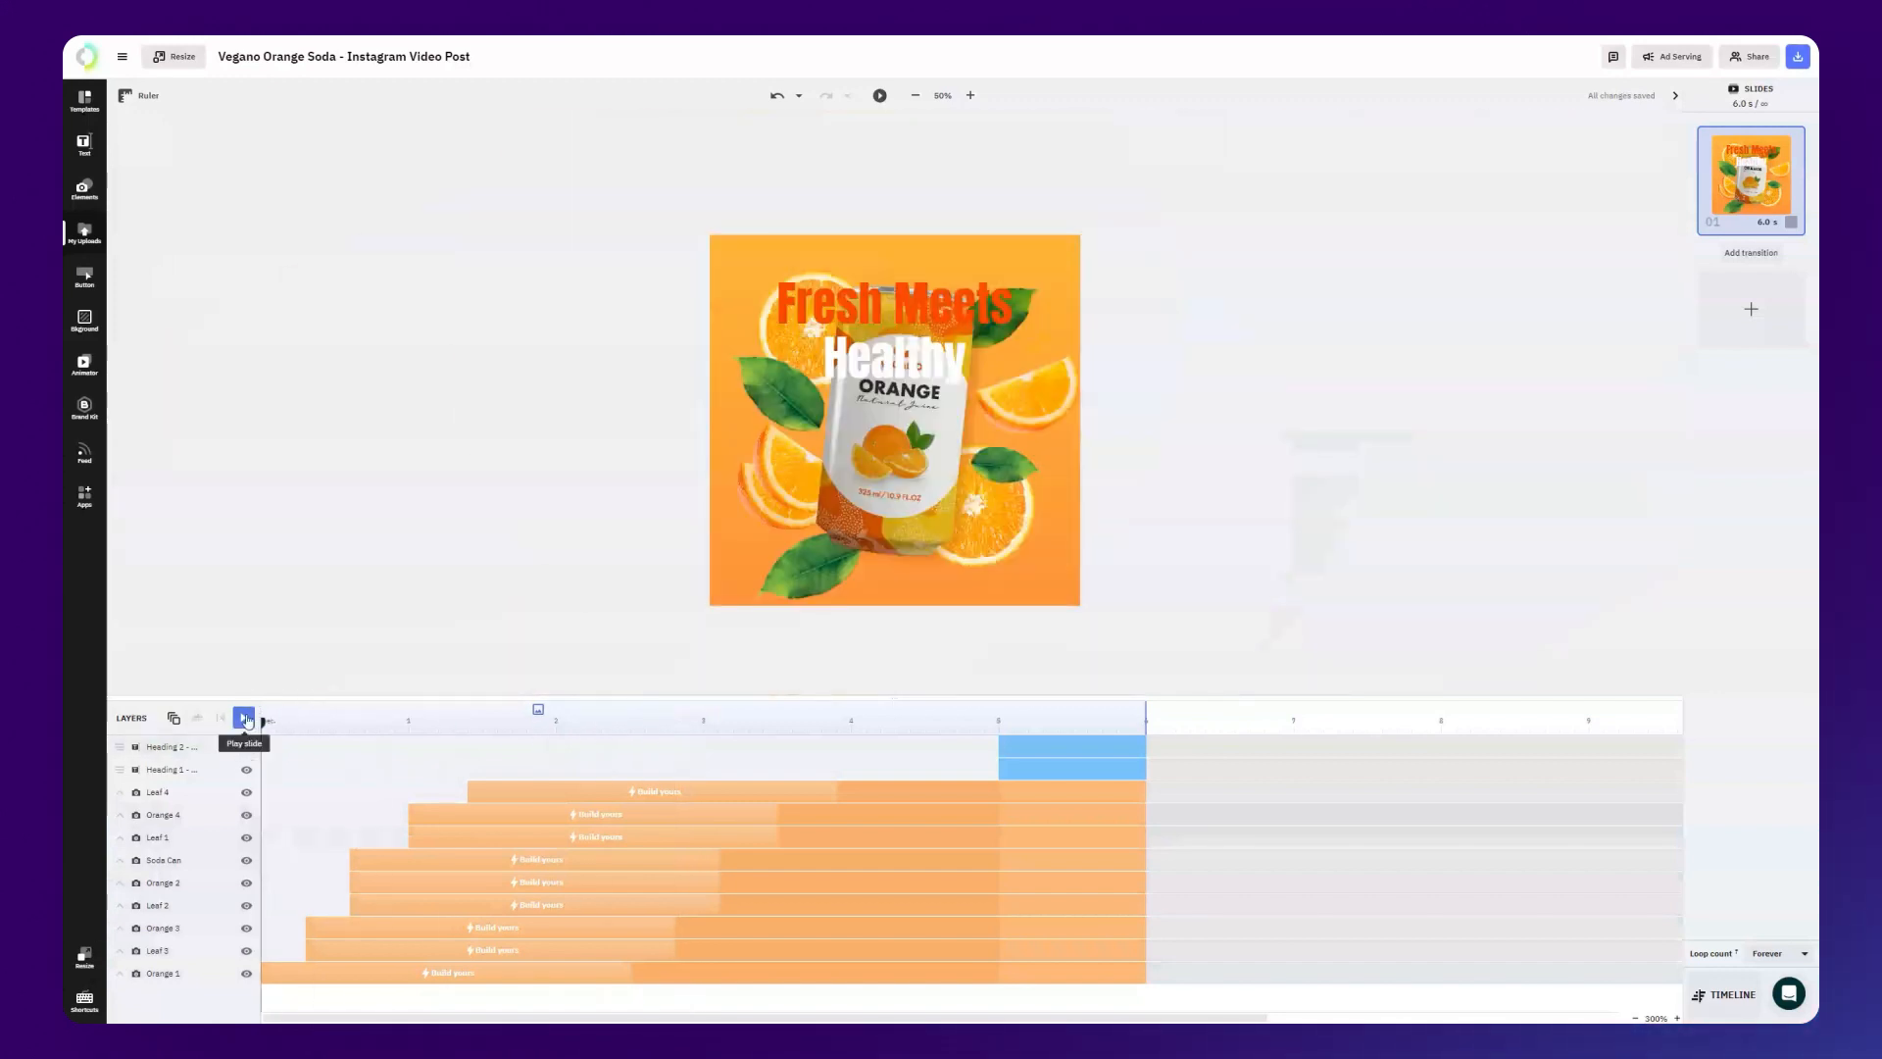
left_click(243, 717)
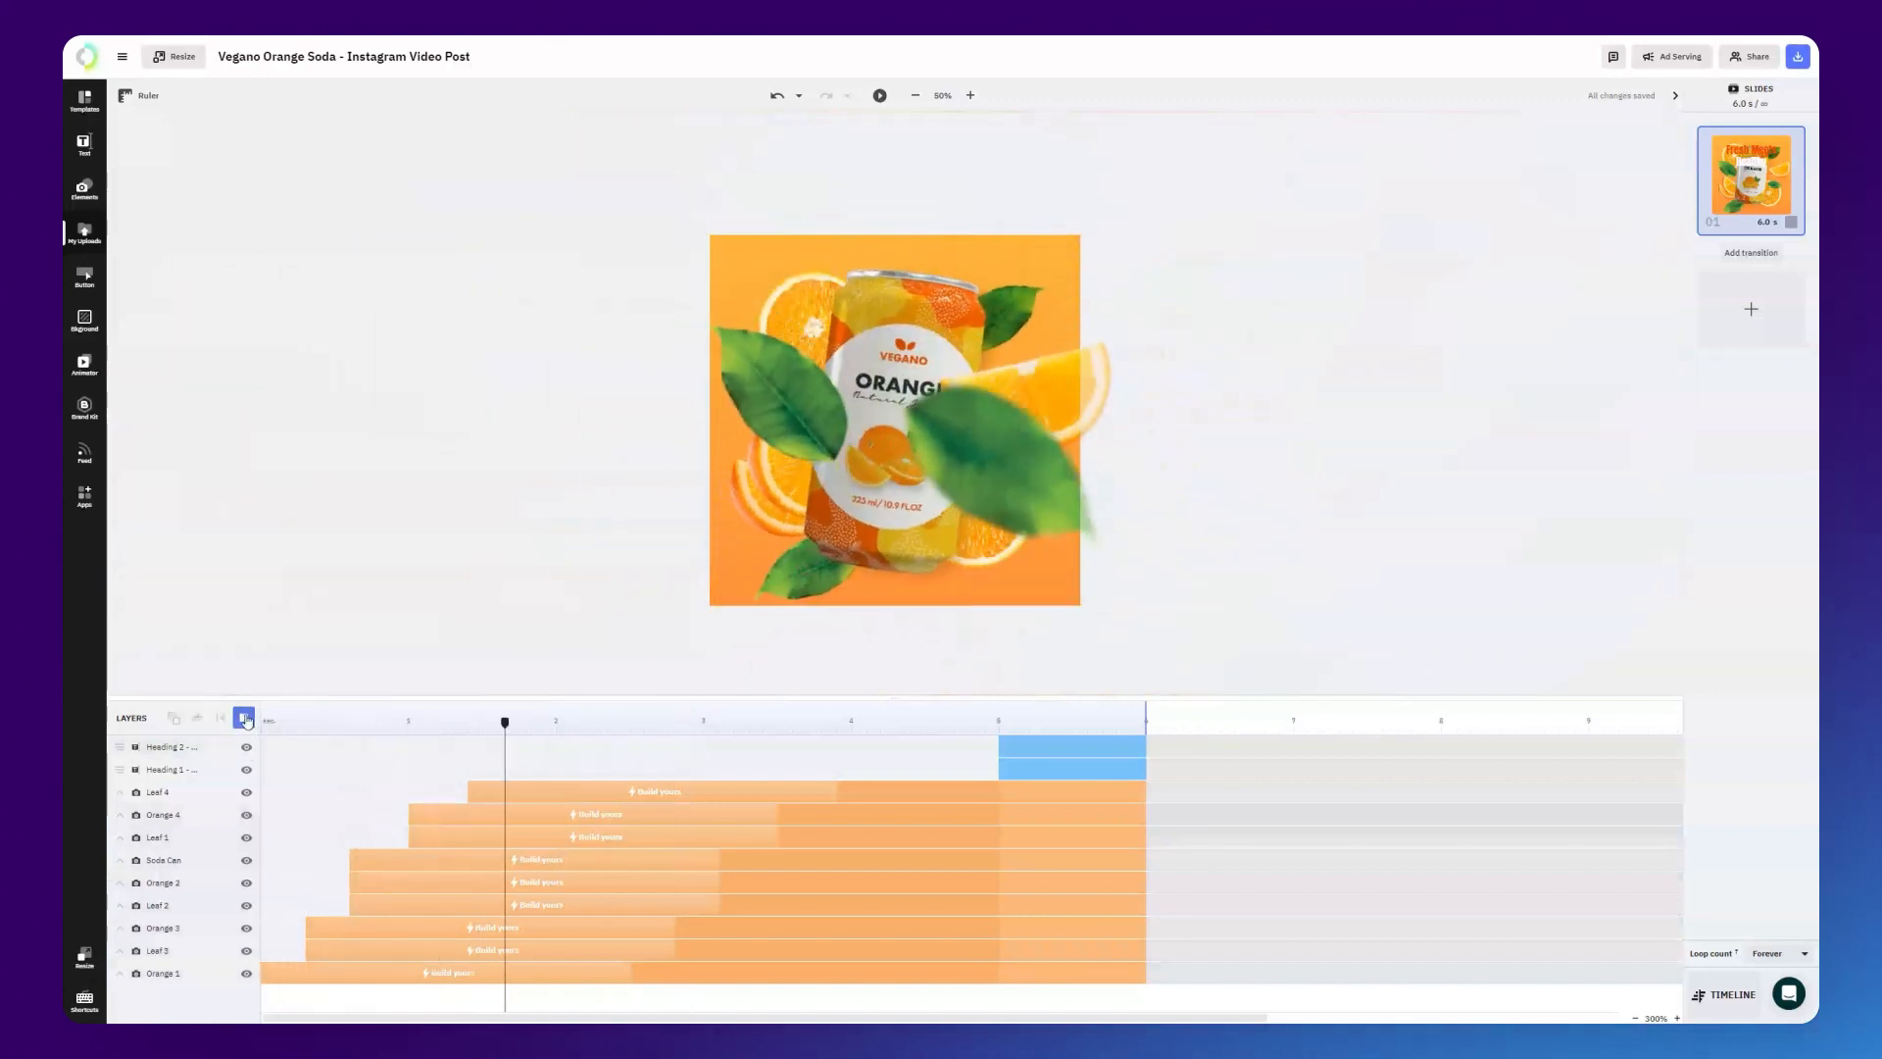
left_click(243, 718)
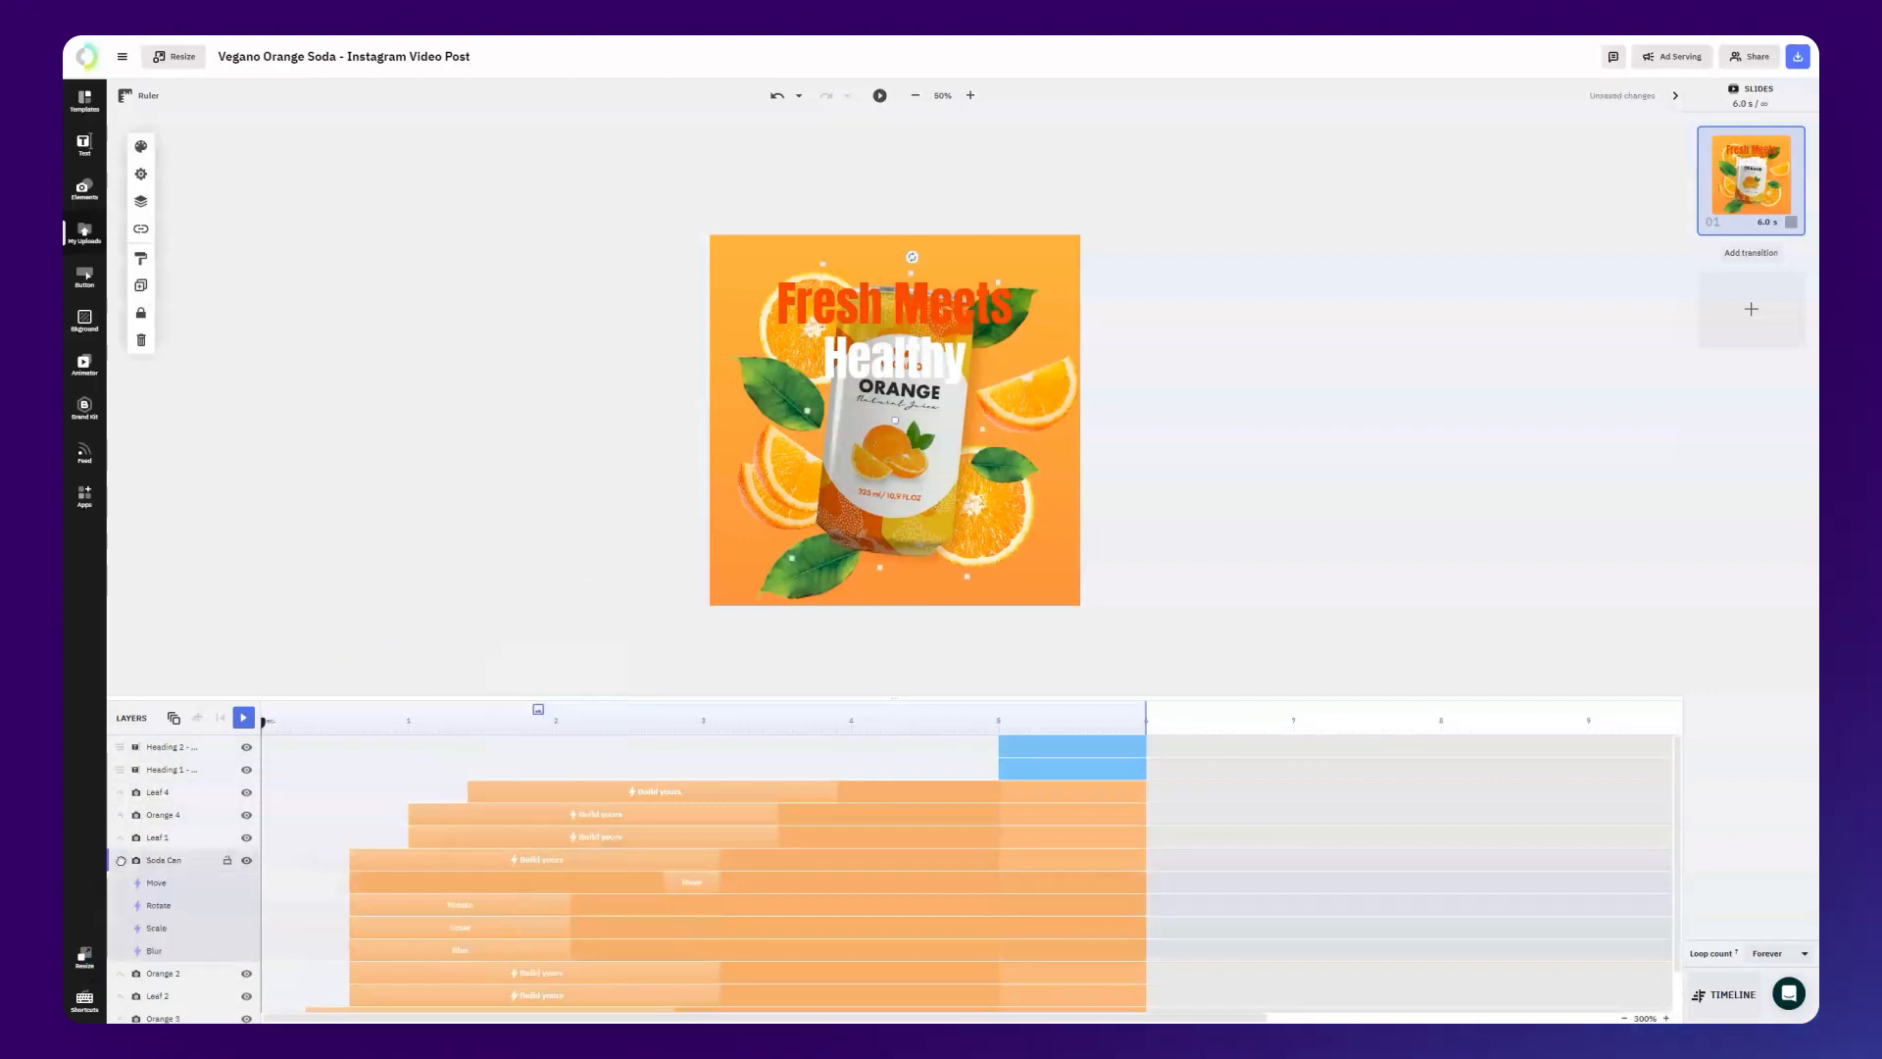
Add a second scale action to the Soda Can after its 600% to 100% entrance.
left_click(156, 928)
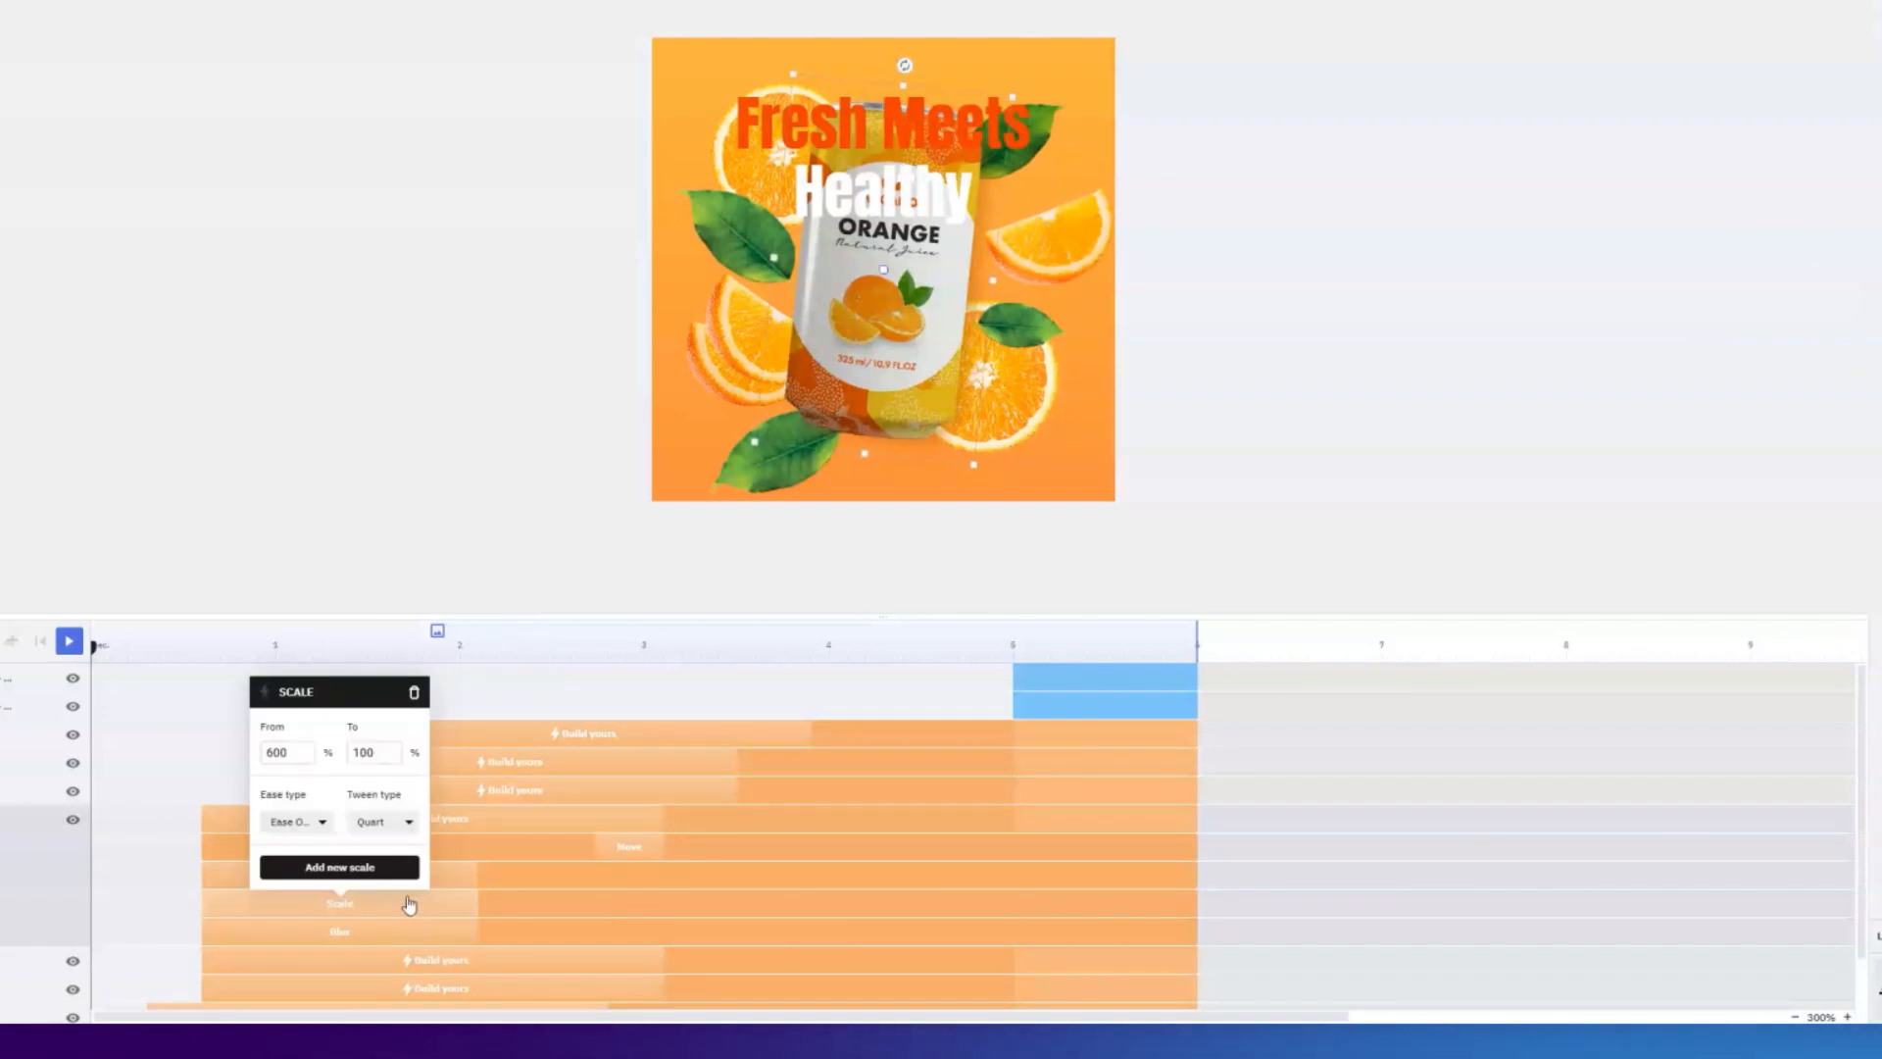
left_click(340, 866)
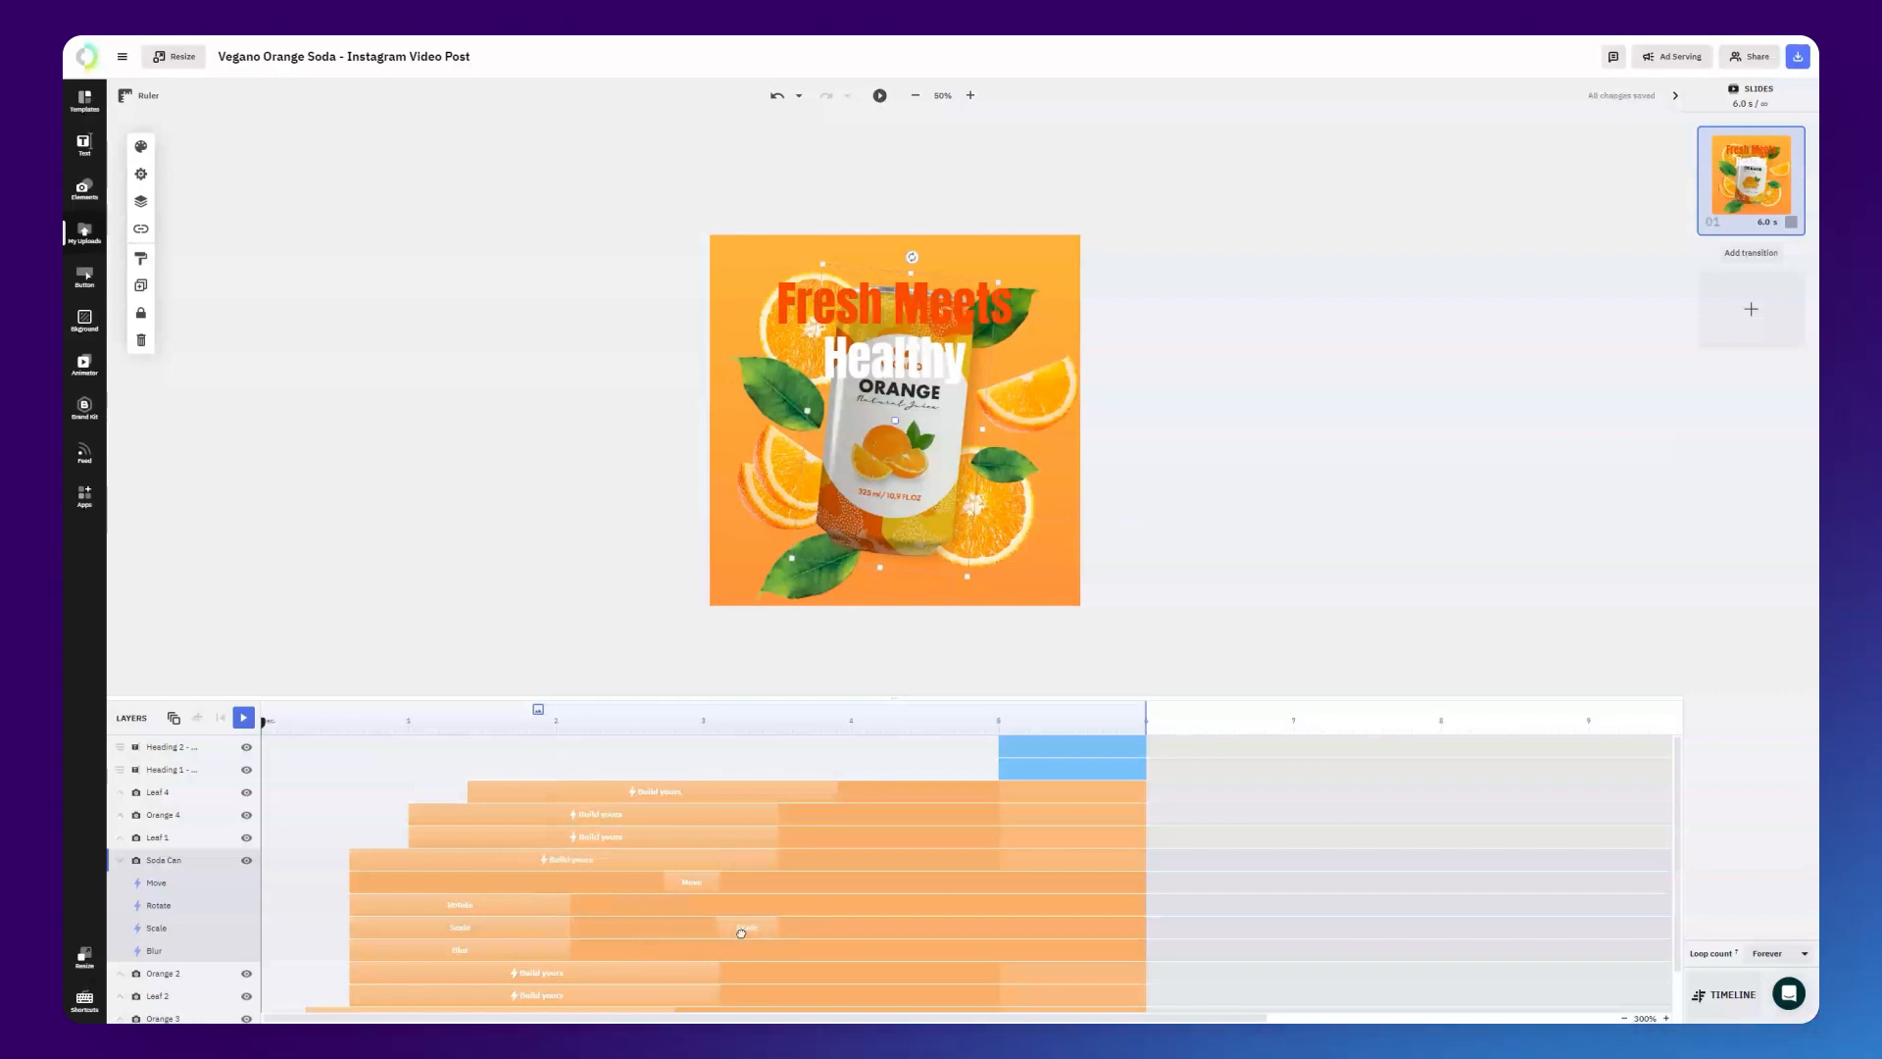
left_click(745, 927)
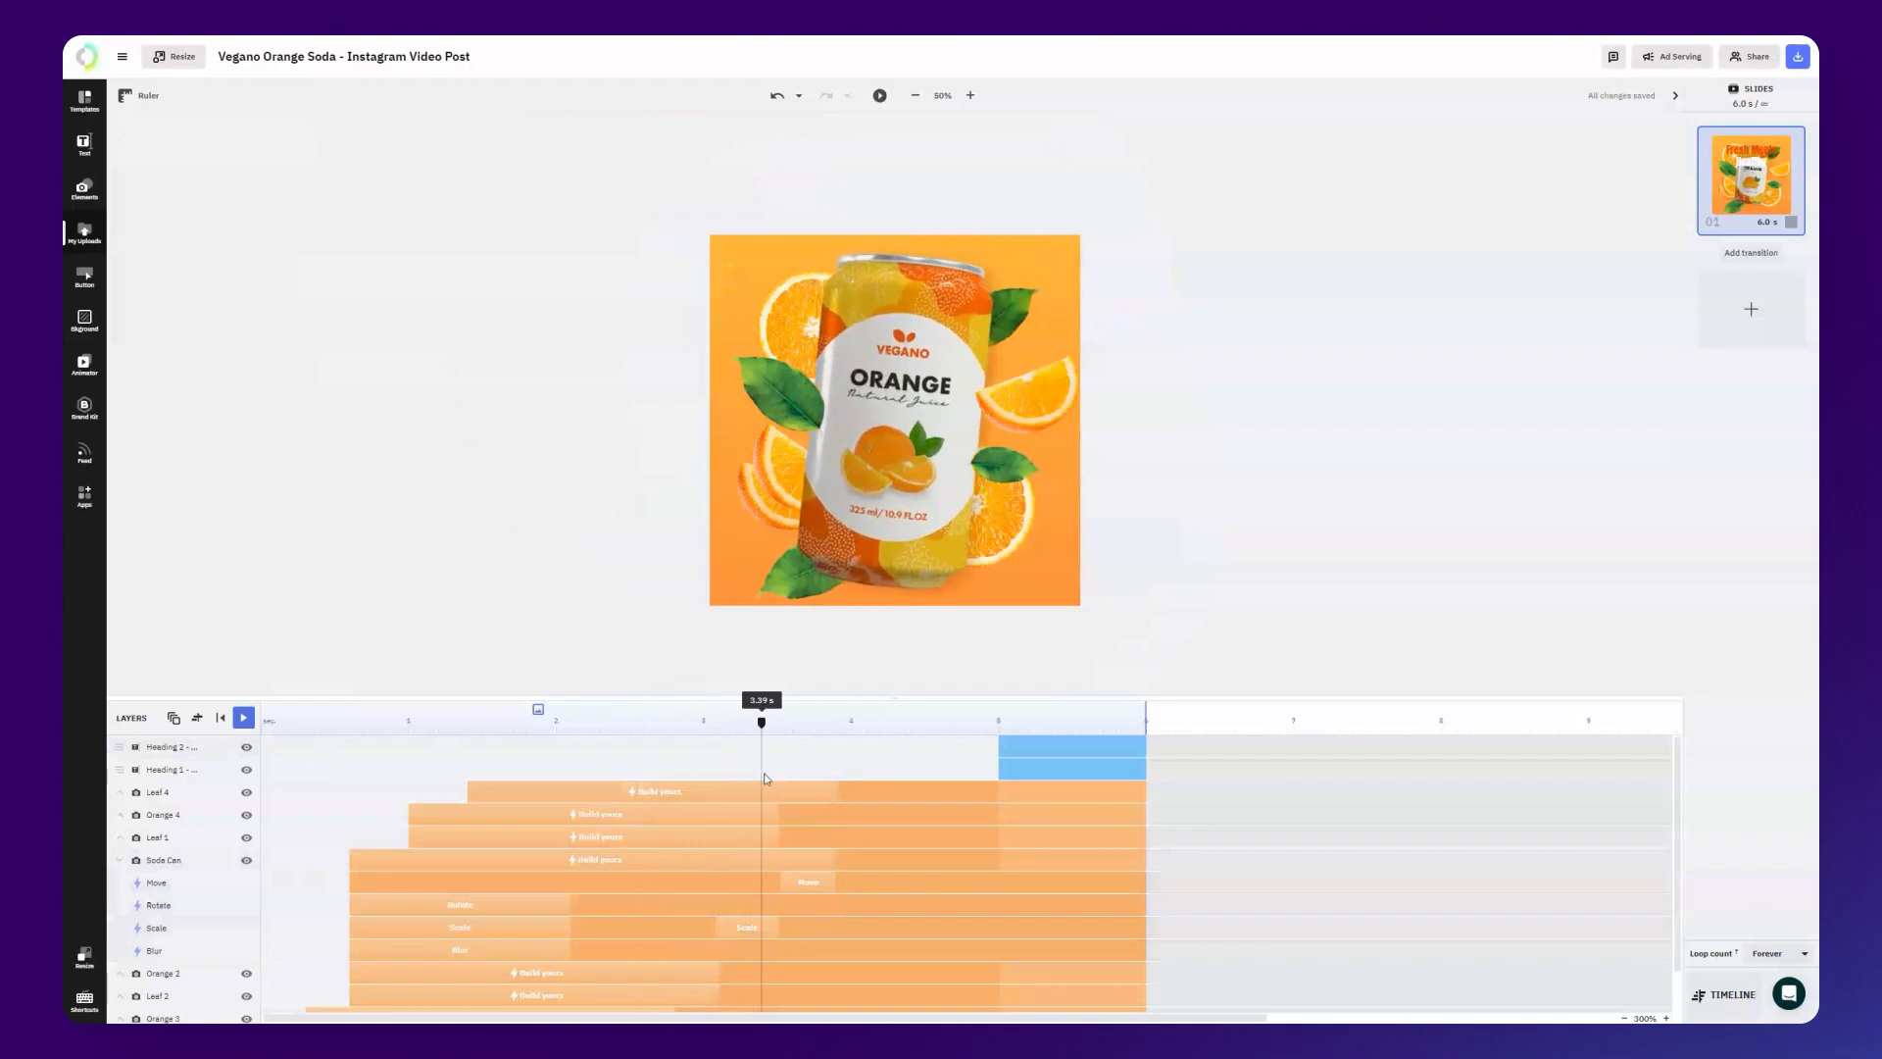
left_click_drag(761, 721, 714, 722)
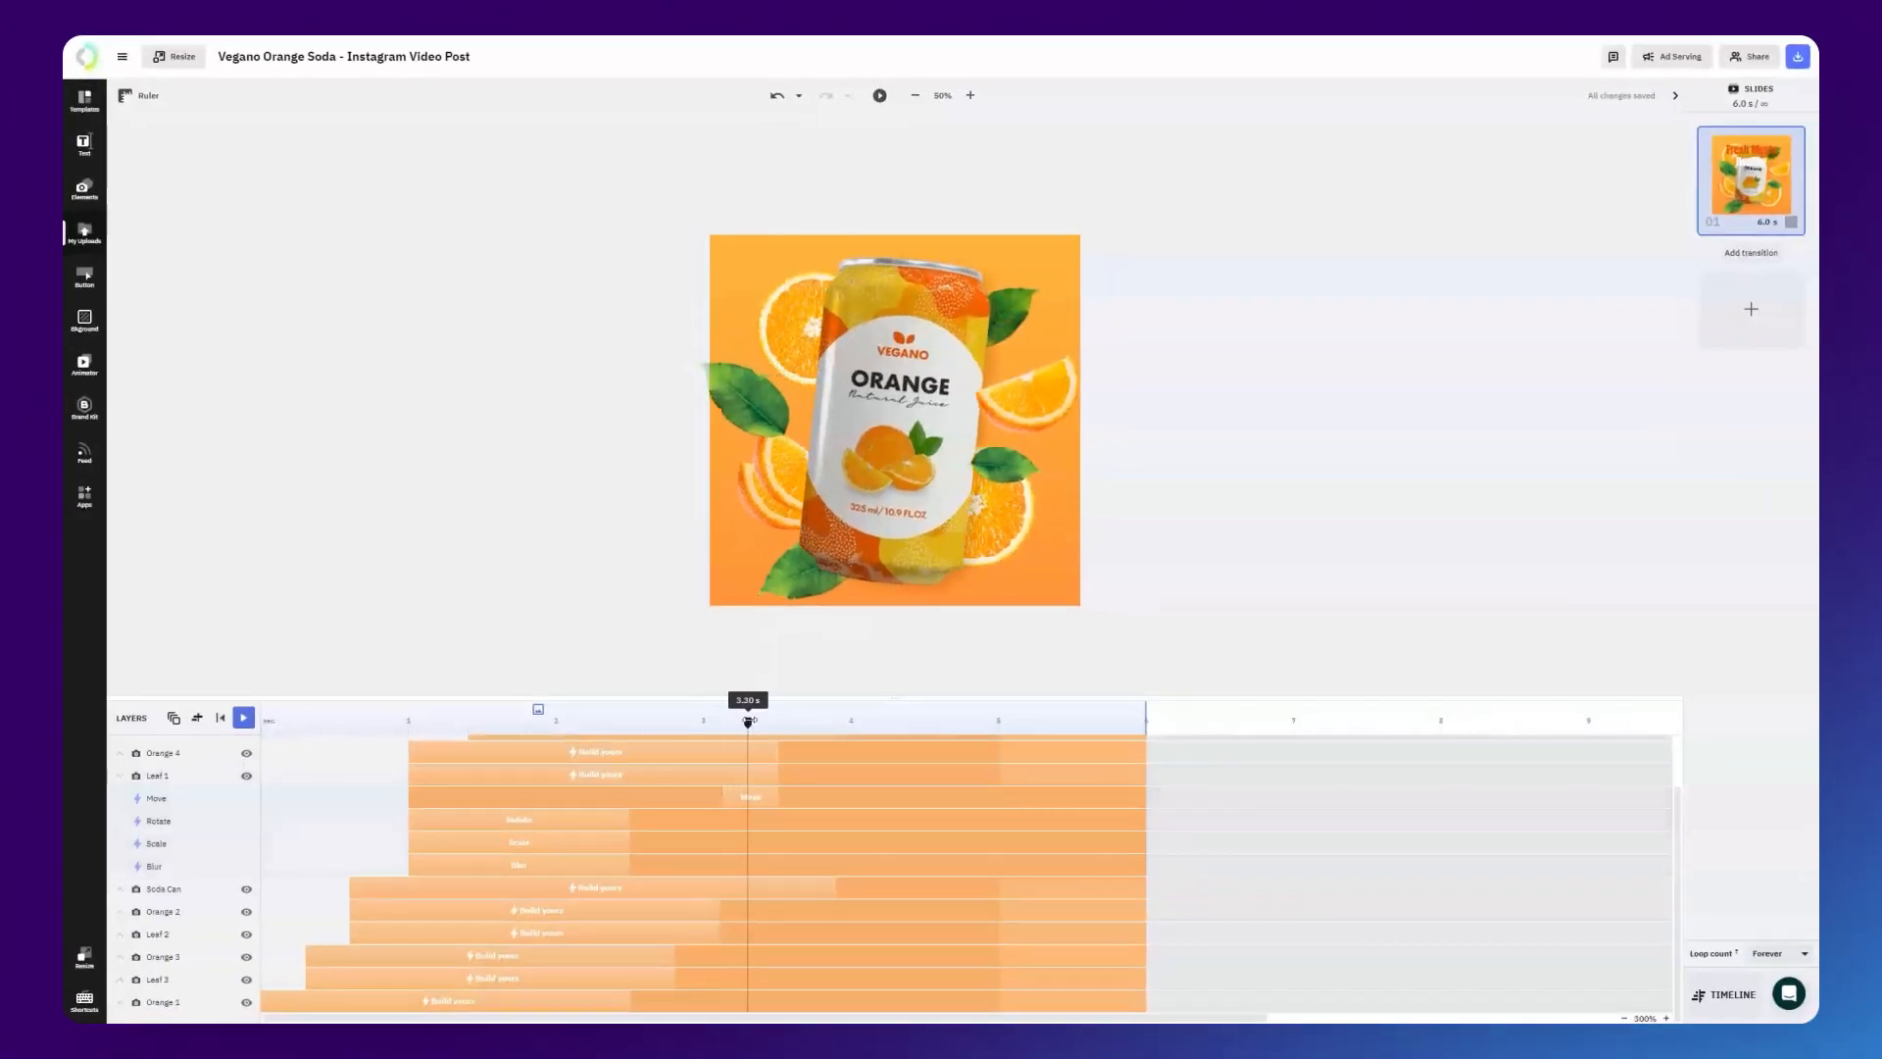
left_click_drag(750, 719, 707, 720)
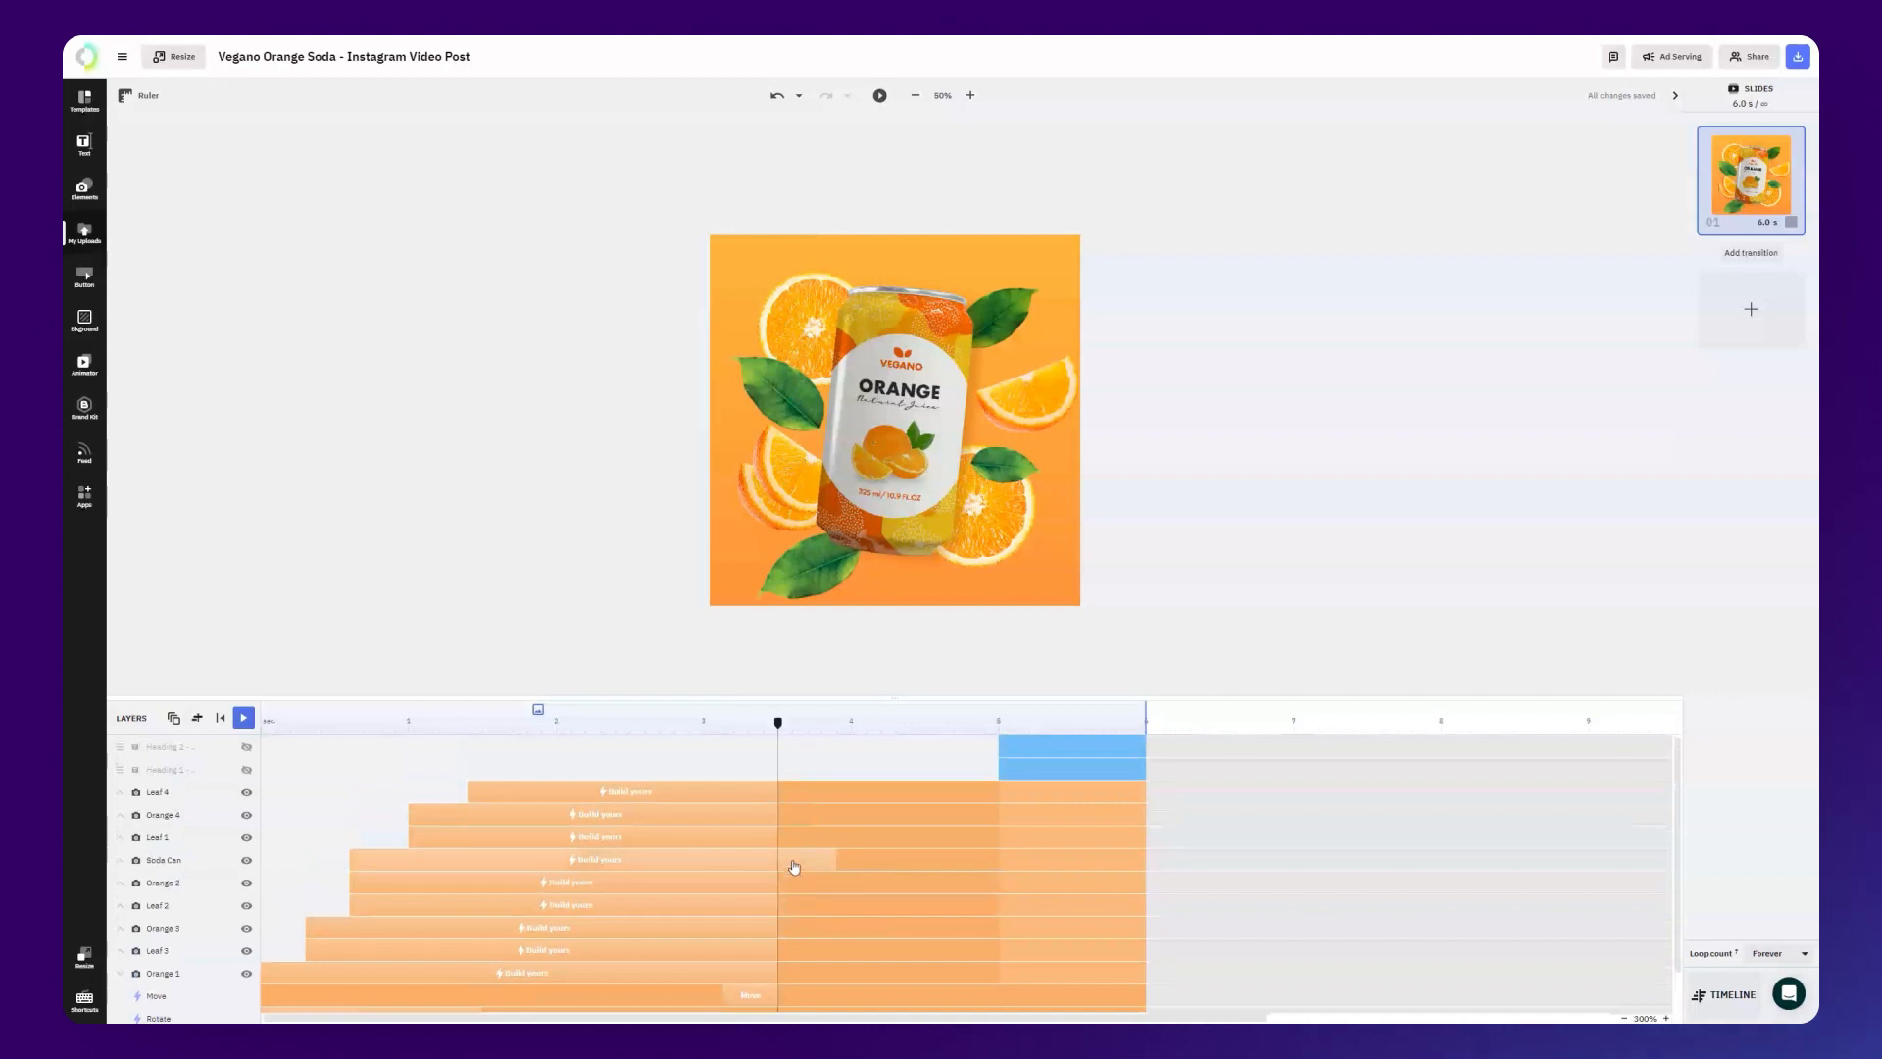
Set the Soda Can's move action To Y to -150 and scrub to preview the drop.
left_click(792, 859)
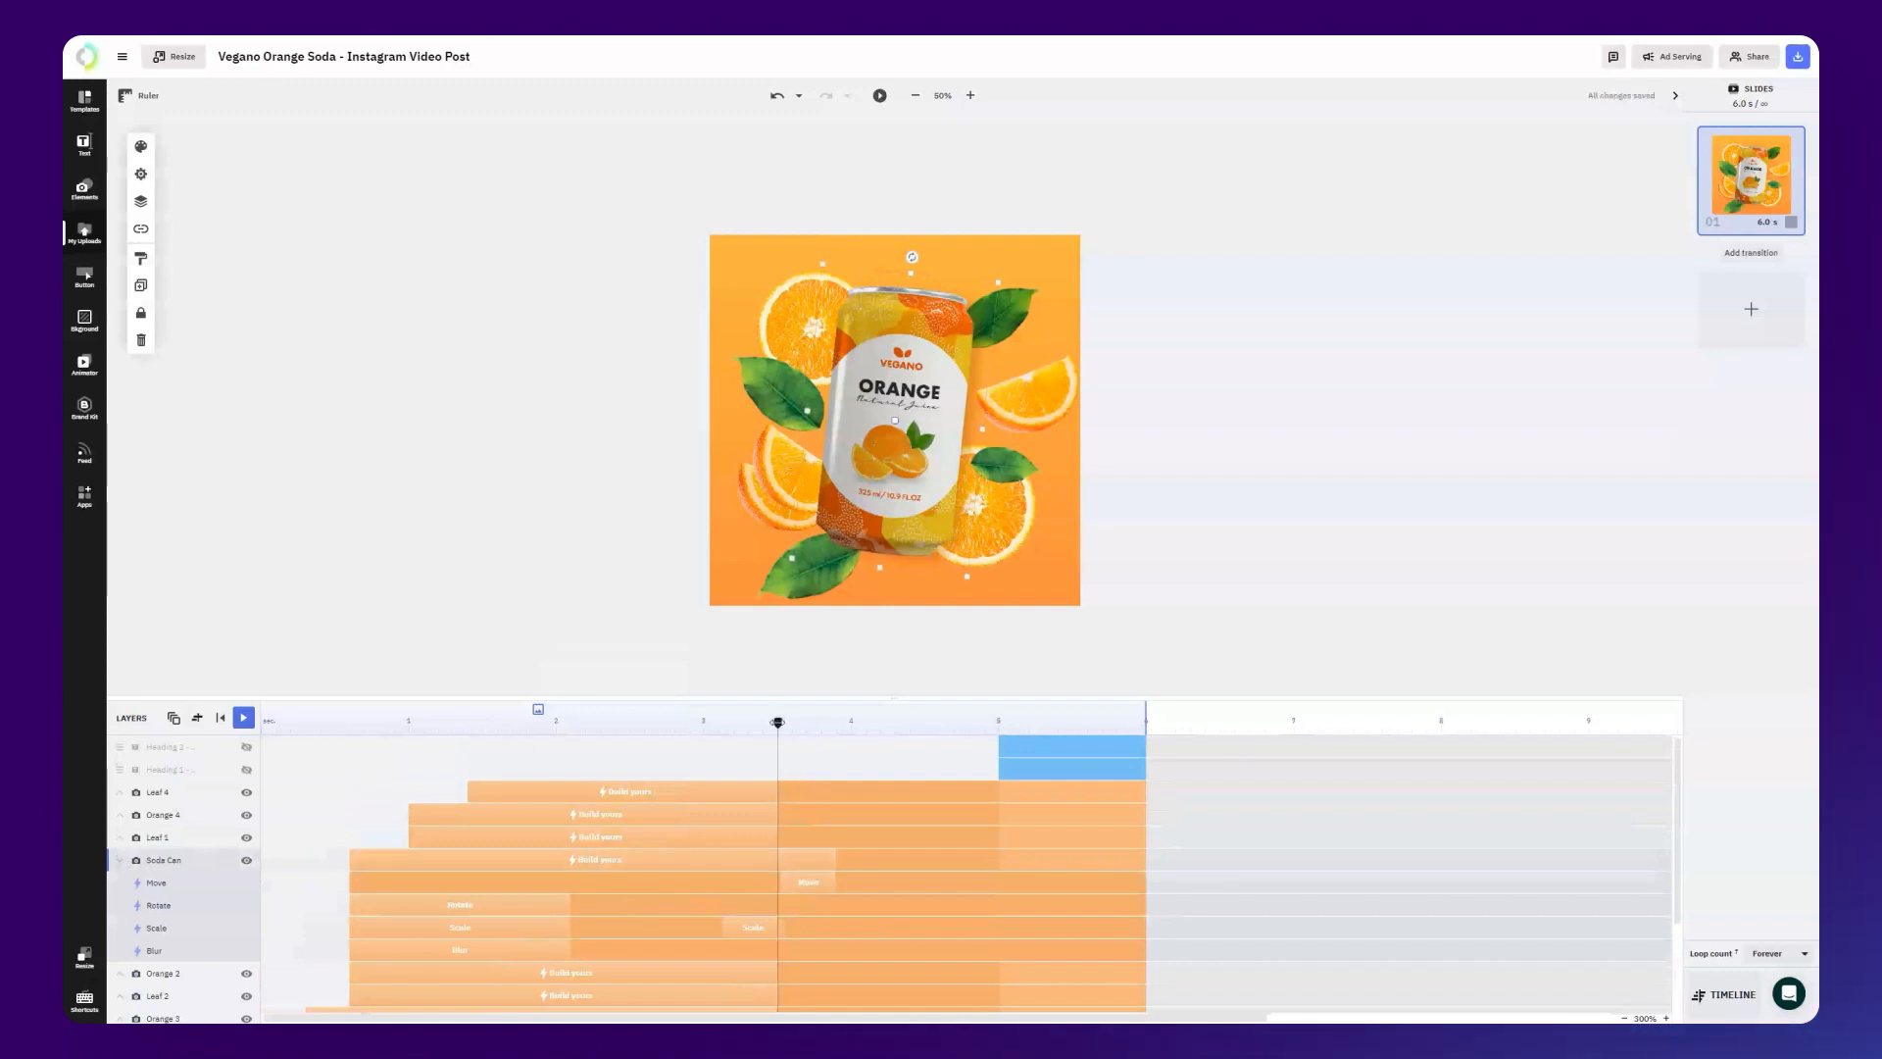
left_click(805, 880)
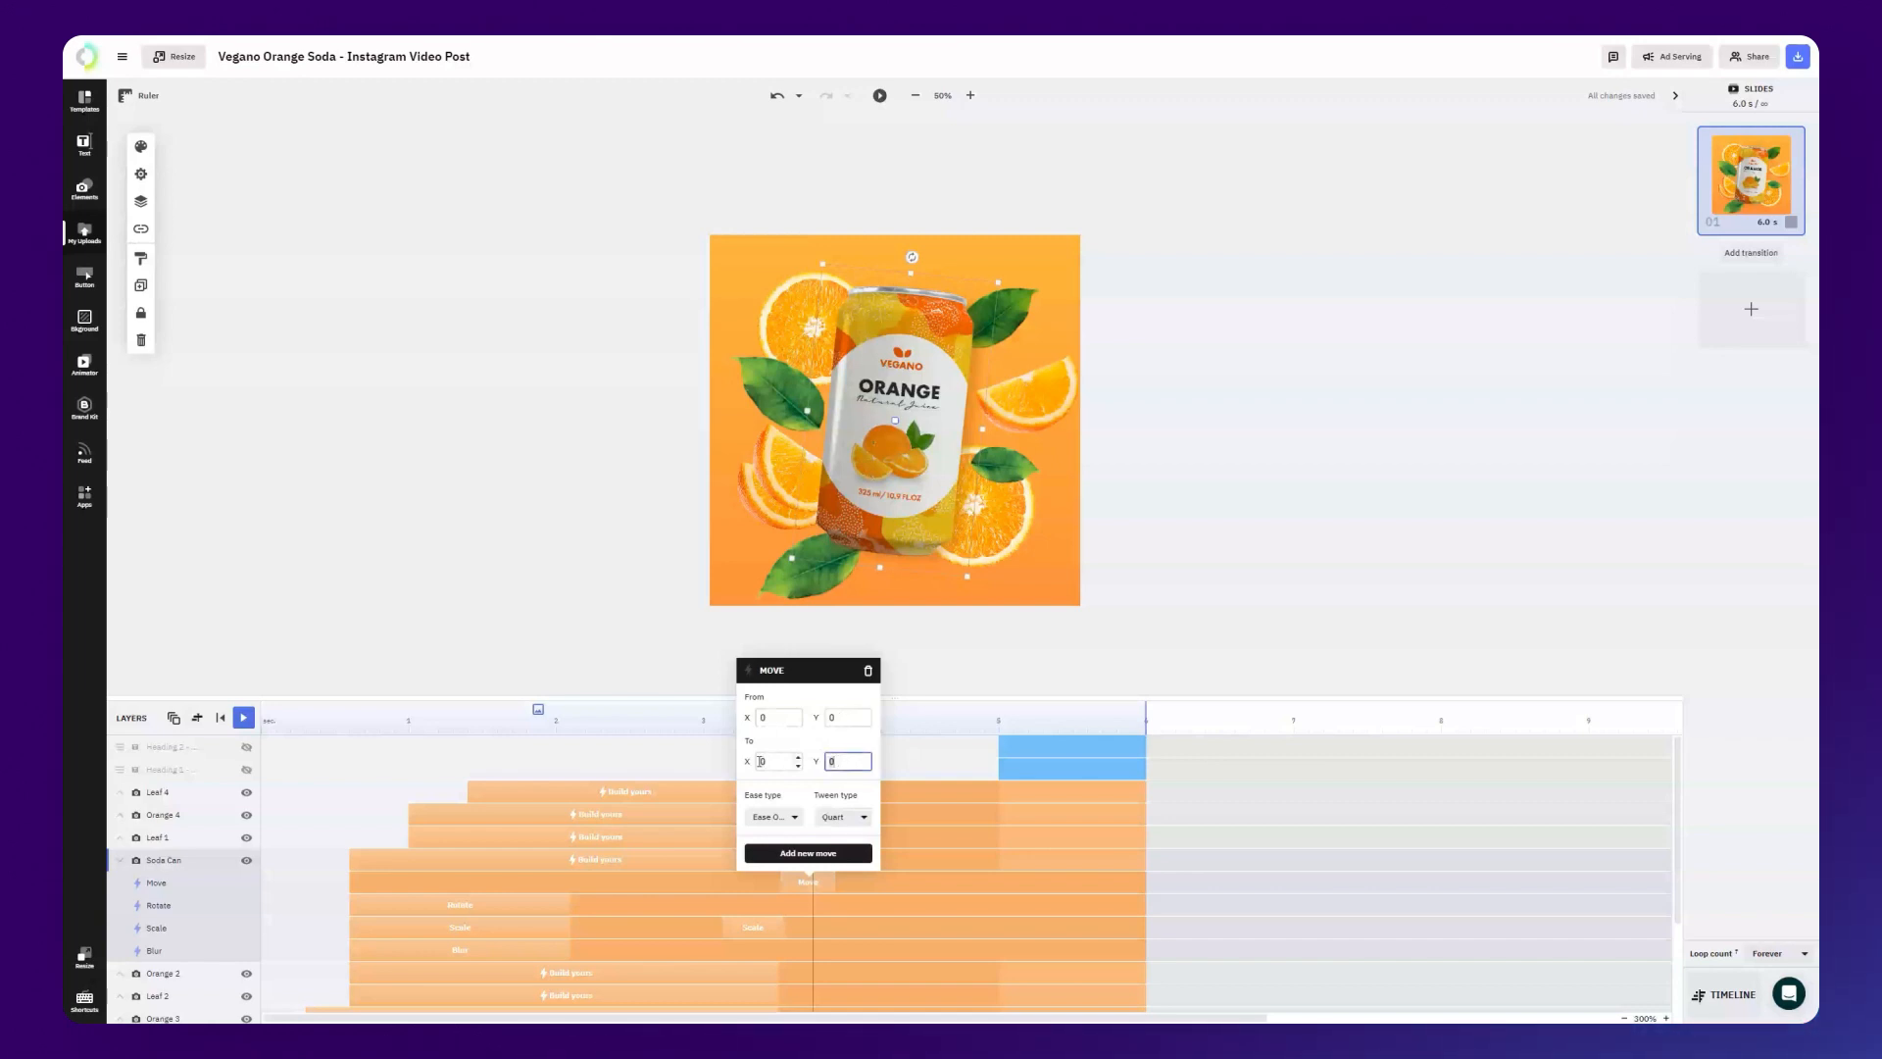
type("-150")
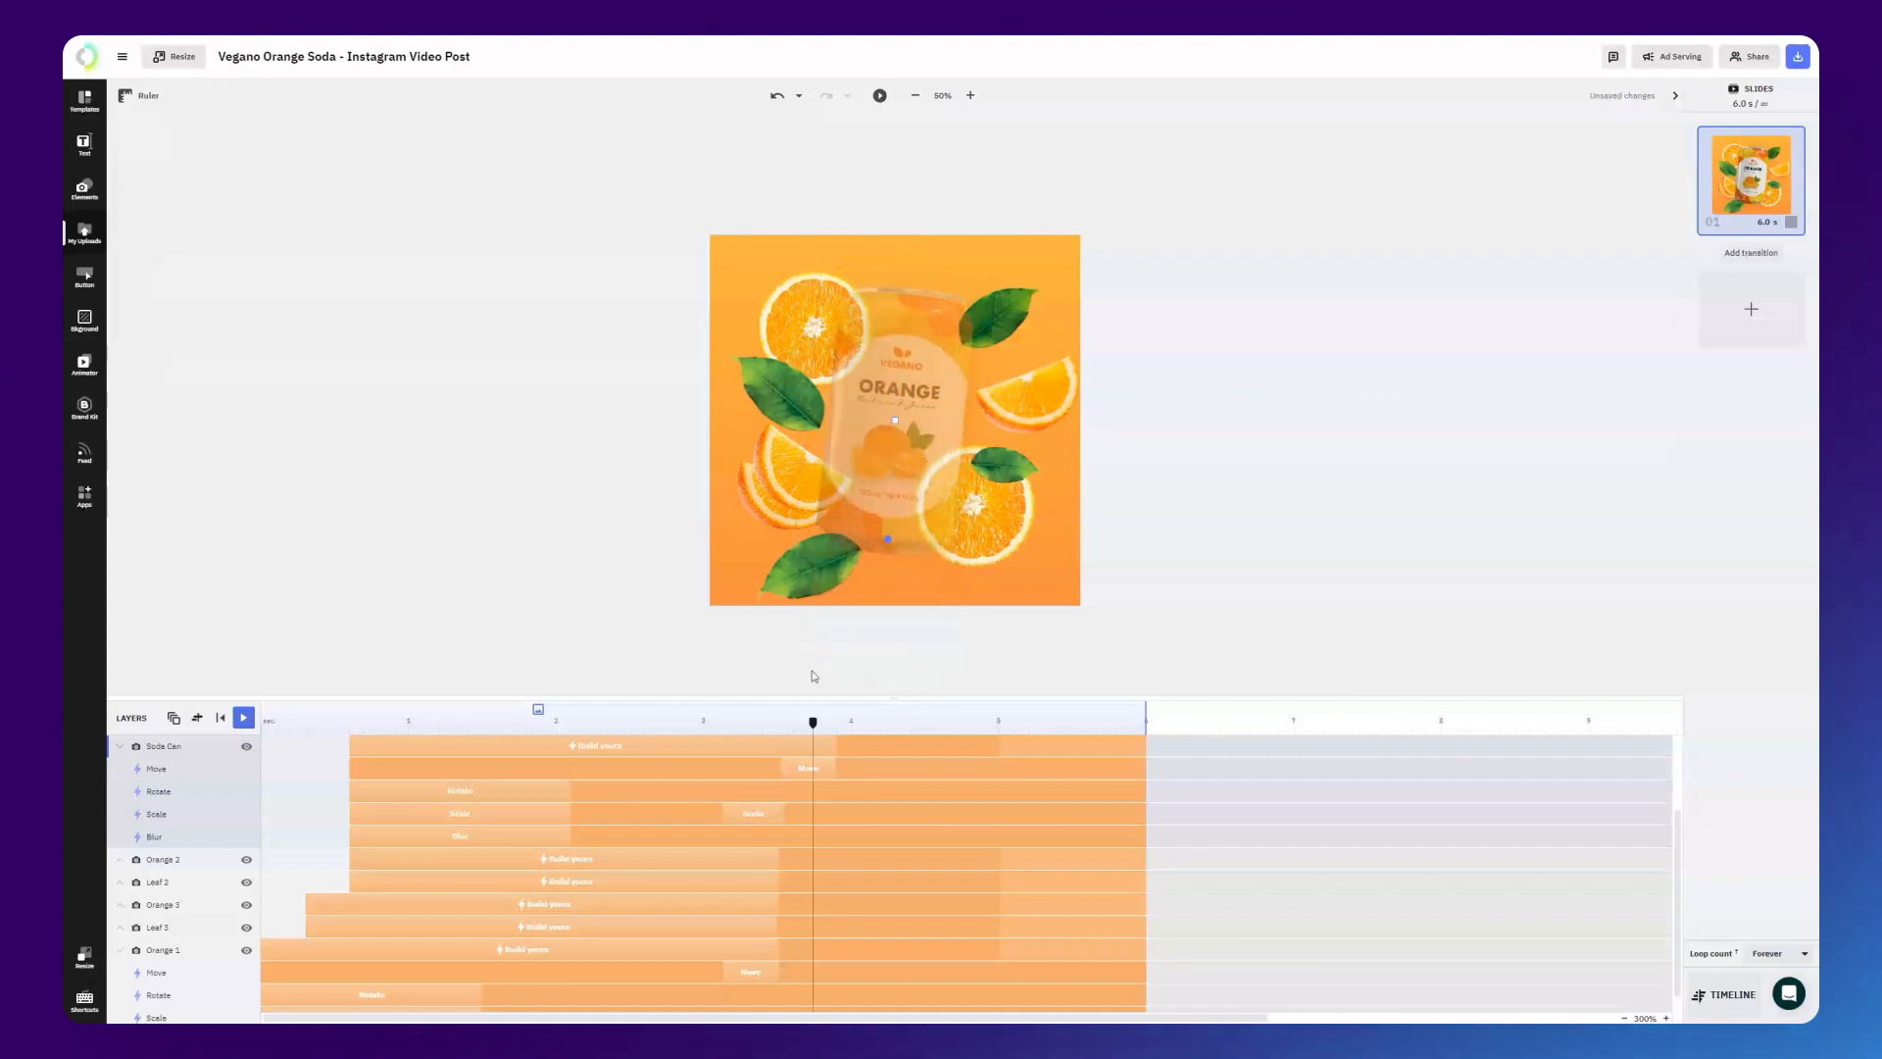
left_click_drag(811, 723, 772, 724)
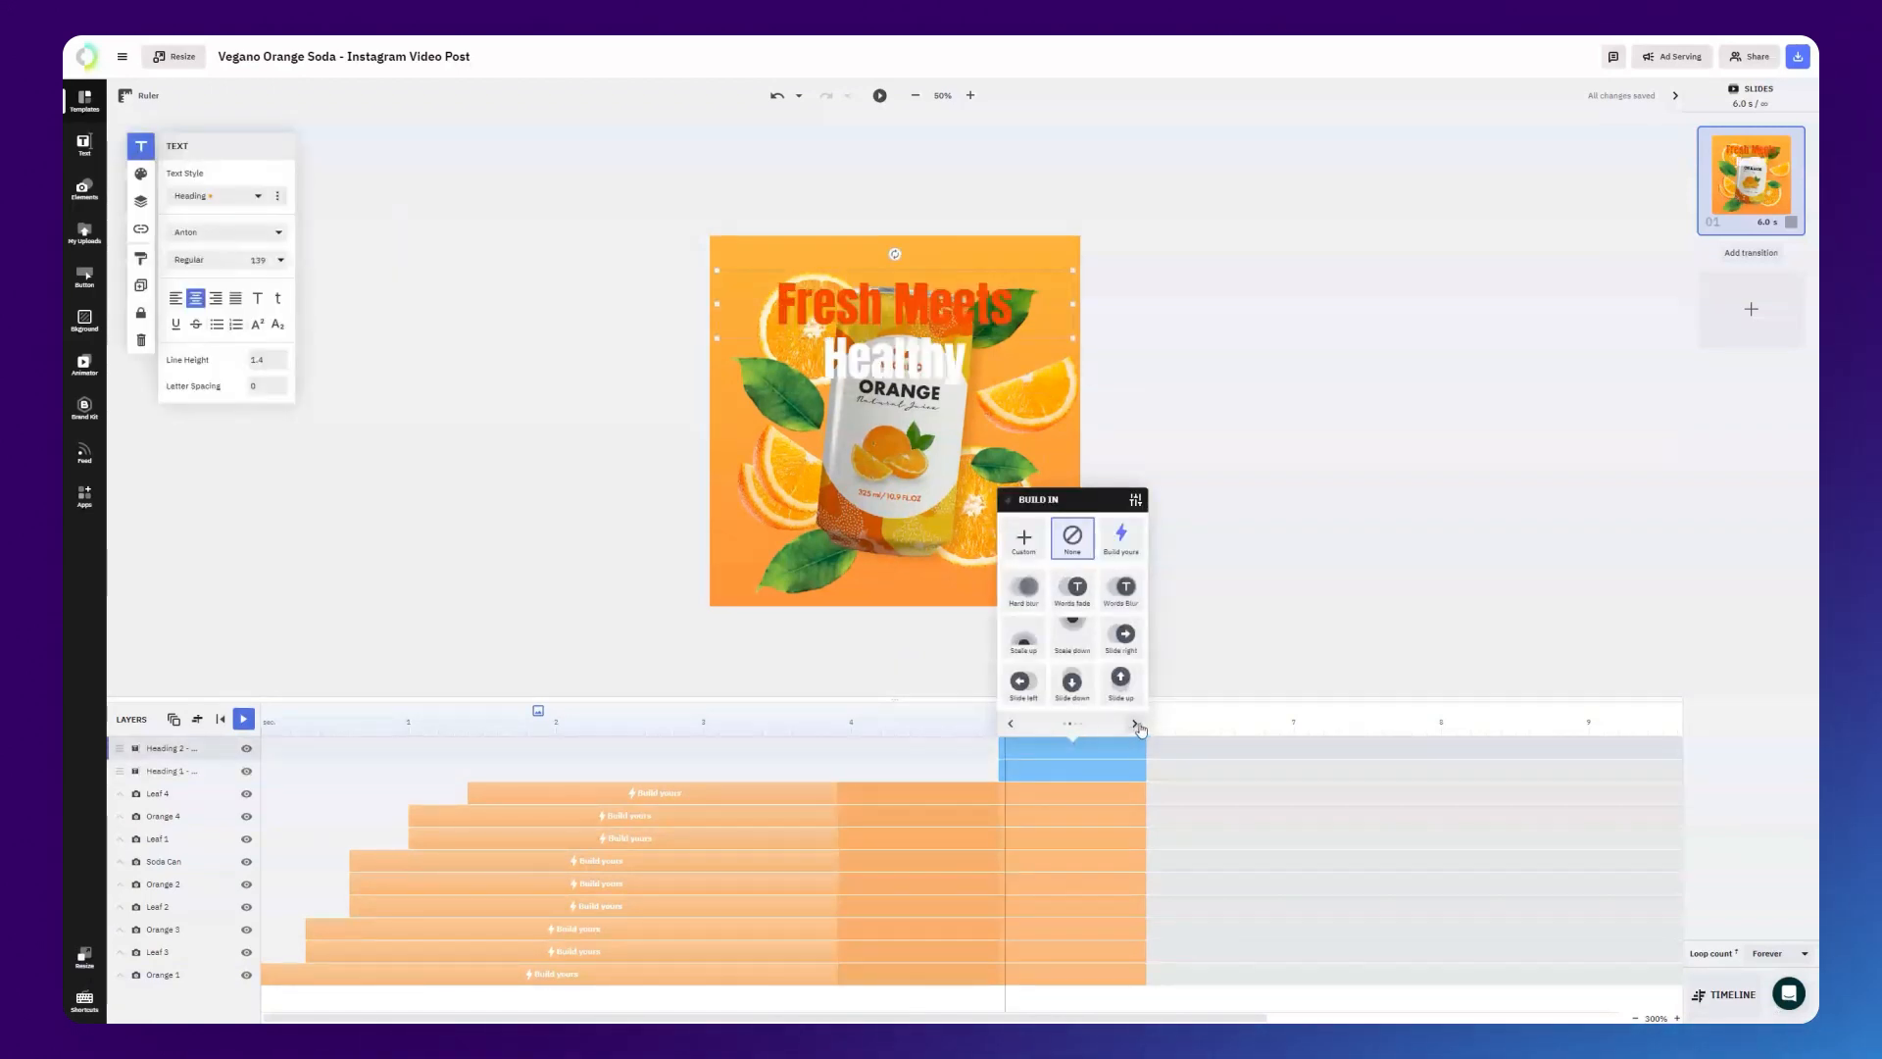
Give Heading 2 a Slide right entrance starting at X -893 with alpha 55.
left_click(1119, 635)
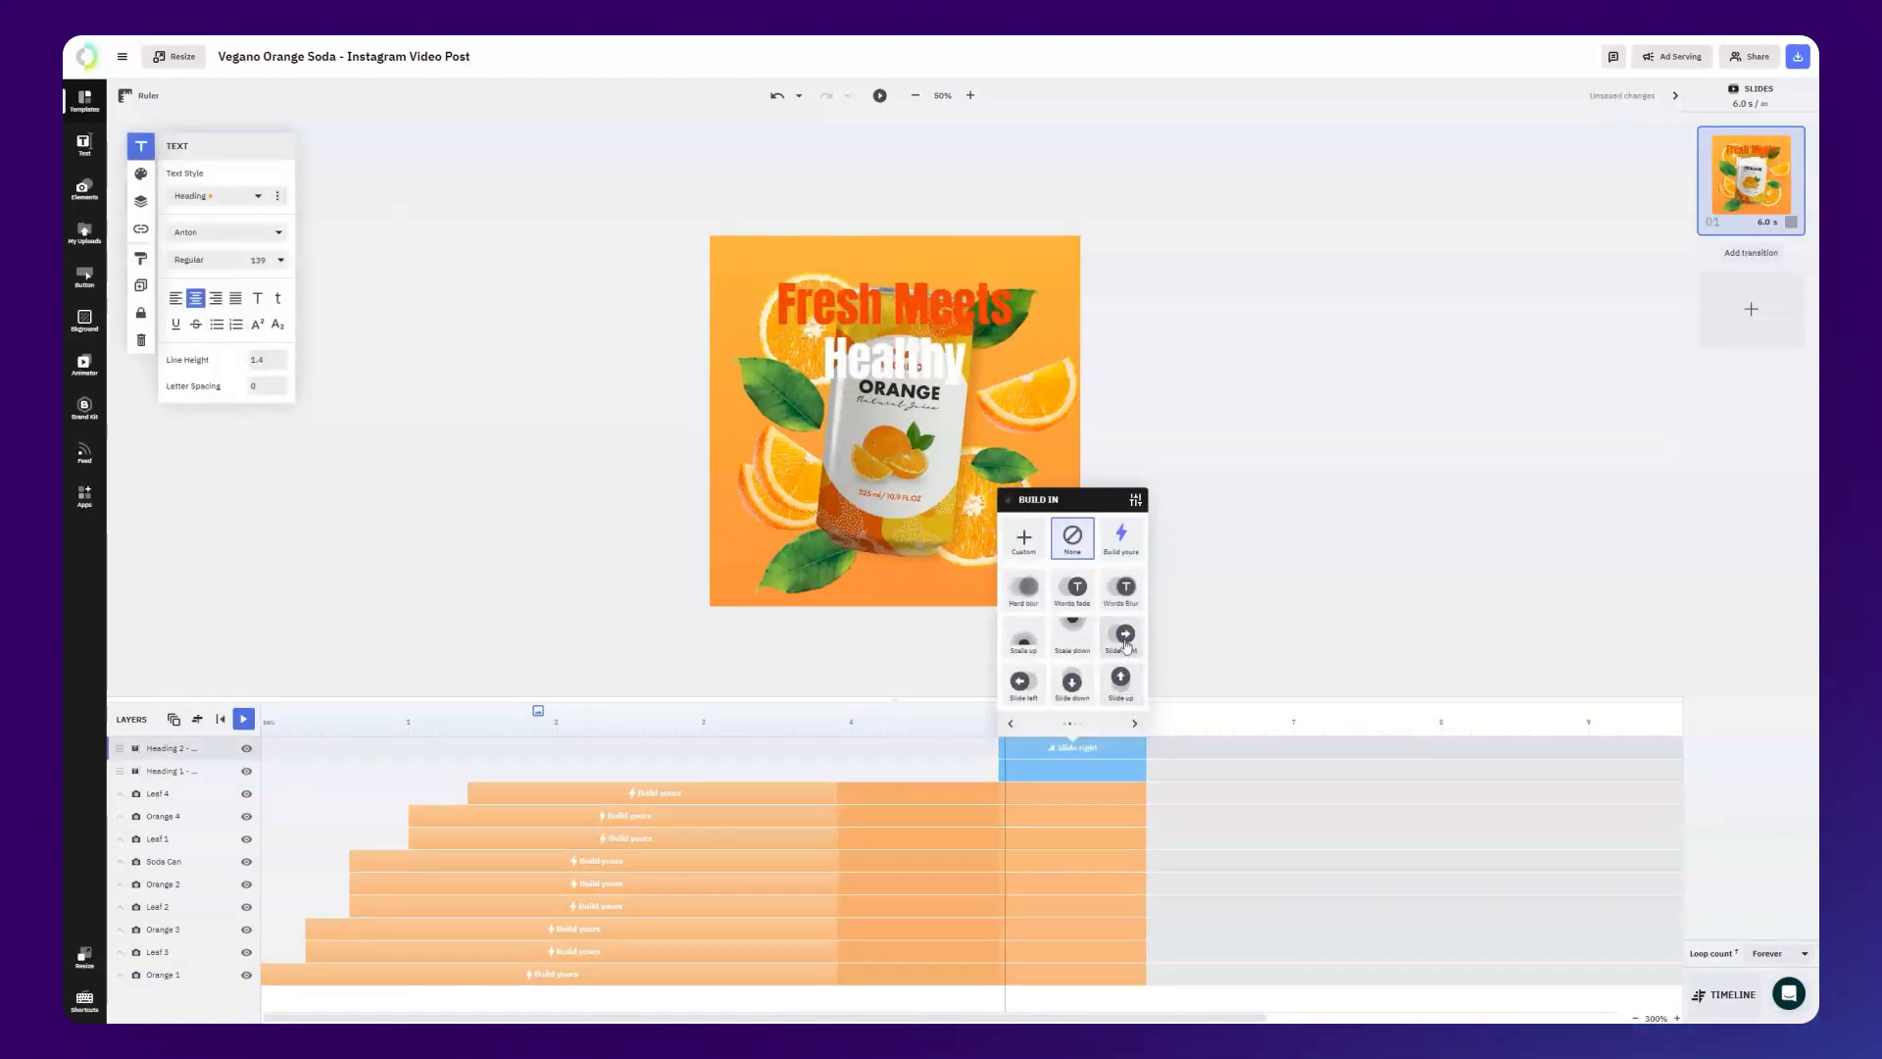
left_click(1121, 635)
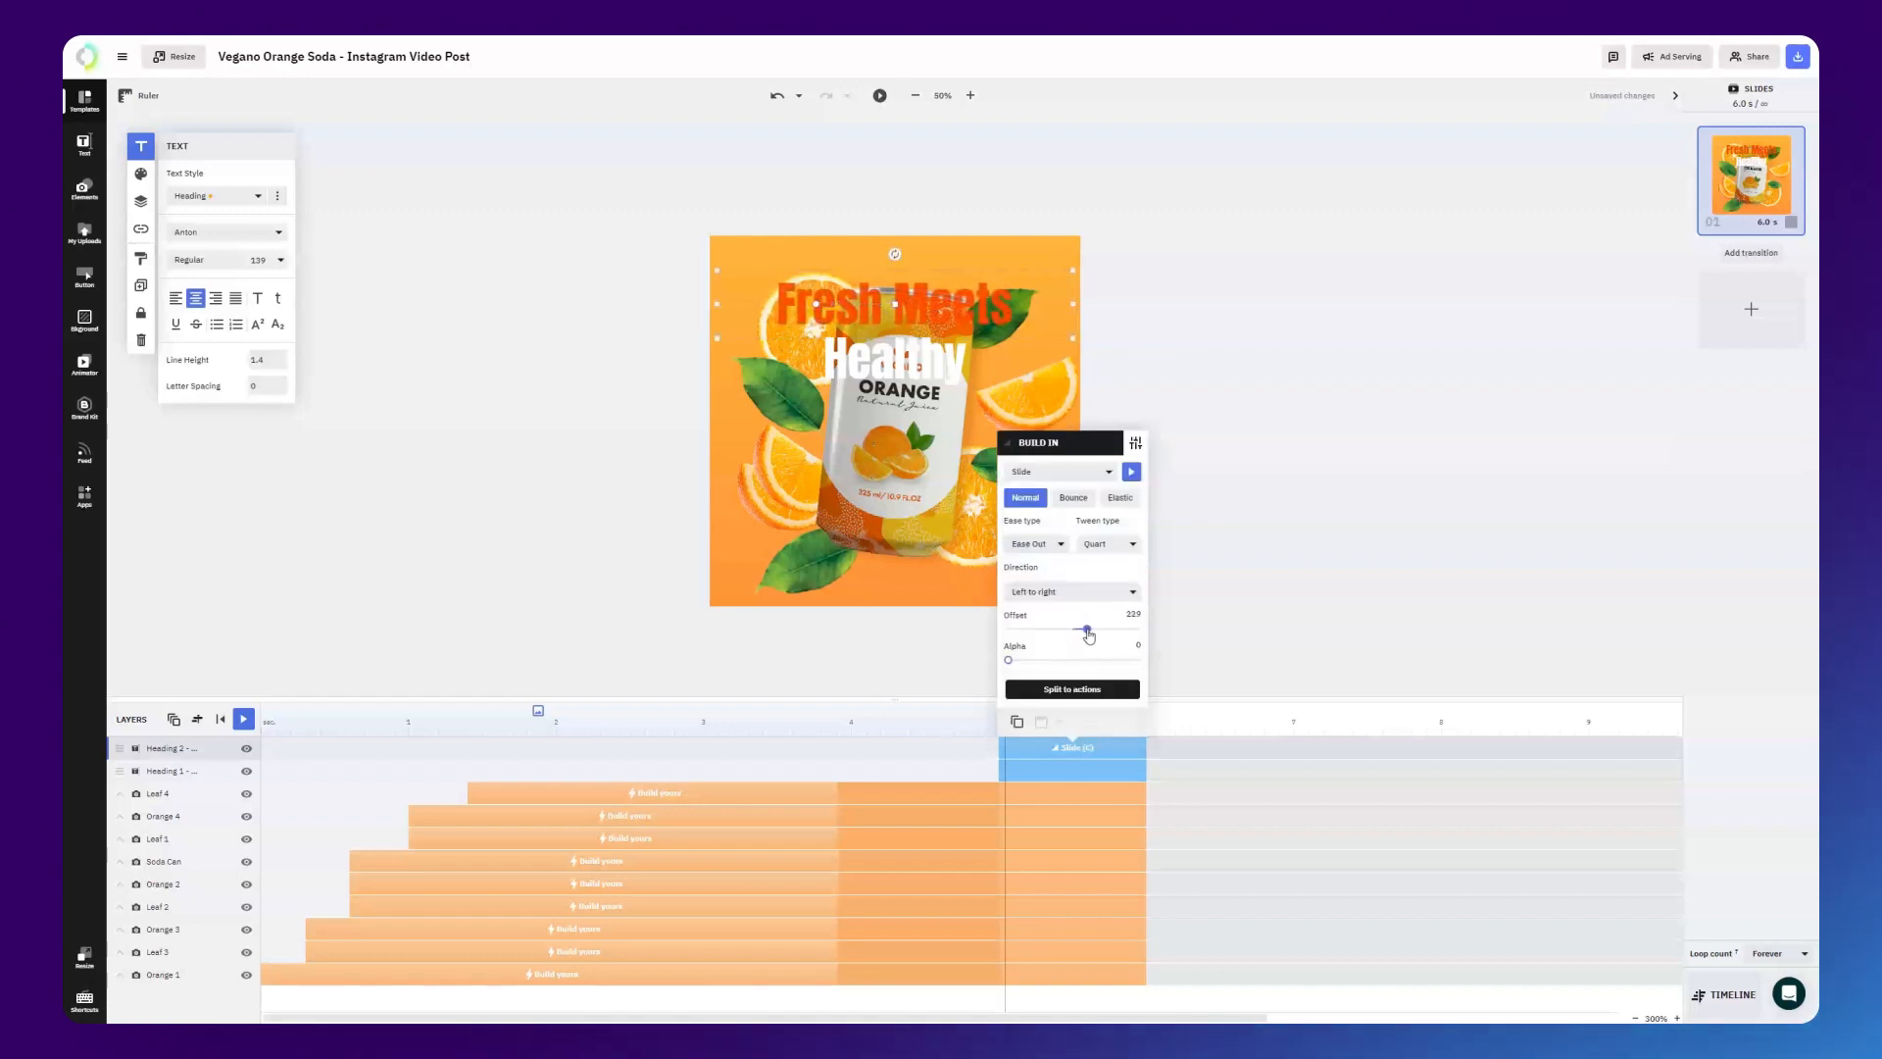
left_click_drag(1084, 629, 1088, 630)
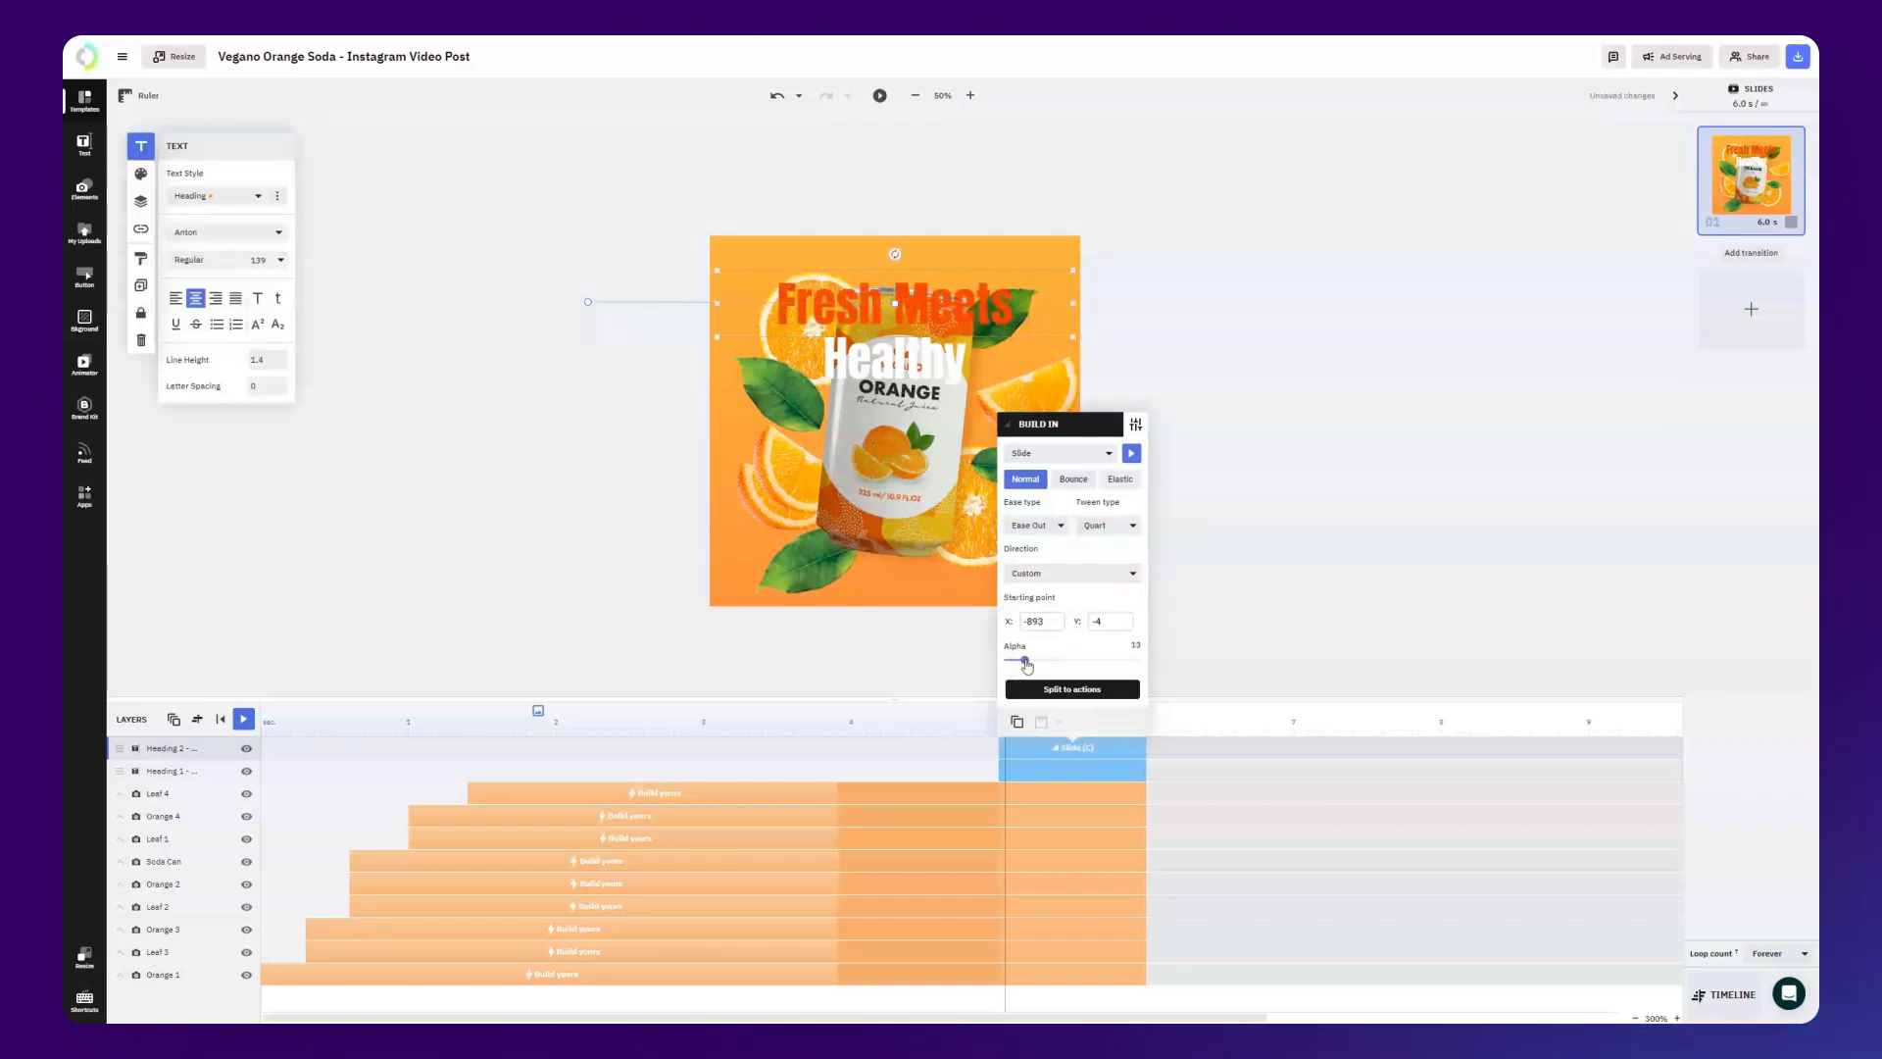
left_click_drag(1020, 661, 1040, 661)
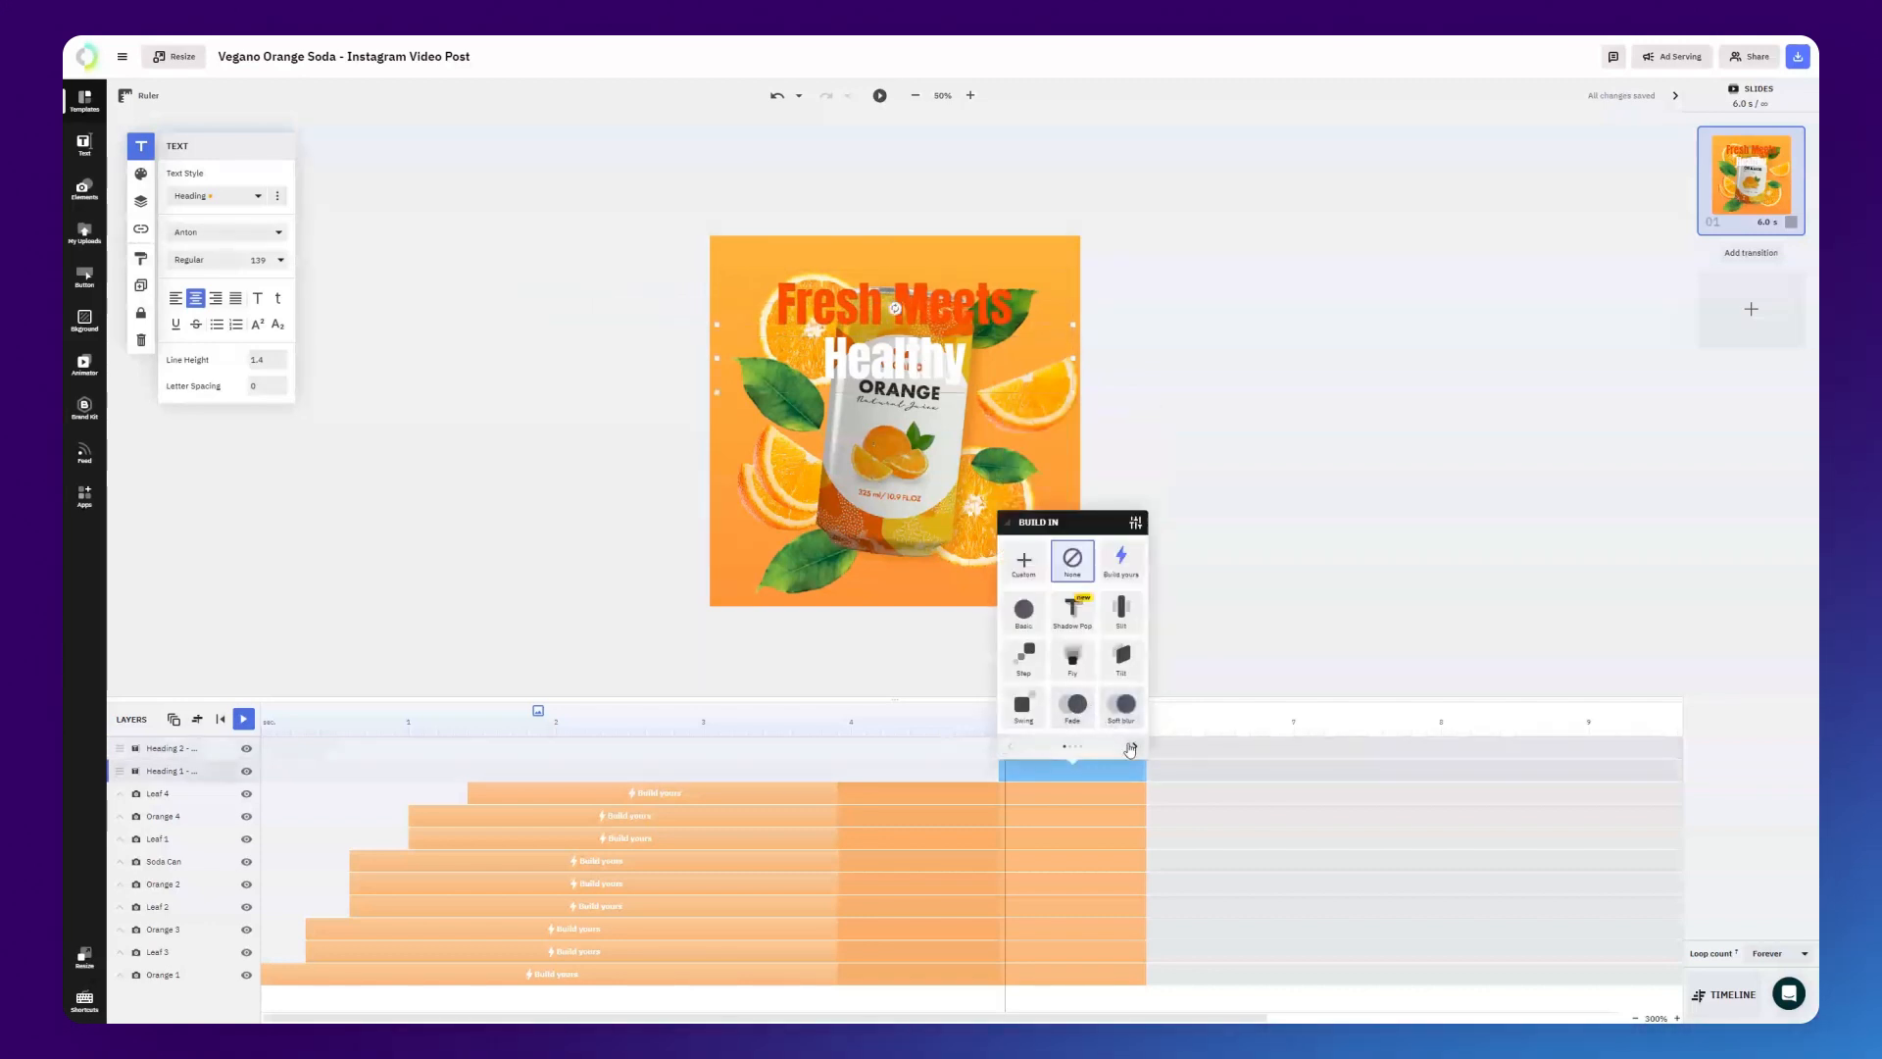
Give Heading 1 a Slide left entrance with its offset raised to about 69.
left_click(1023, 708)
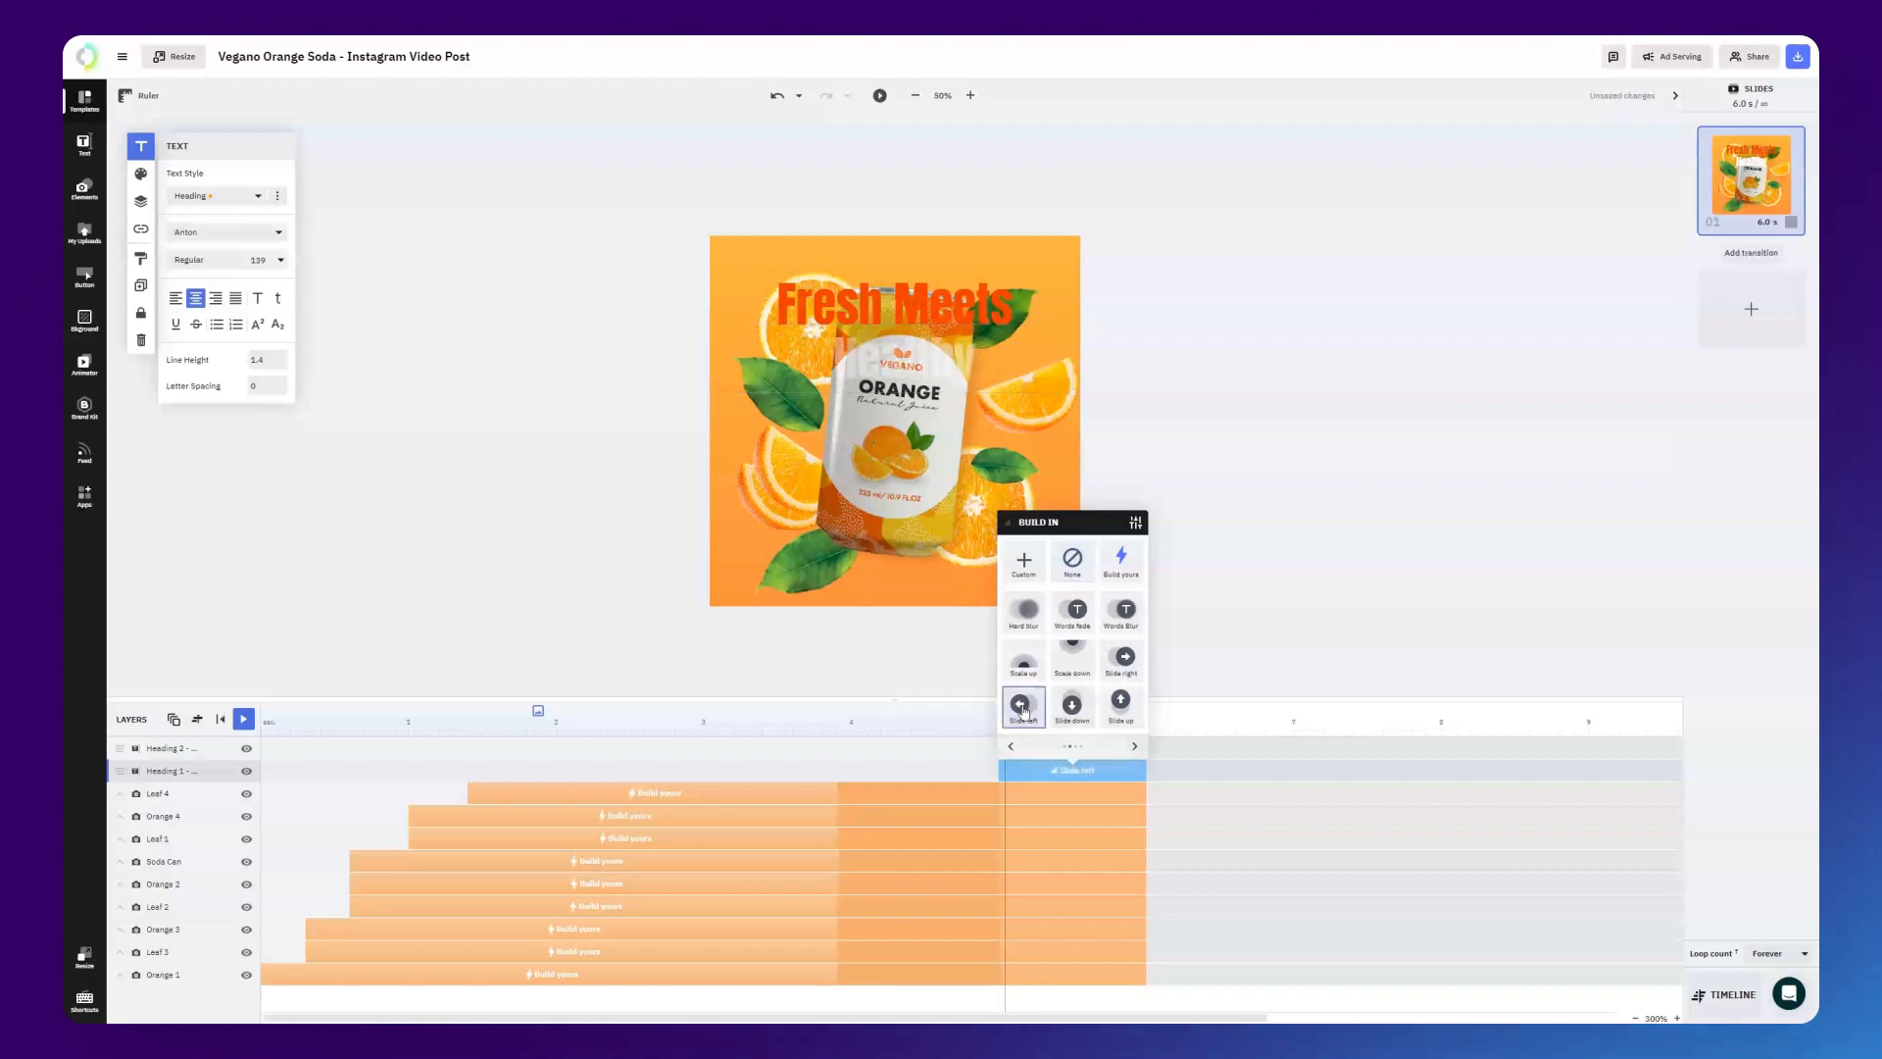
left_click(1023, 705)
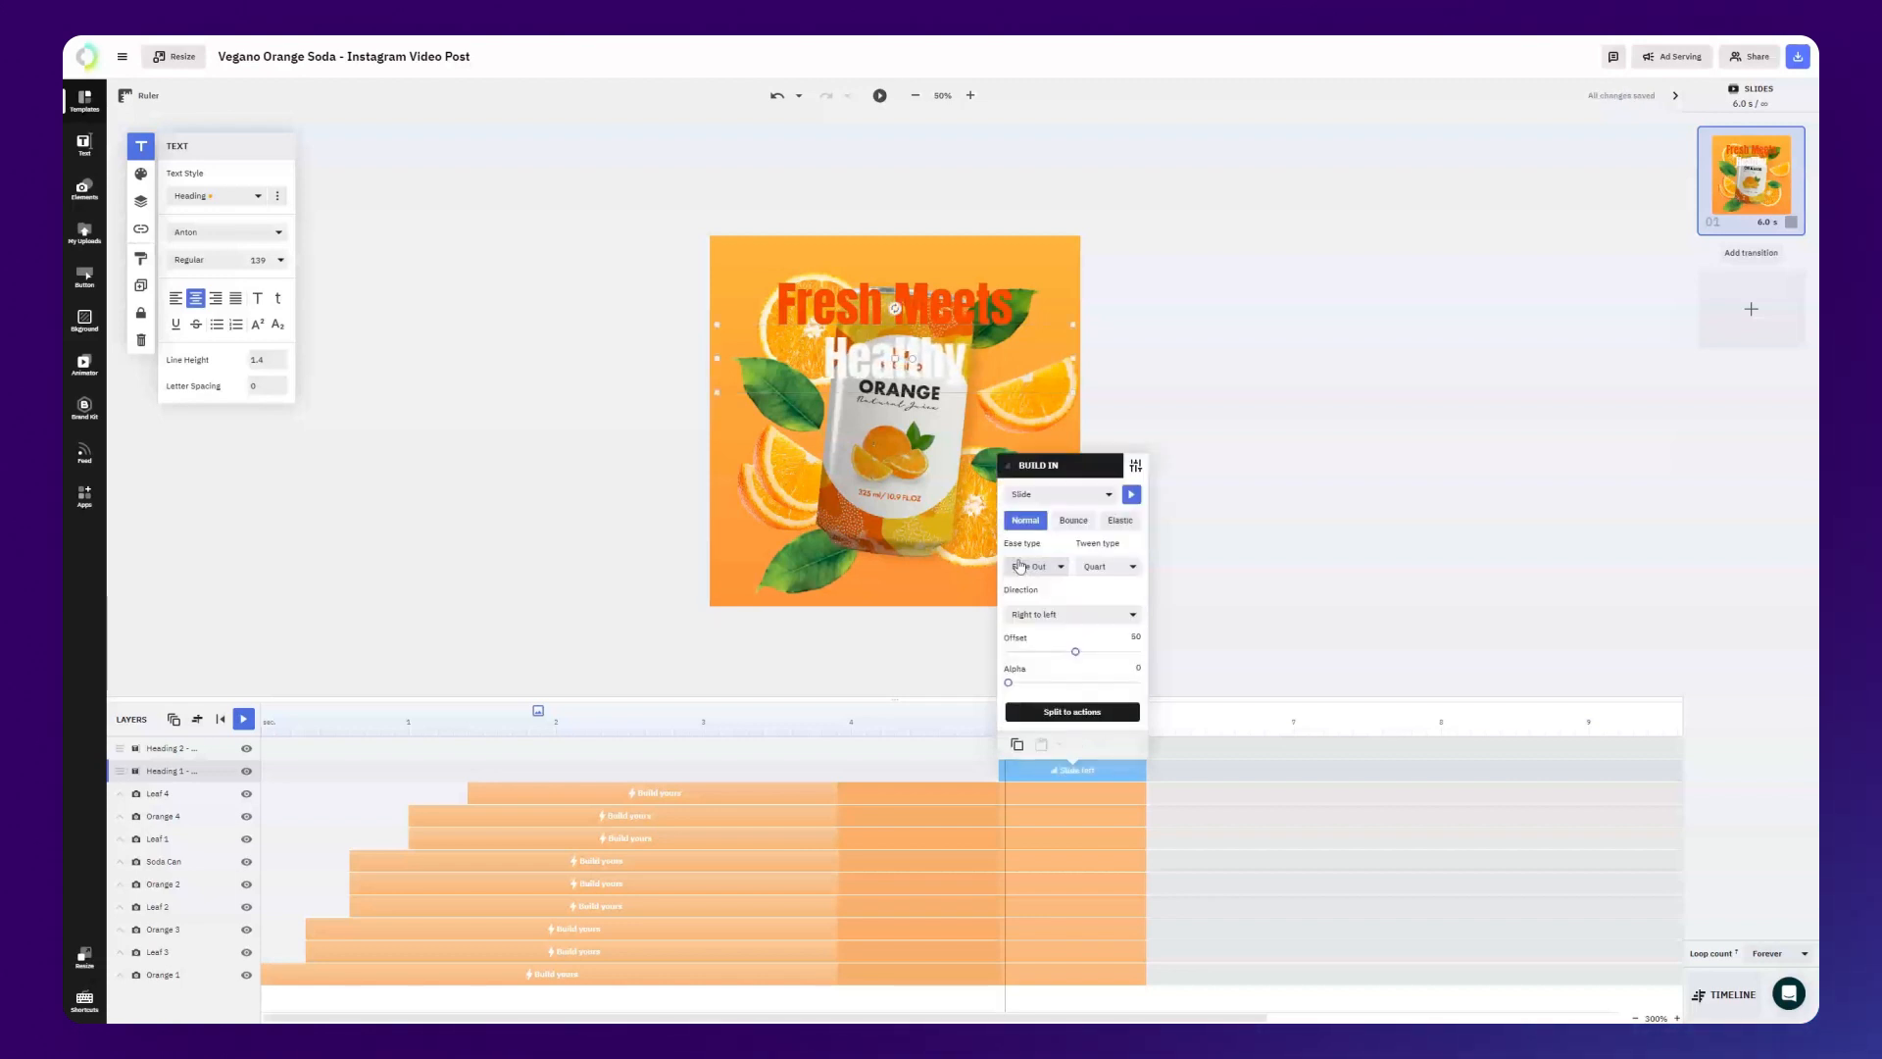
left_click_drag(1074, 651, 1078, 651)
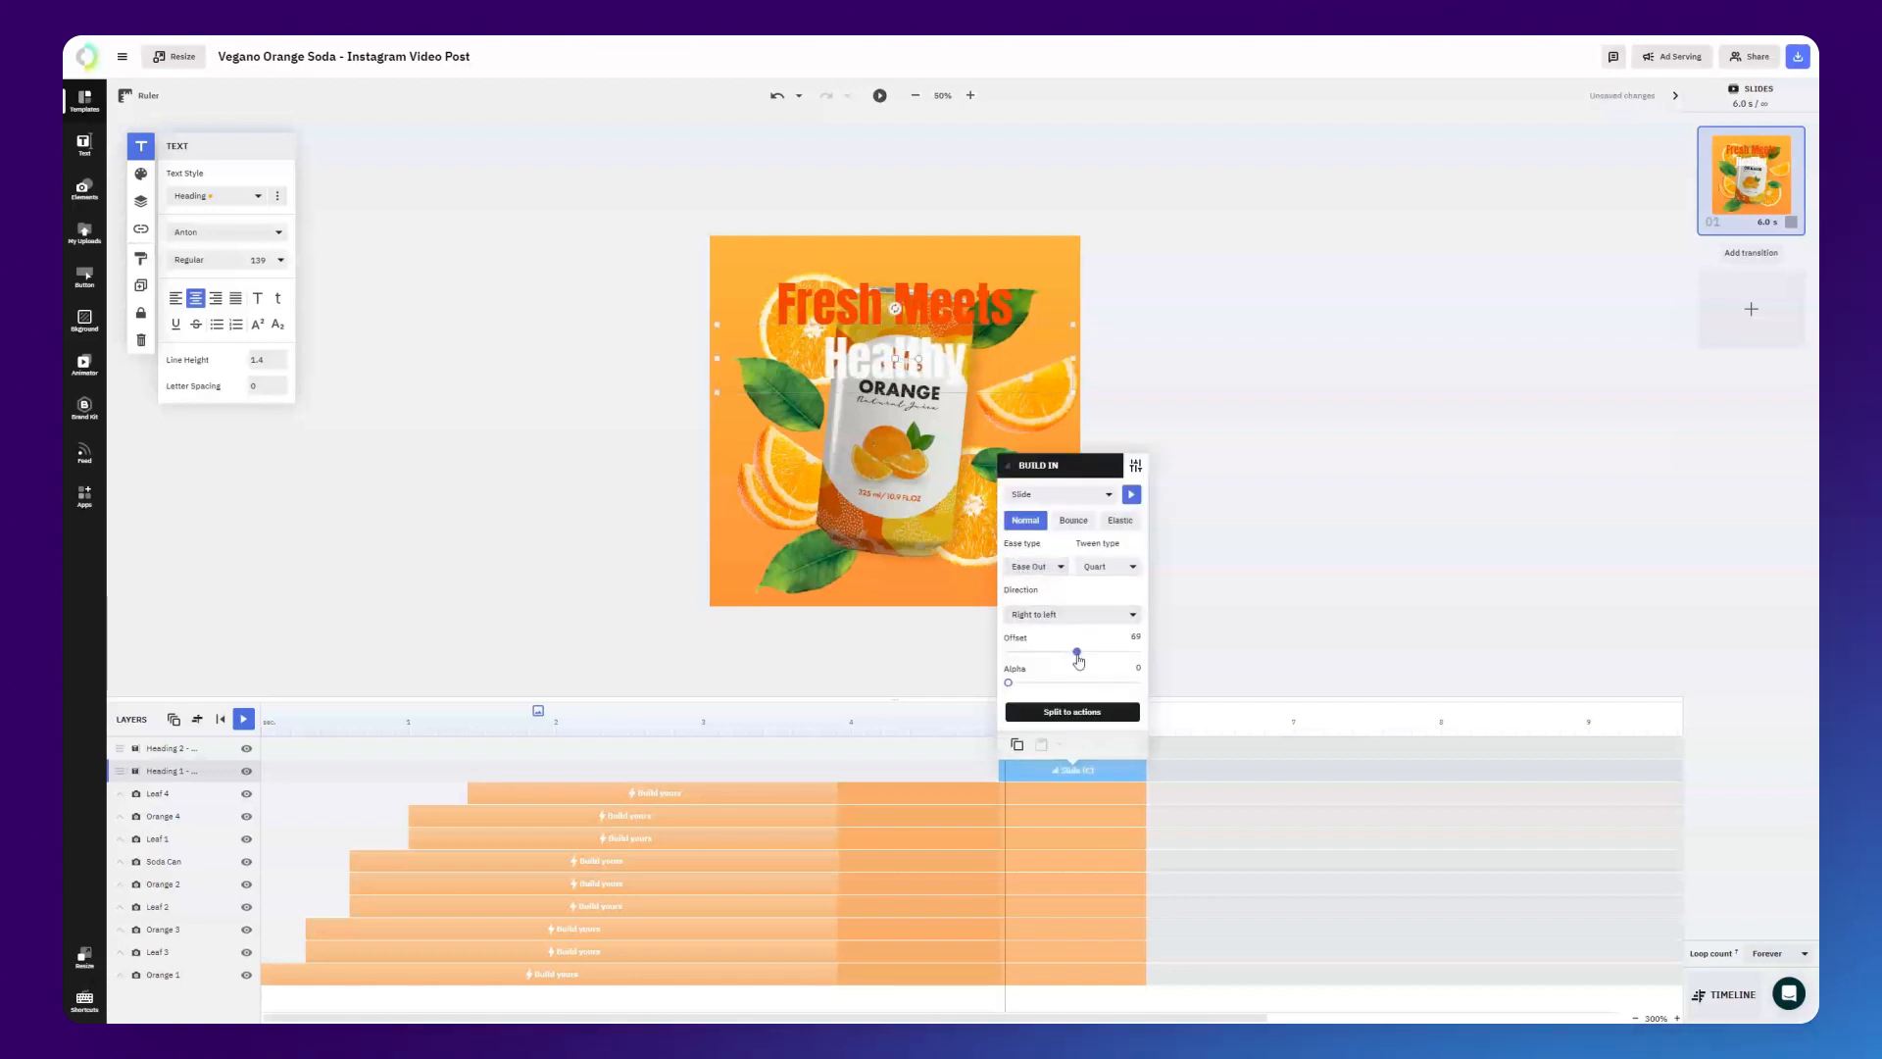
left_click_drag(1076, 651, 1084, 651)
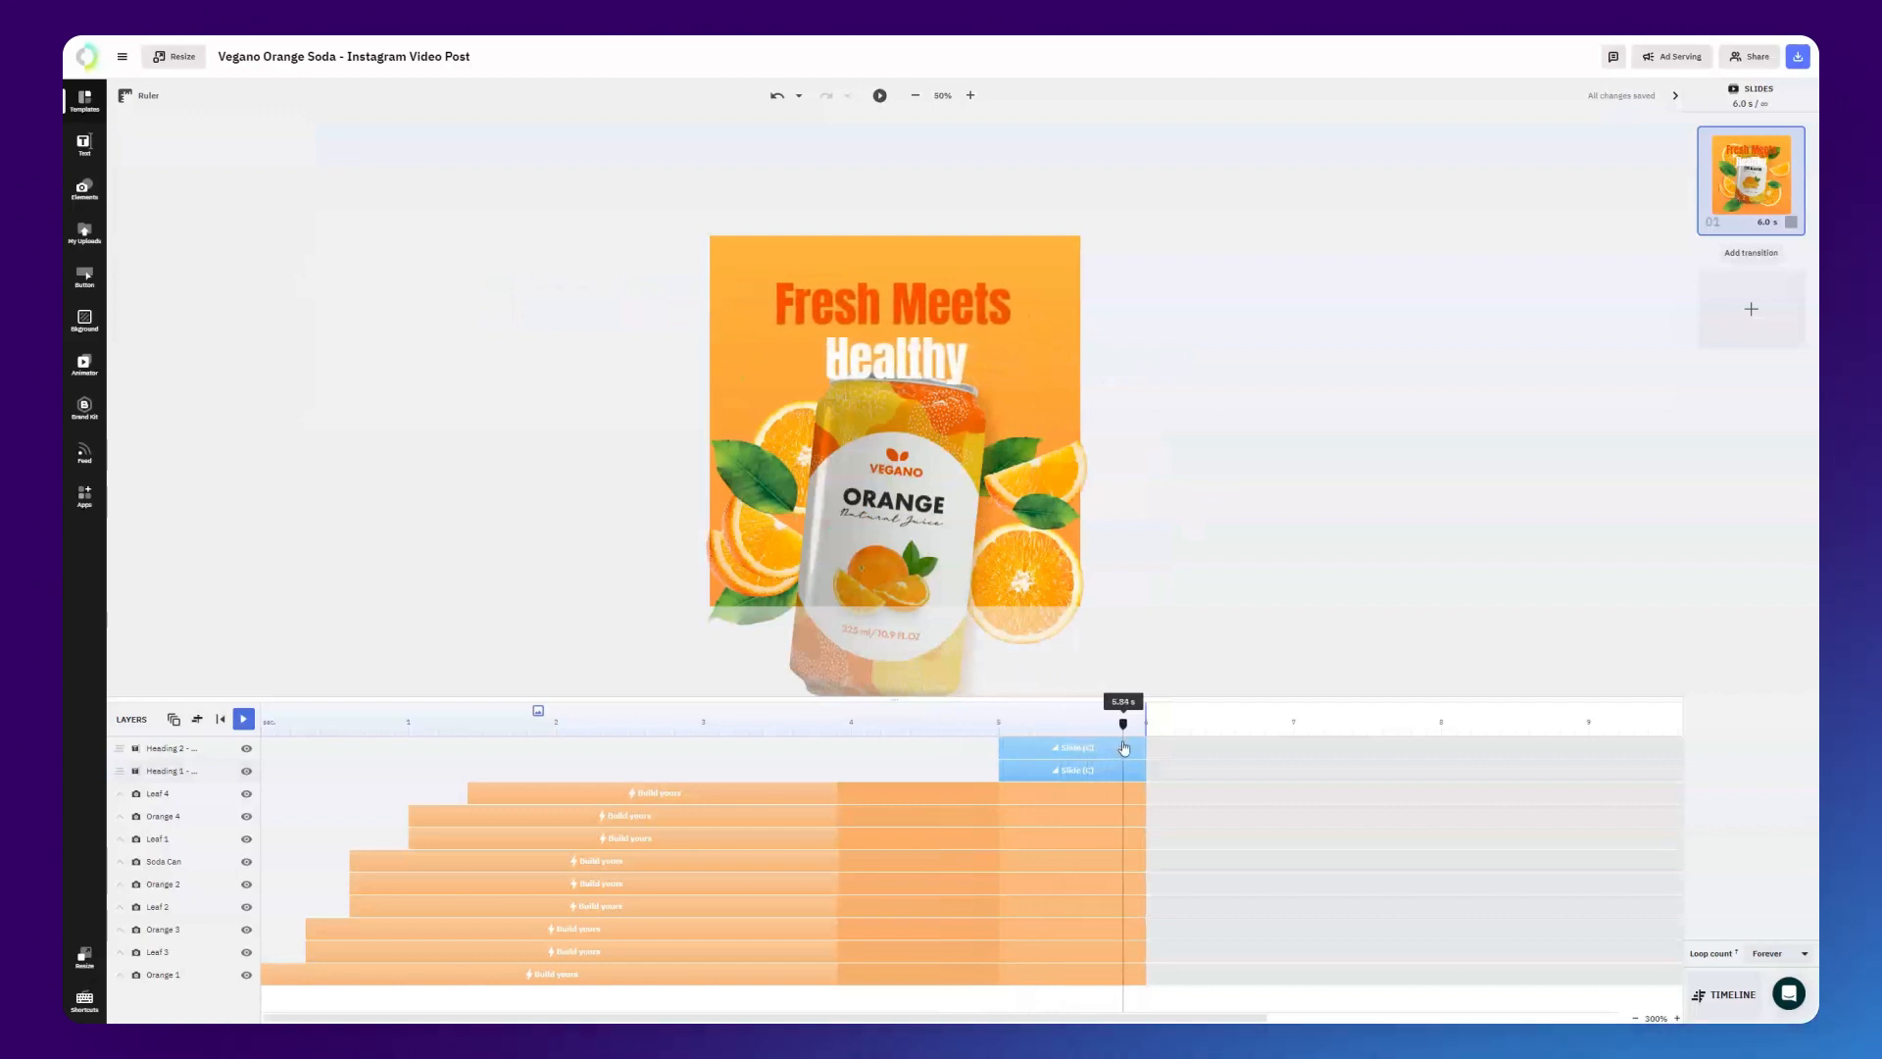
Scrub to the slide's end to check the finale, then launch the full Preview.
left_click_drag(1124, 723, 1143, 723)
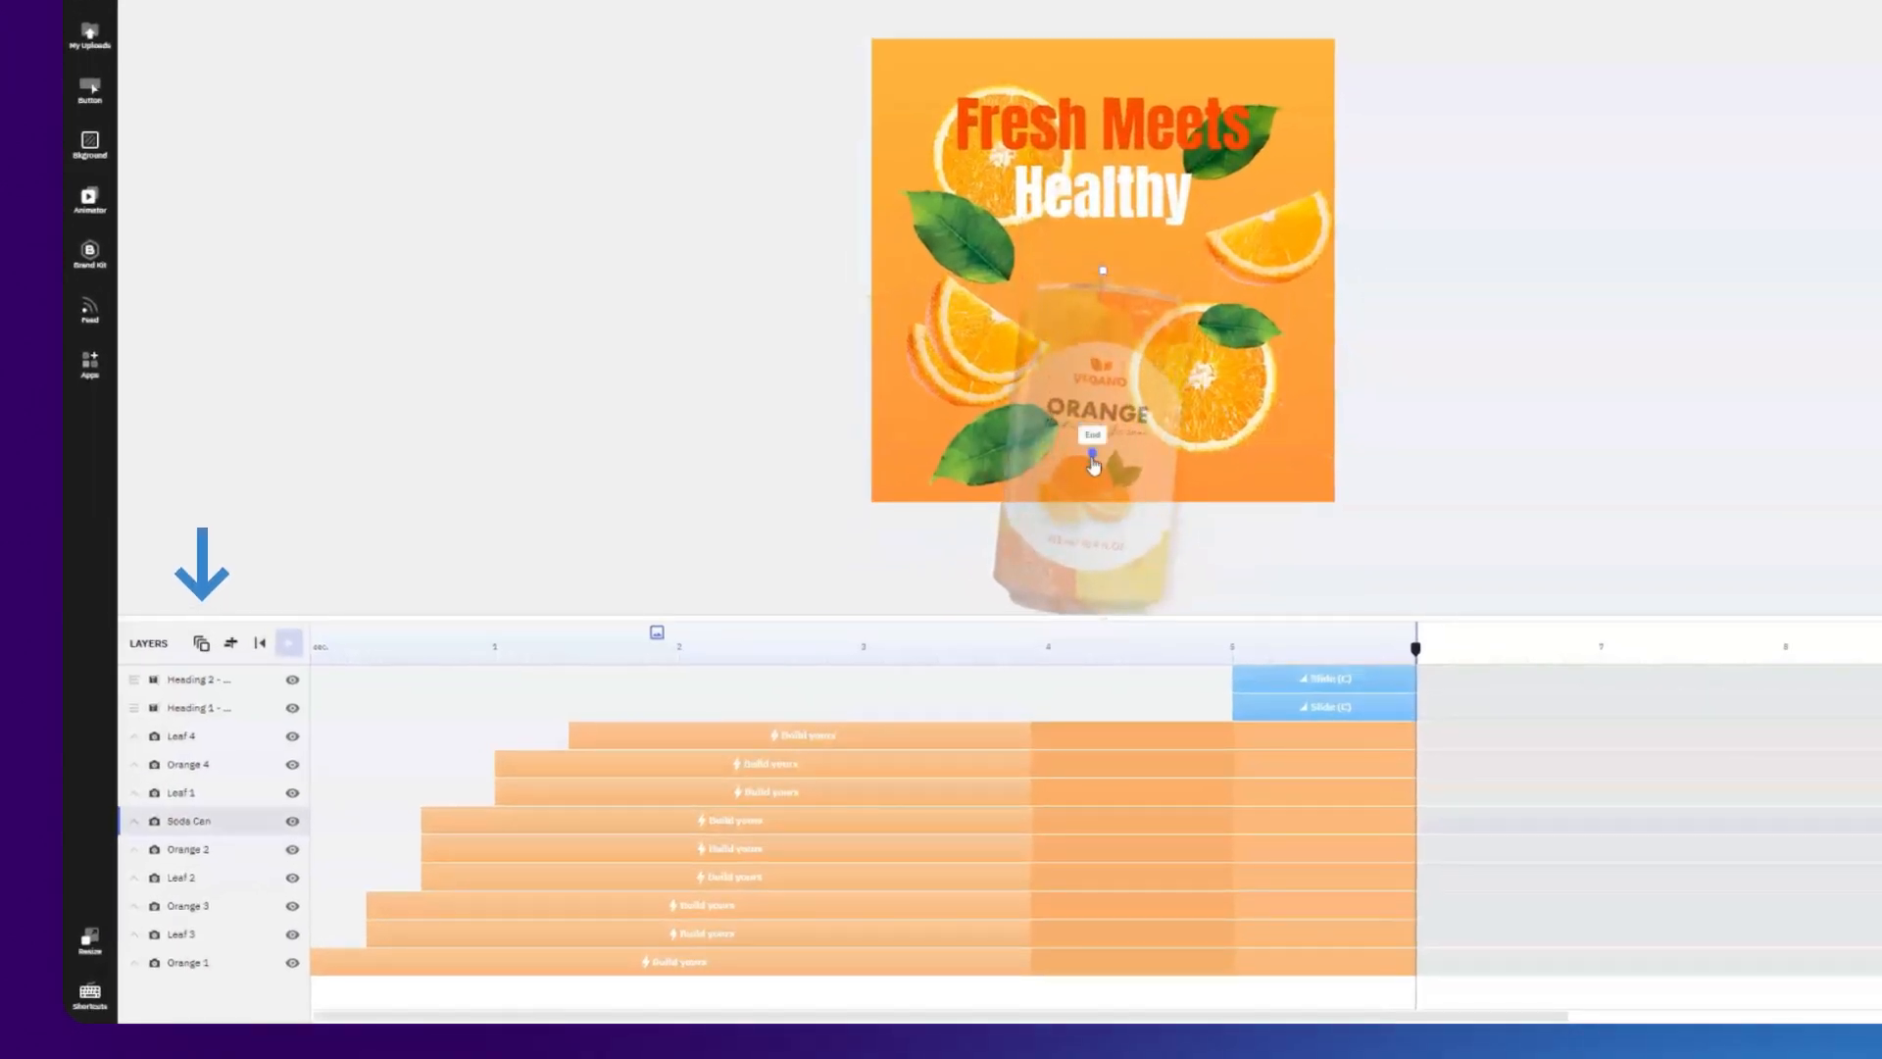
left_click(288, 643)
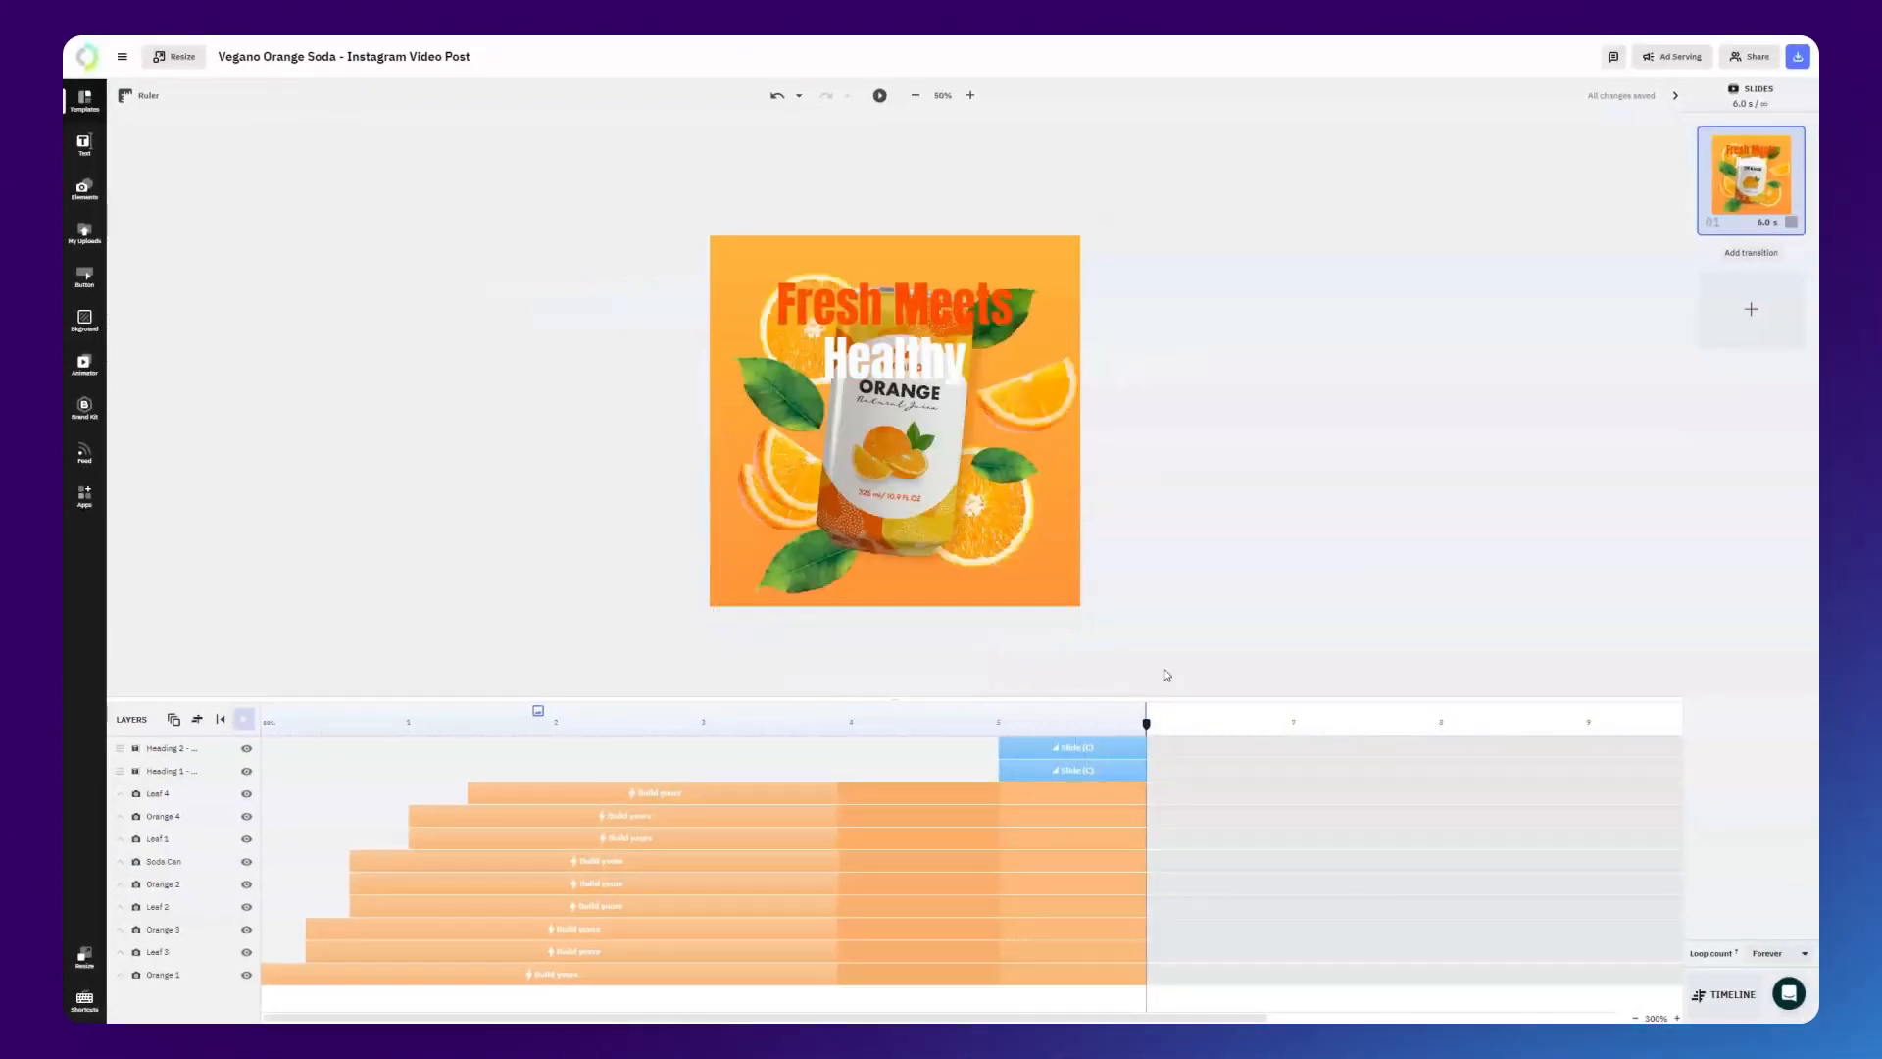
left_click(879, 96)
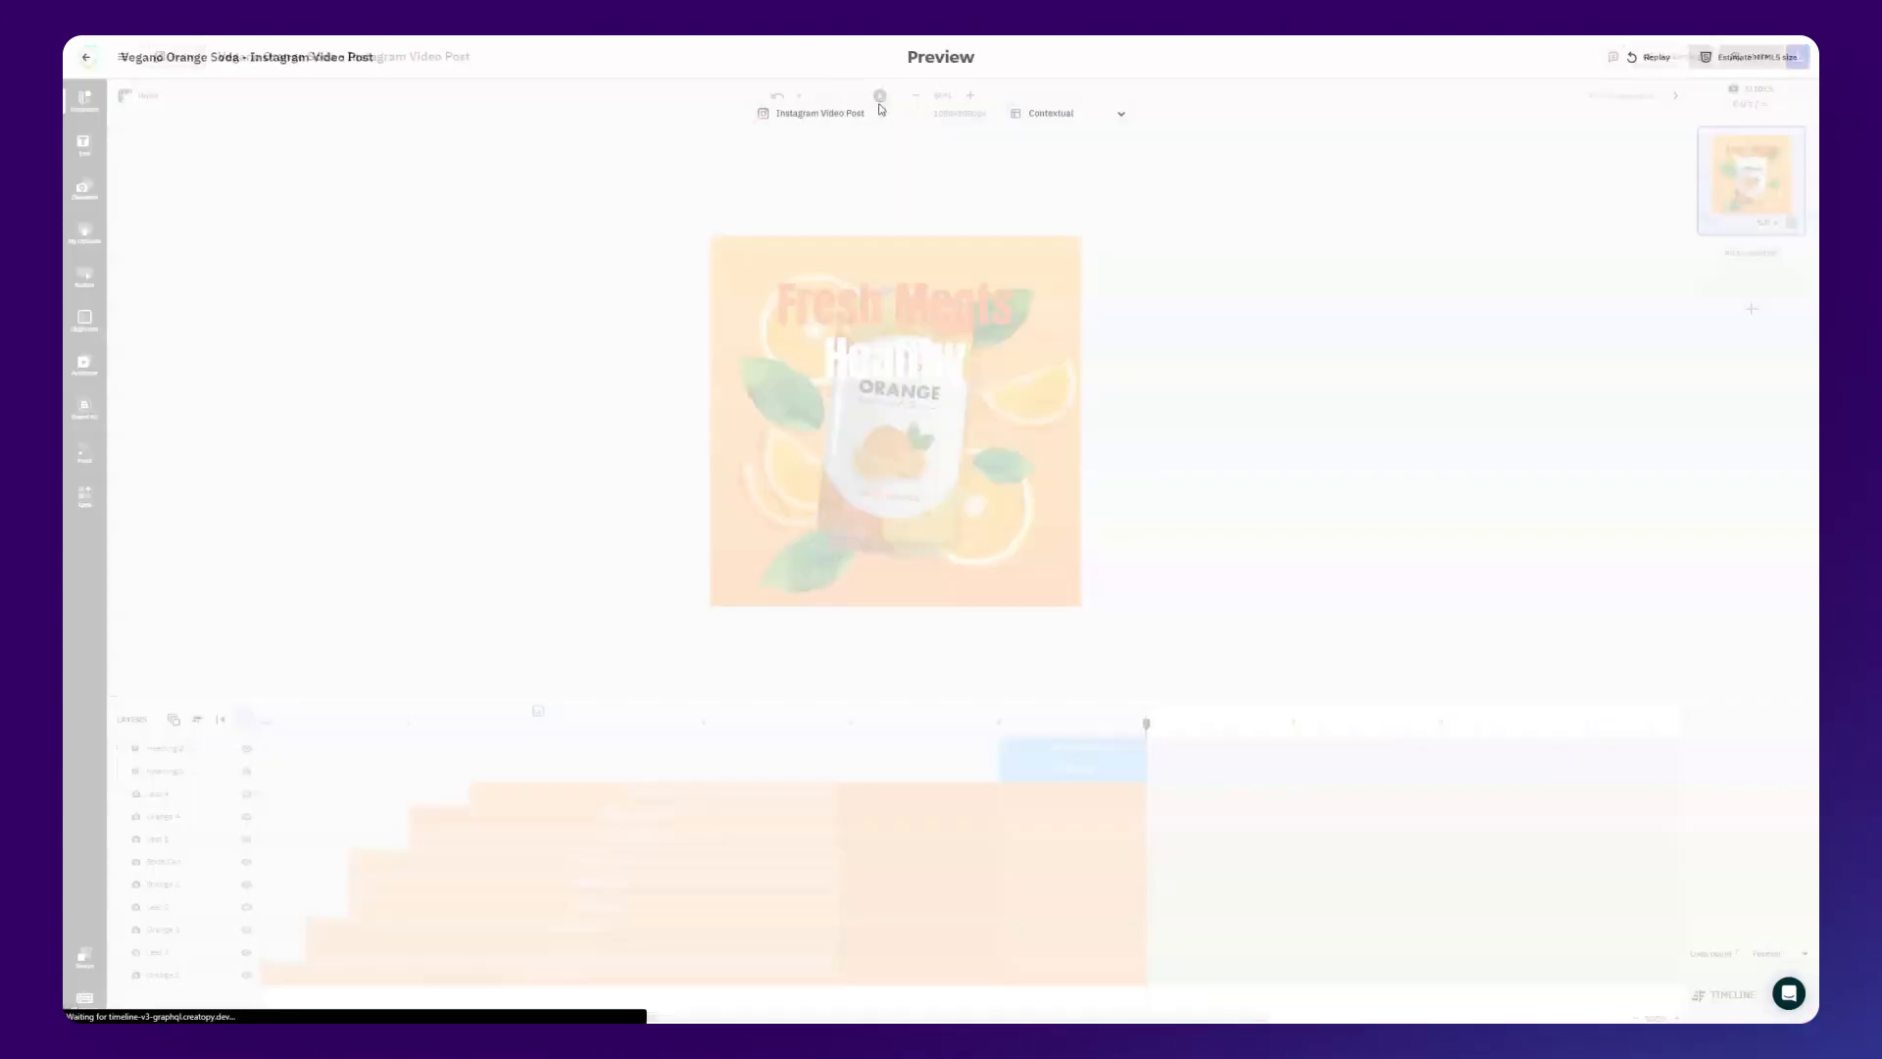